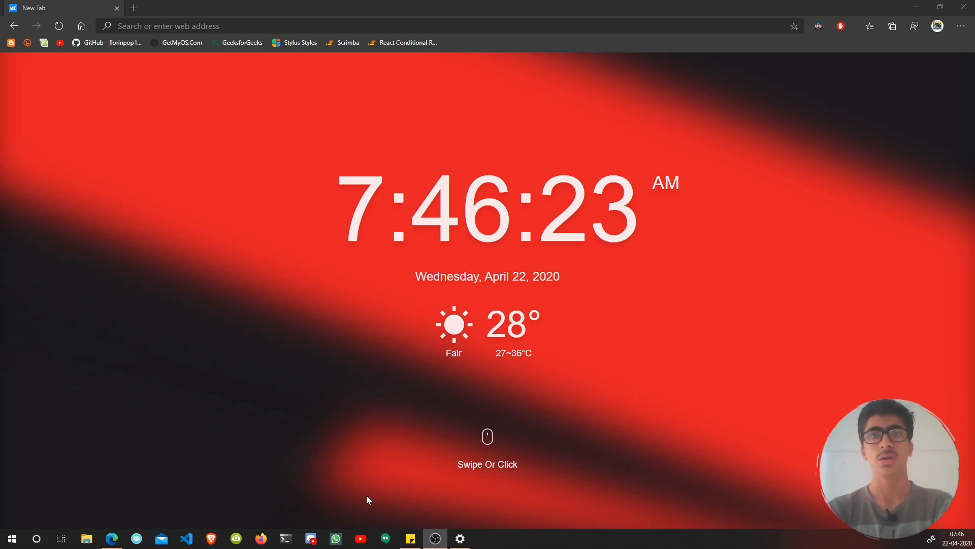
# Step: Open the FiraCode repository, then load the copied cascadia-code link in a second tab
pyautogui.click(488, 436)
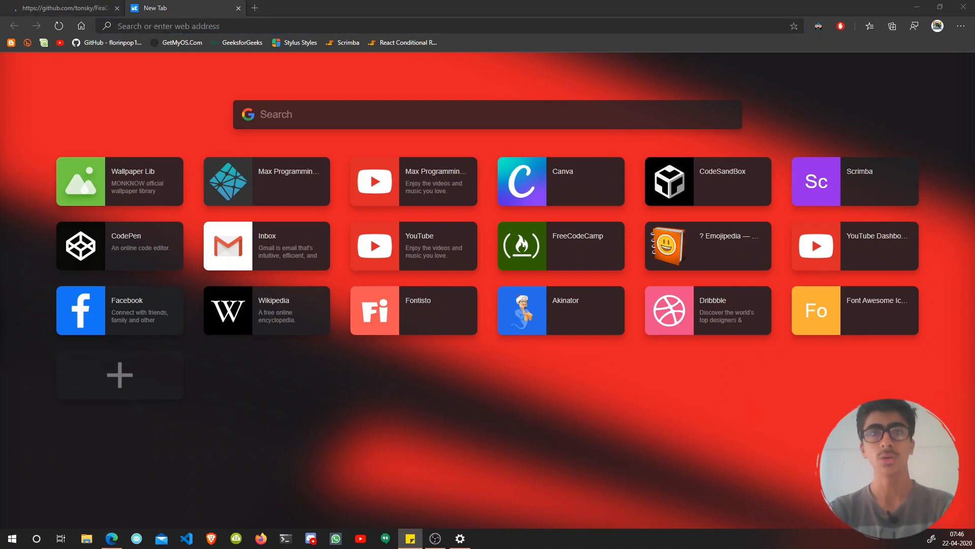
pyautogui.rightClick(249, 26)
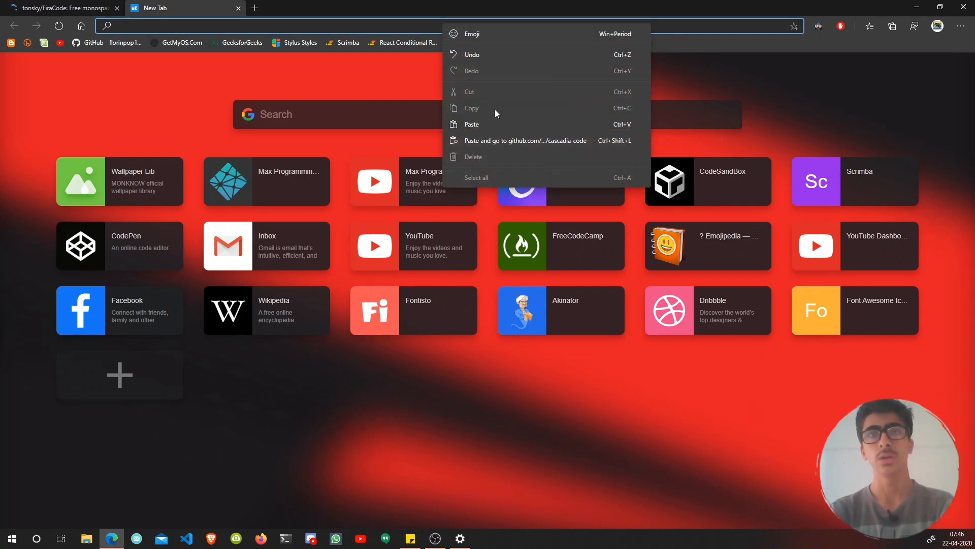
pyautogui.click(521, 140)
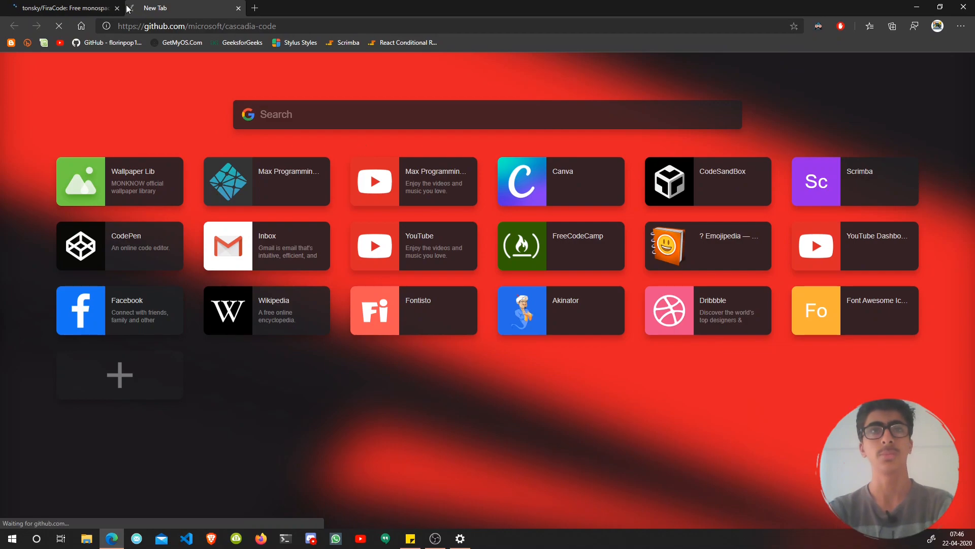
# Step: Flip between the FiraCode and Cascadia Code tabs, then scroll FiraCode's README to the ligature samples
pyautogui.click(59, 9)
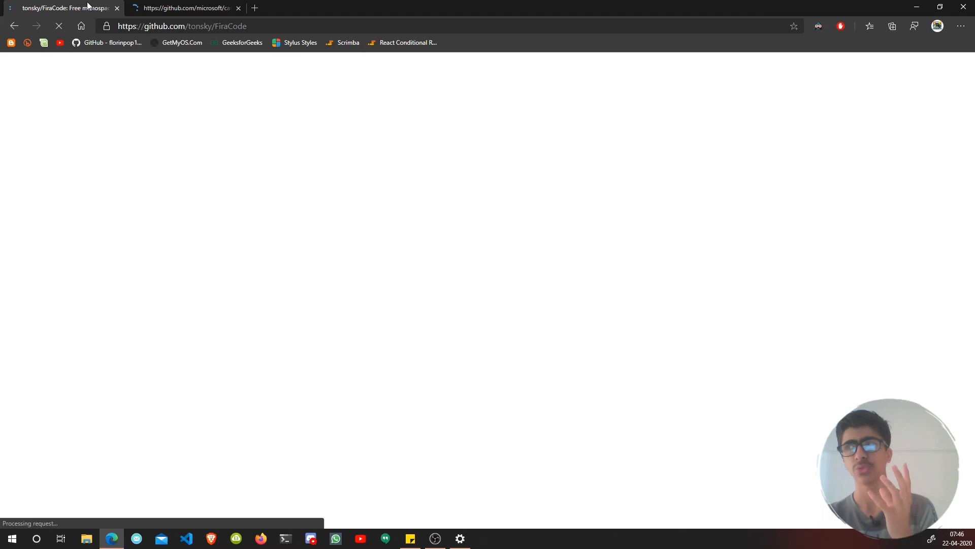
pyautogui.click(183, 8)
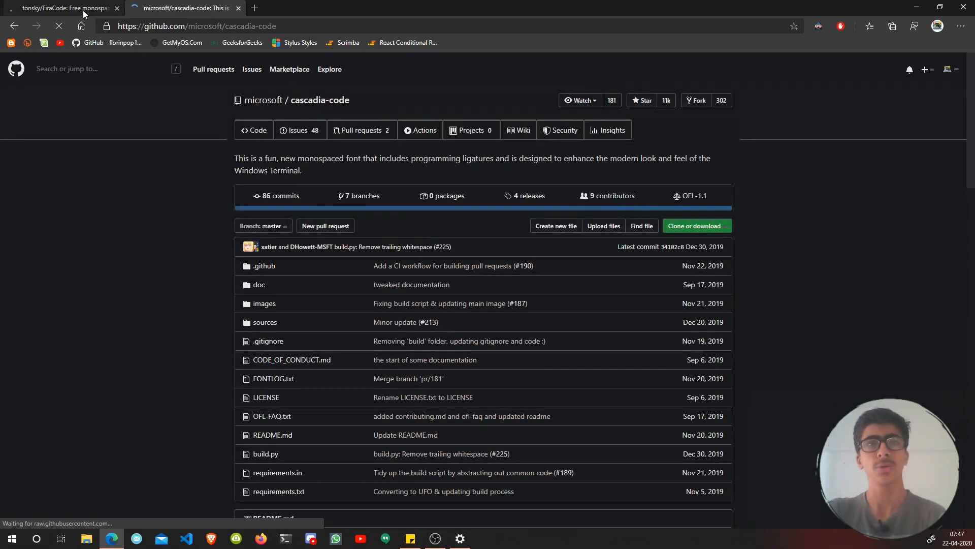
pyautogui.click(58, 7)
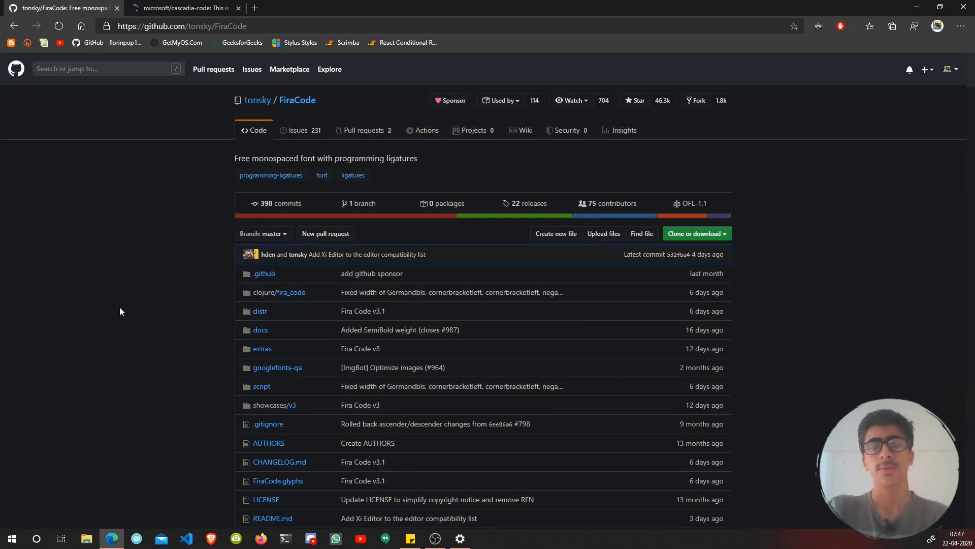
pyautogui.scroll(-3)
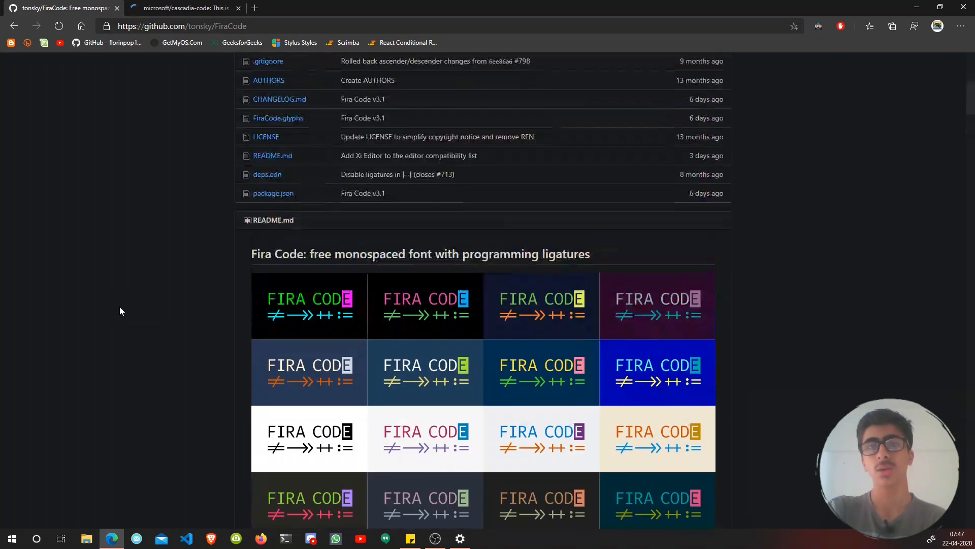
pyautogui.scroll(3)
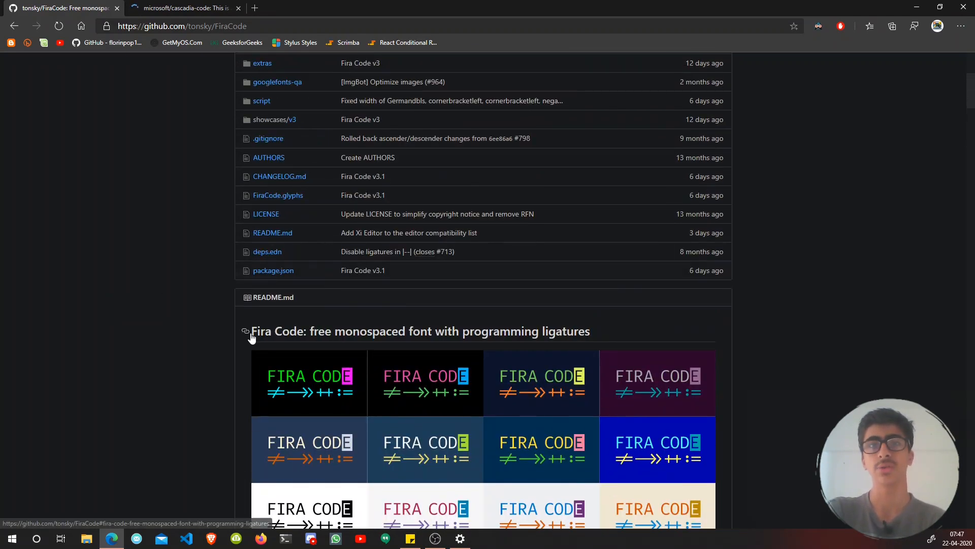
pyautogui.scroll(-3)
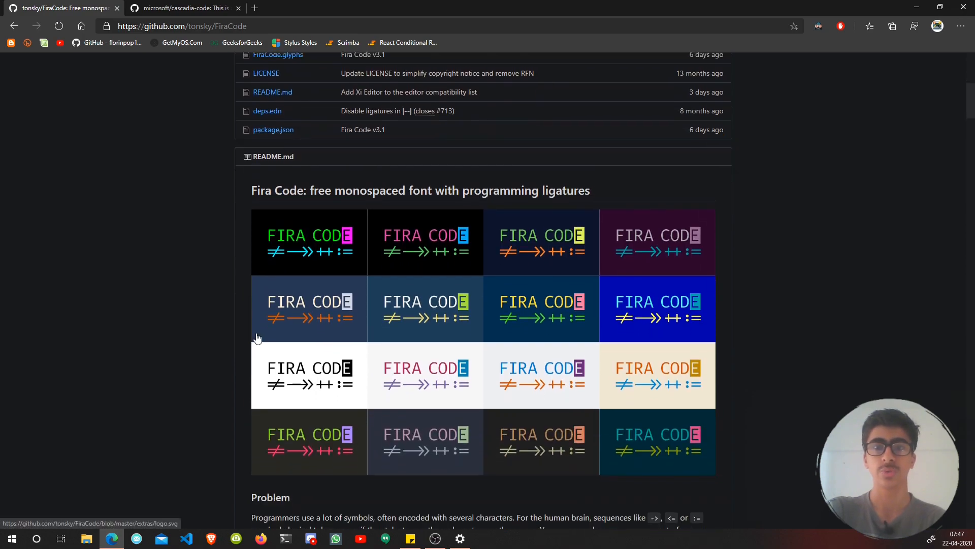
pyautogui.scroll(-3)
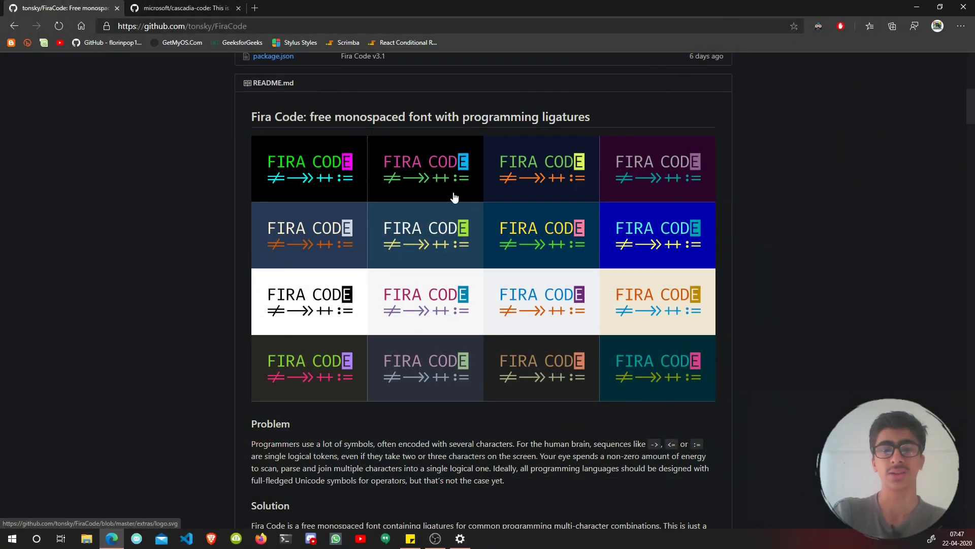
# Step: Switch to the cascadia-code tab and scroll down to the README's glyph chart
pyautogui.click(180, 8)
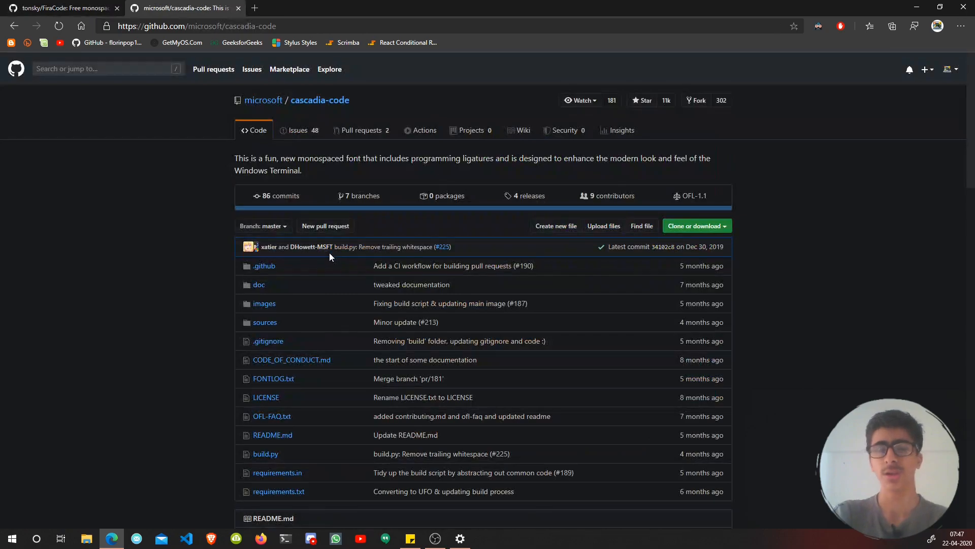
pyautogui.scroll(-3)
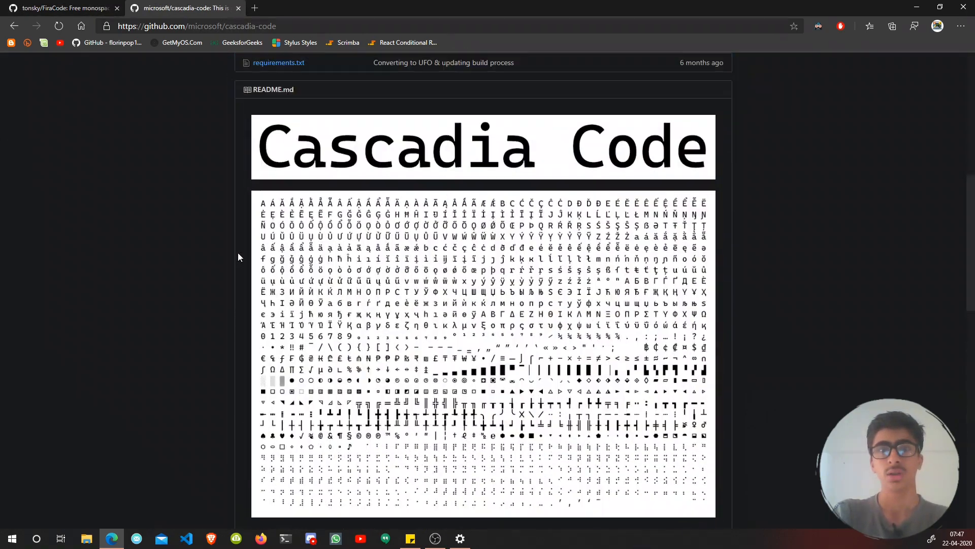
pyautogui.scroll(-3)
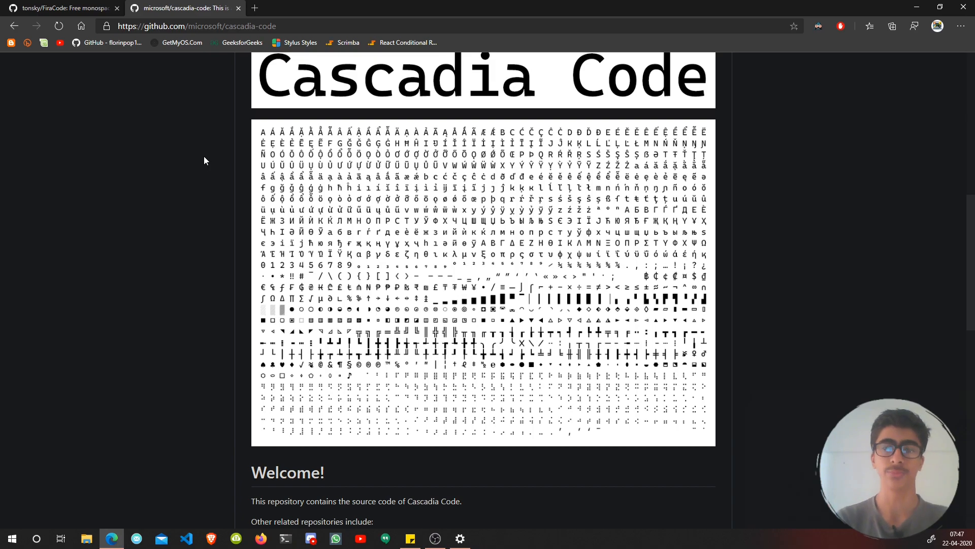
pyautogui.scroll(-3)
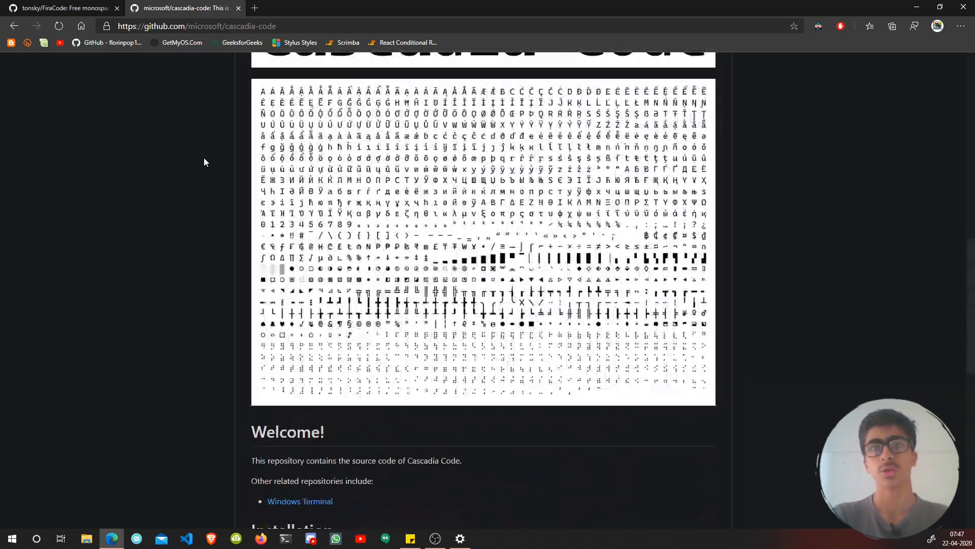
pyautogui.scroll(-3)
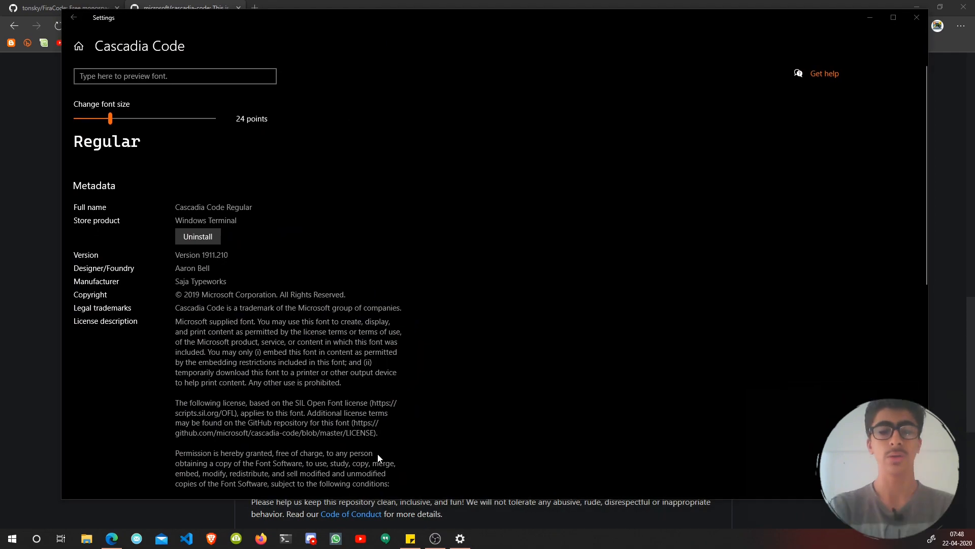
pyautogui.moveTo(299, 148)
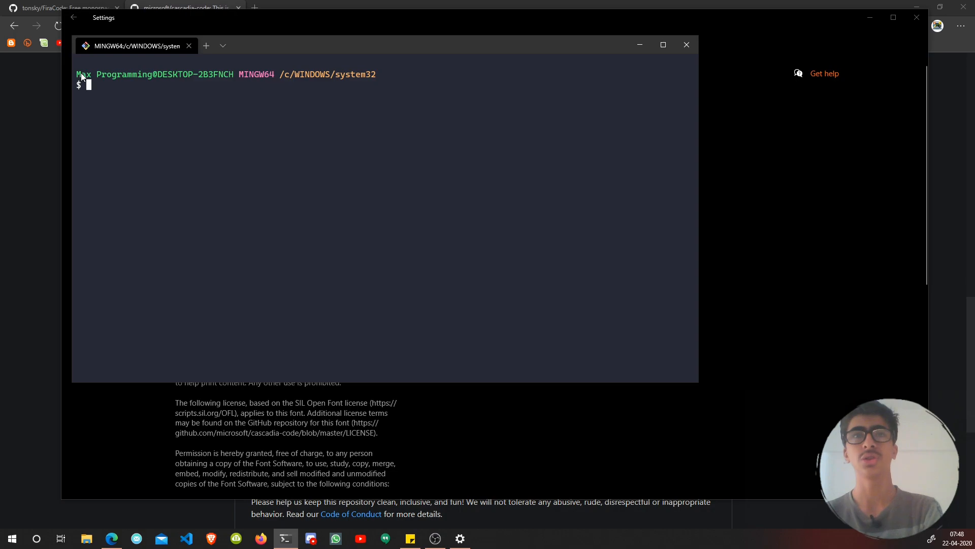
pyautogui.moveTo(596, 51)
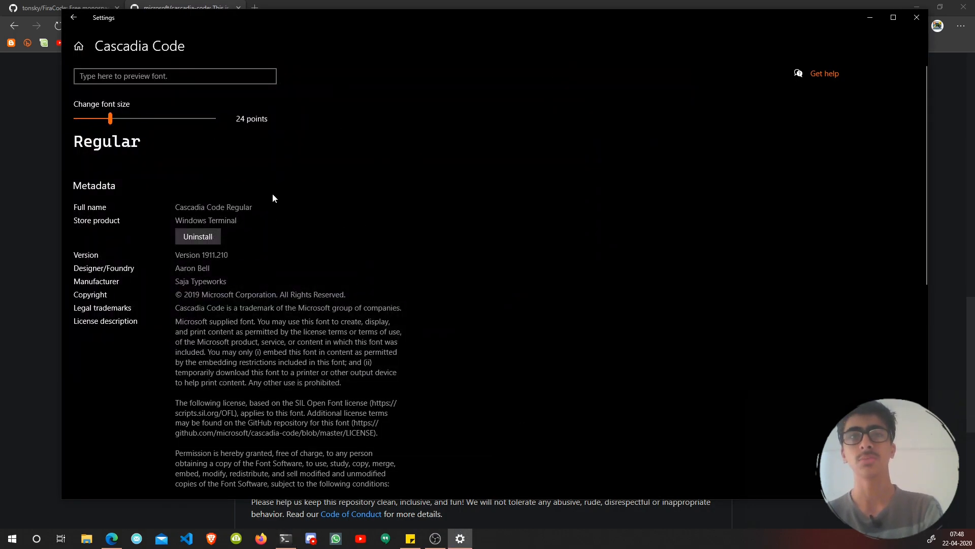
# Step: Briefly bring up Windows Terminal from the taskbar, then return to Cascadia Code Regular's details
pyautogui.click(285, 538)
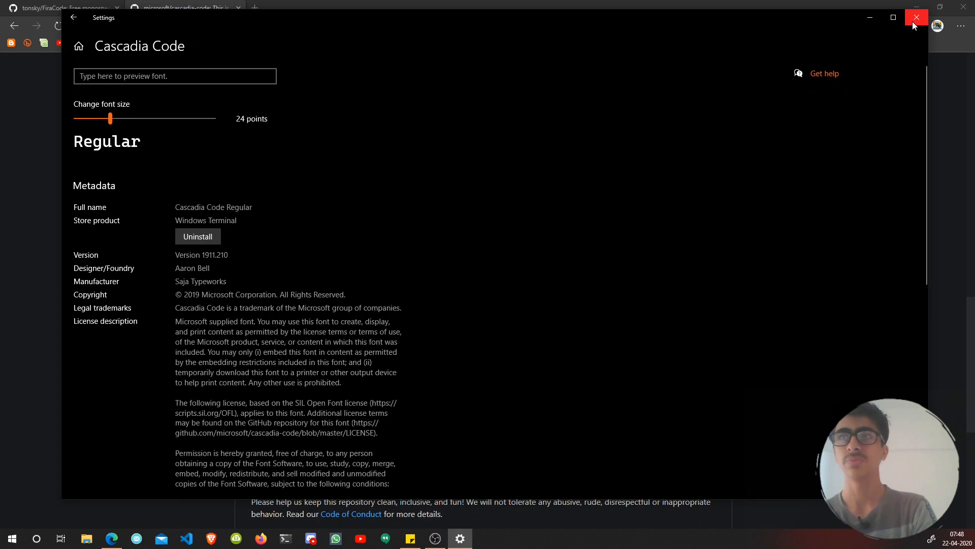
# Step: Close the font details, scroll the Cascadia README to Special thanks, then return to FiraCode's tab
pyautogui.click(915, 17)
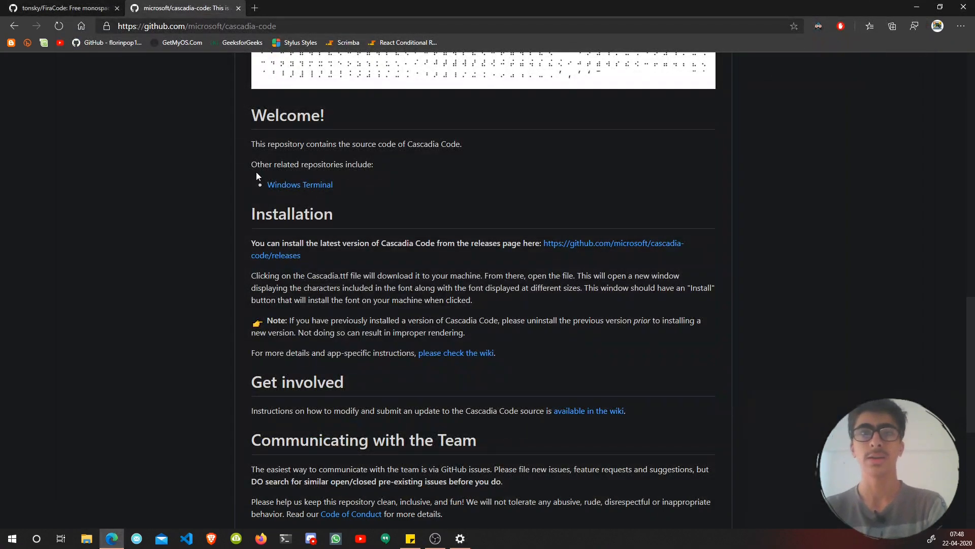
pyautogui.scroll(-3)
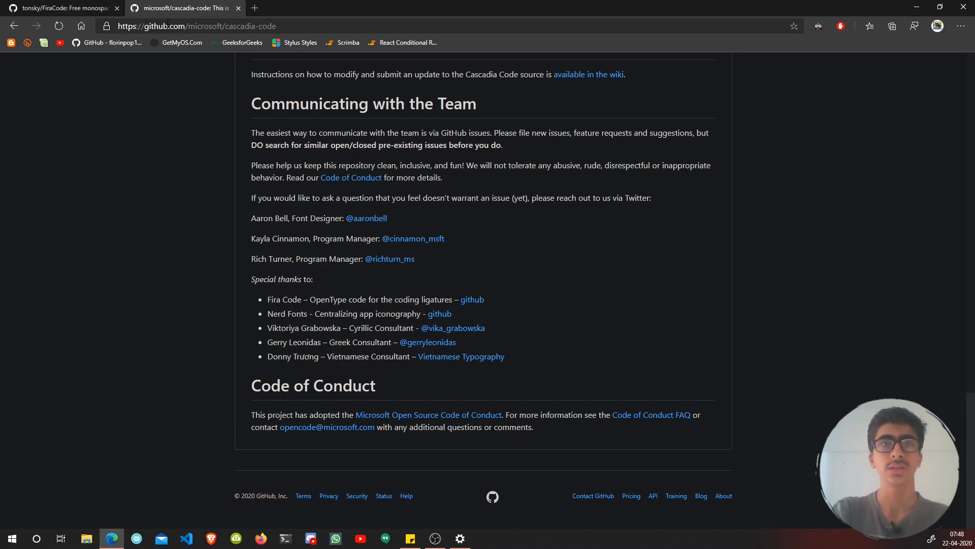
pyautogui.moveTo(250, 308)
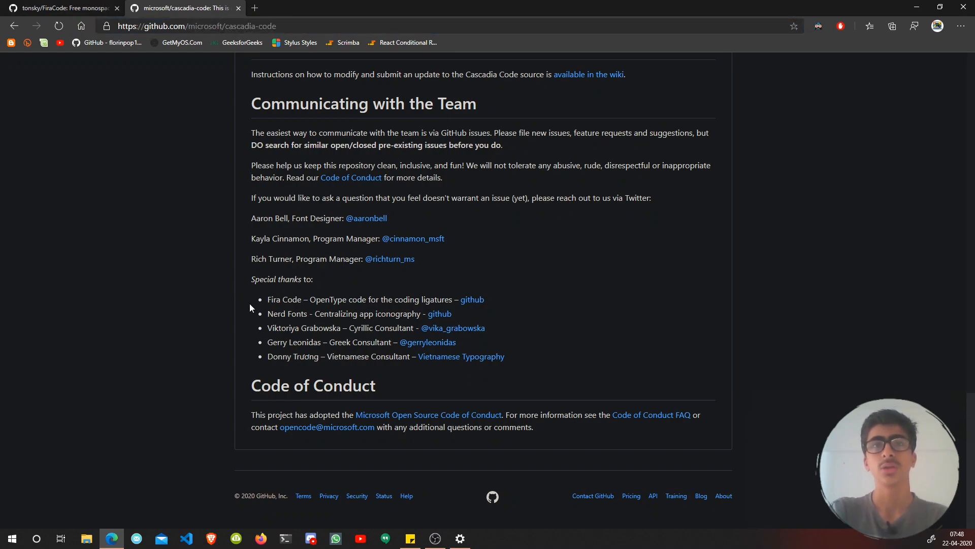
pyautogui.moveTo(261, 305)
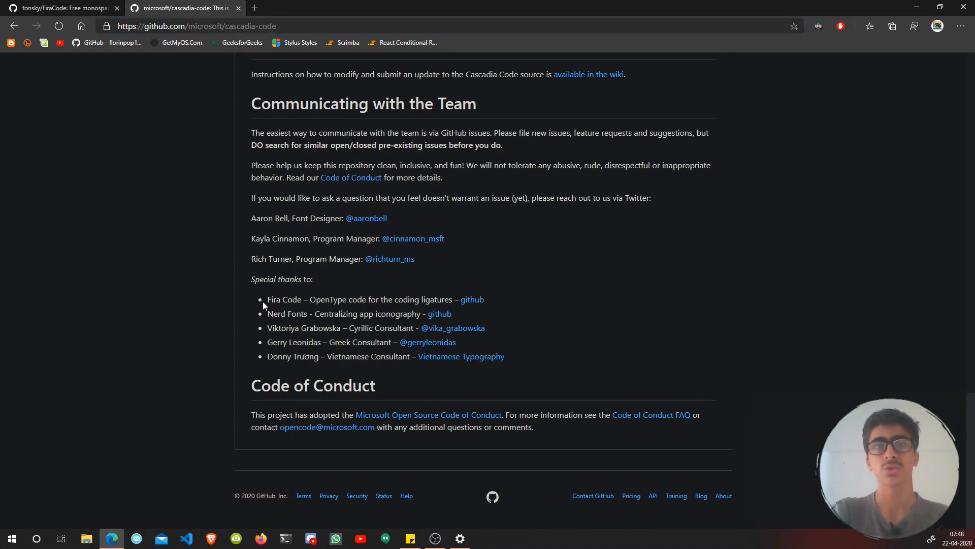
pyautogui.doubleClick(285, 299)
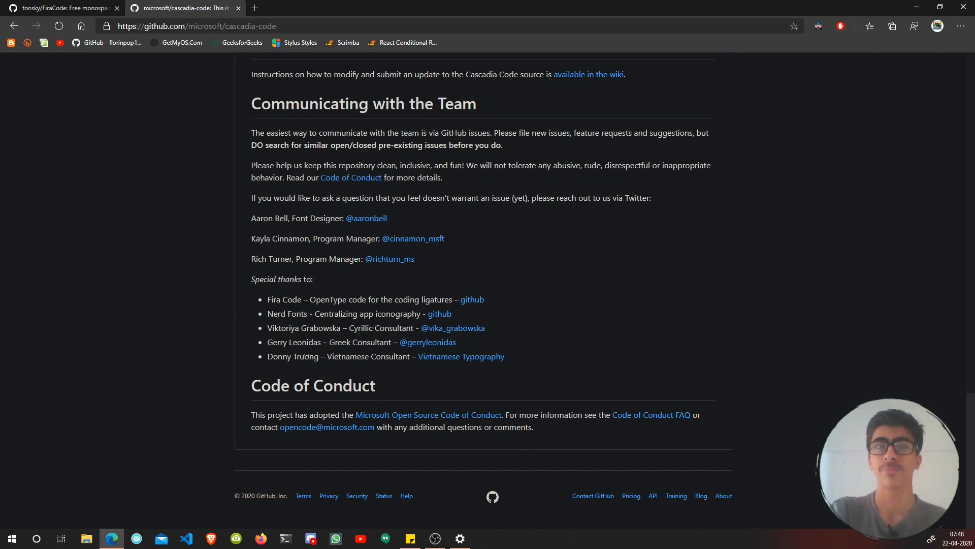
pyautogui.moveTo(51, 295)
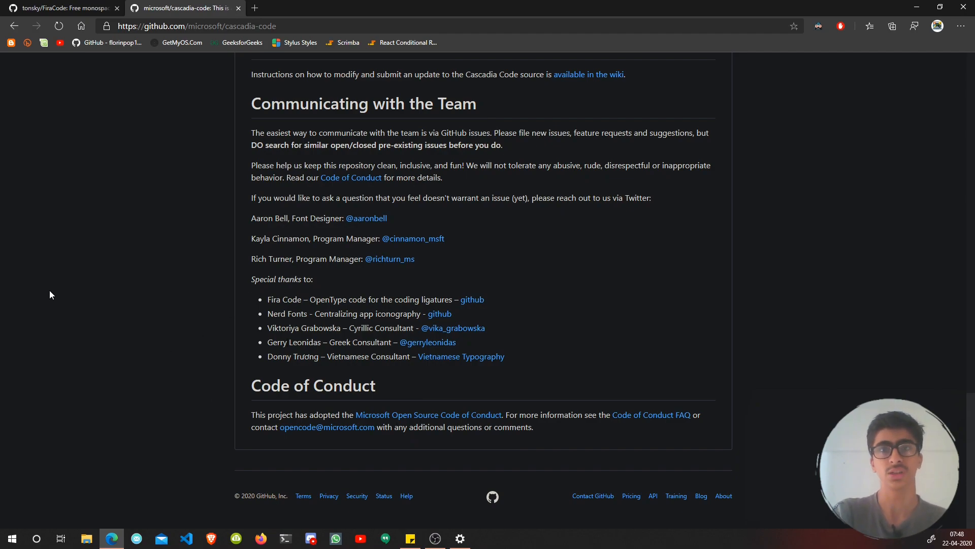
pyautogui.moveTo(175, 223)
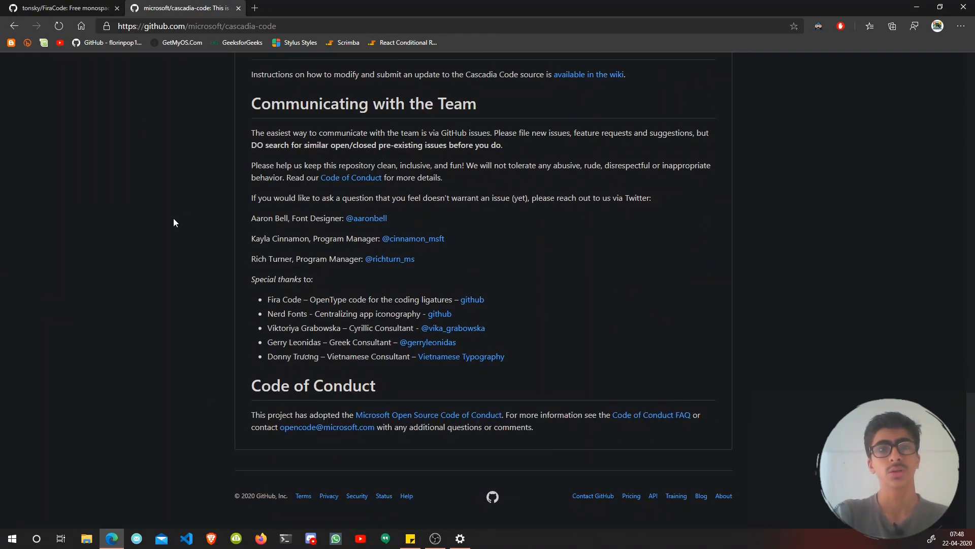
pyautogui.click(62, 8)
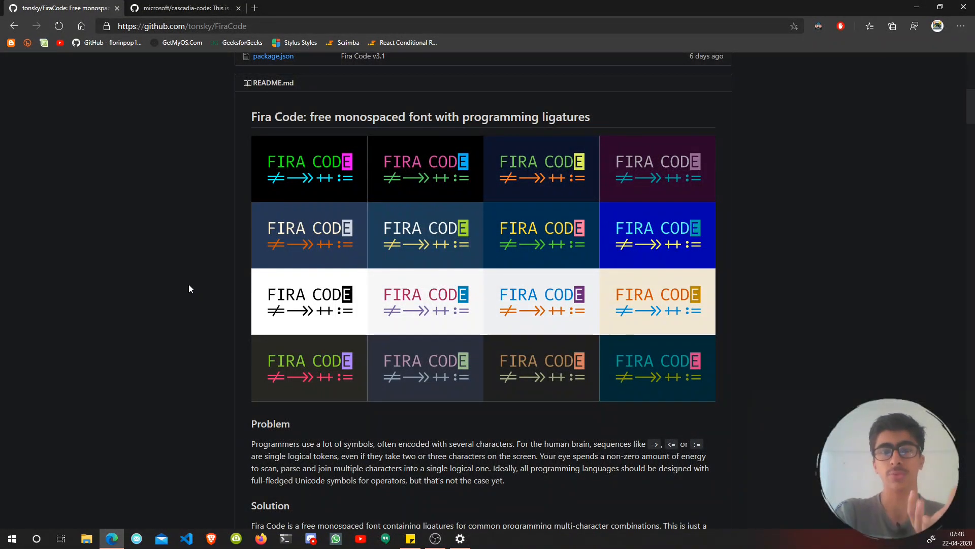
pyautogui.scroll(-3)
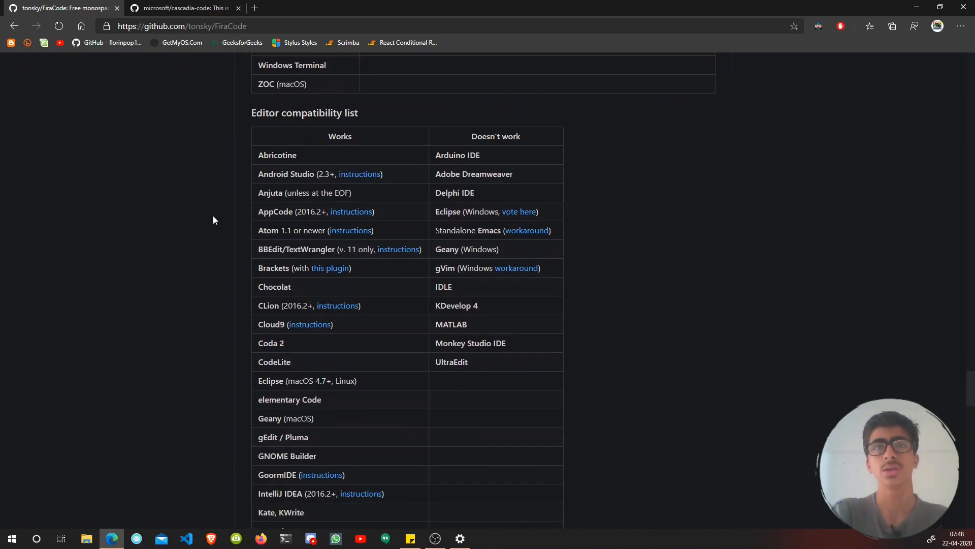
pyautogui.scroll(3)
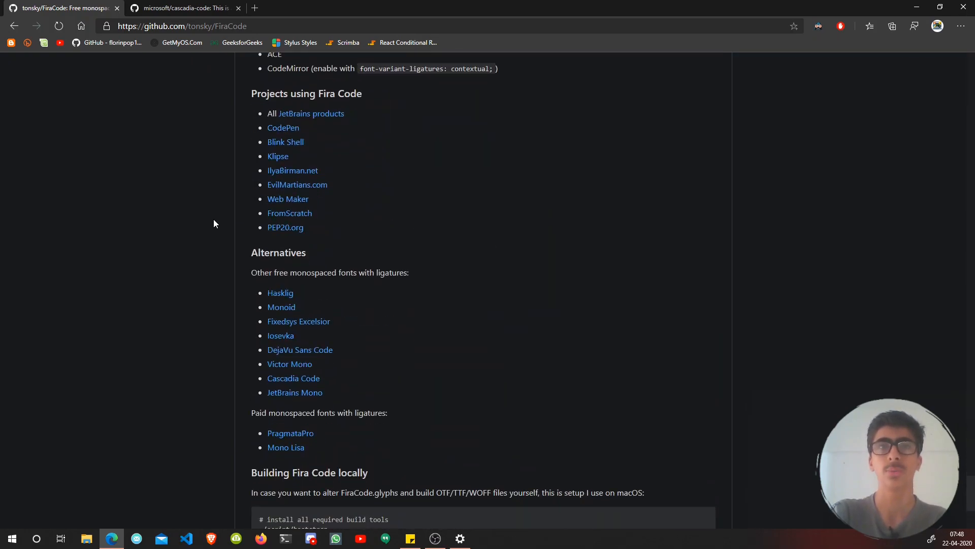
pyautogui.scroll(-3)
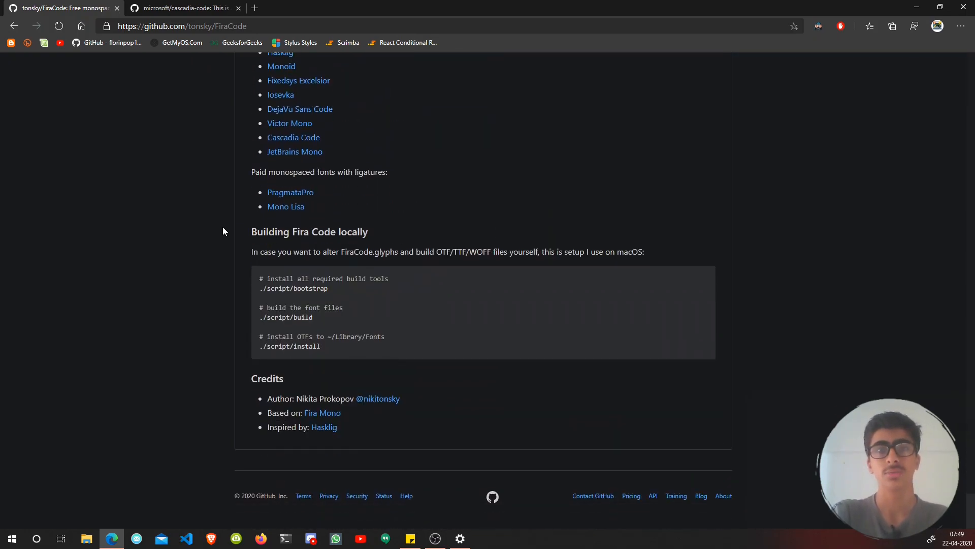
pyautogui.scroll(3)
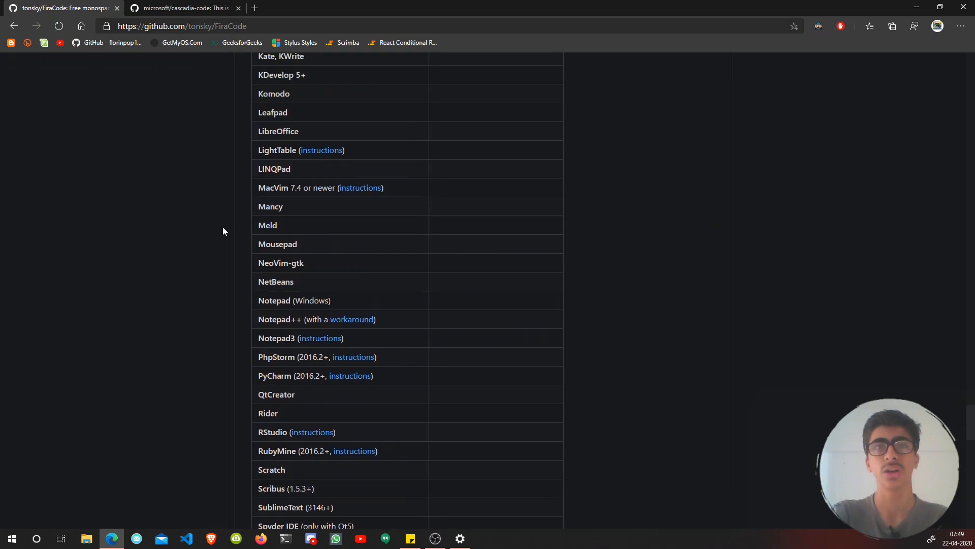
pyautogui.scroll(3)
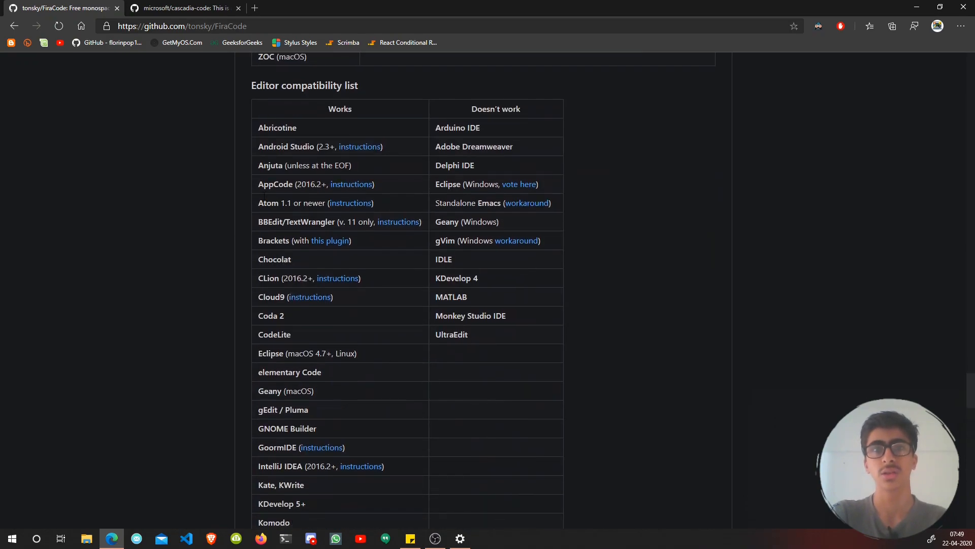
pyautogui.moveTo(332, 124)
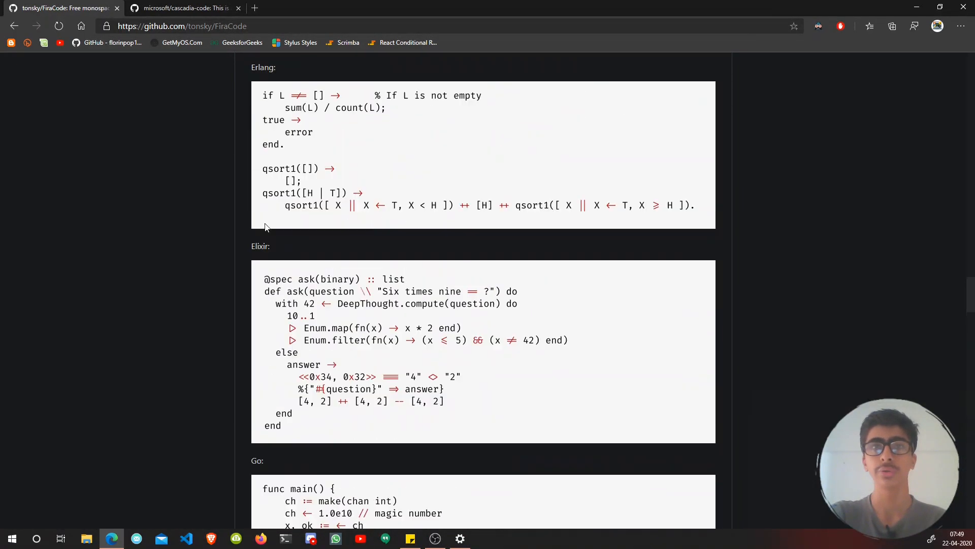
pyautogui.scroll(3)
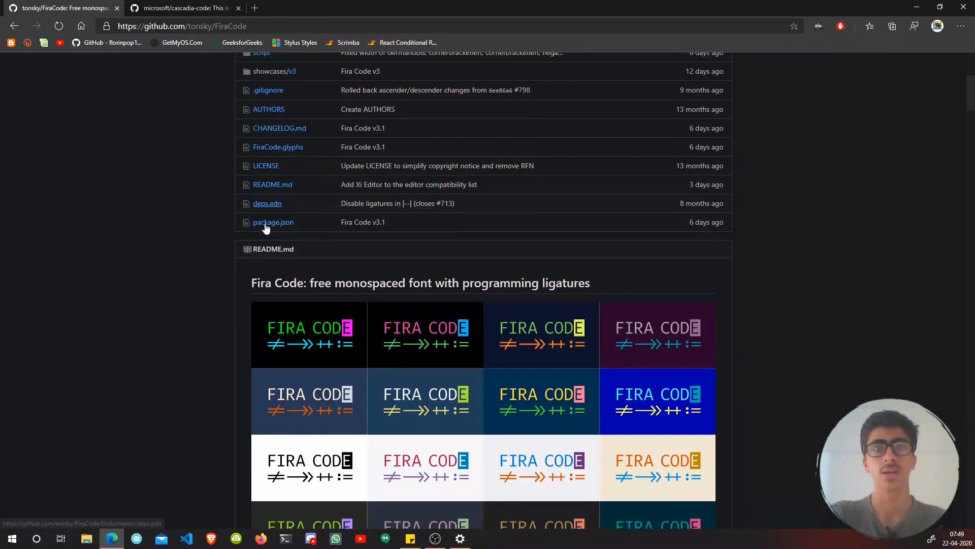
# Step: Download Fira Code v3.1, then scroll the cascadia-code README to its Installation section
pyautogui.scroll(-3)
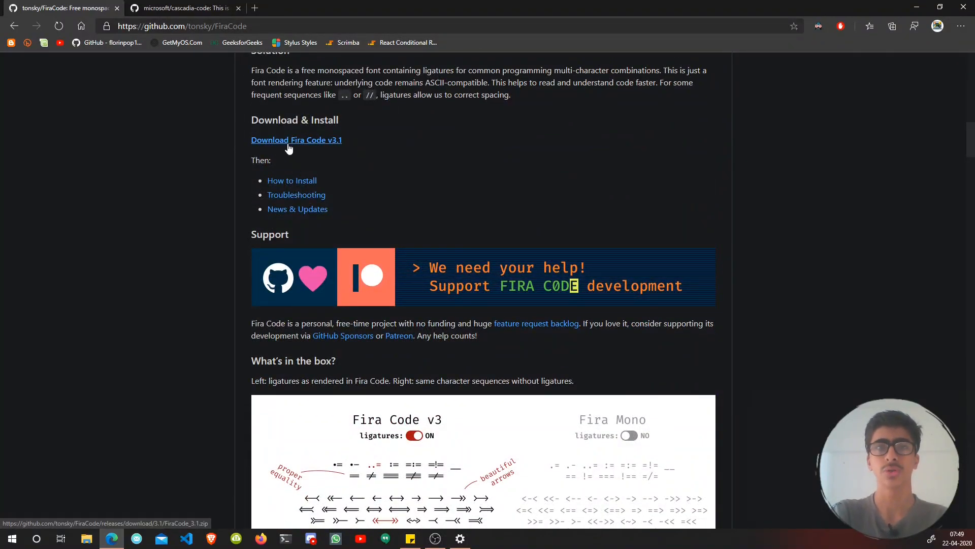
pyautogui.click(296, 140)
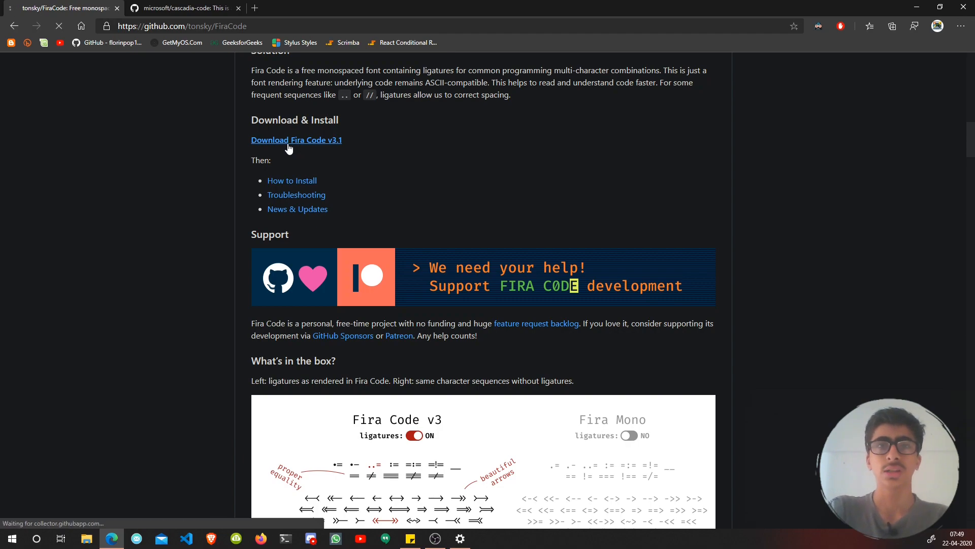
pyautogui.click(296, 140)
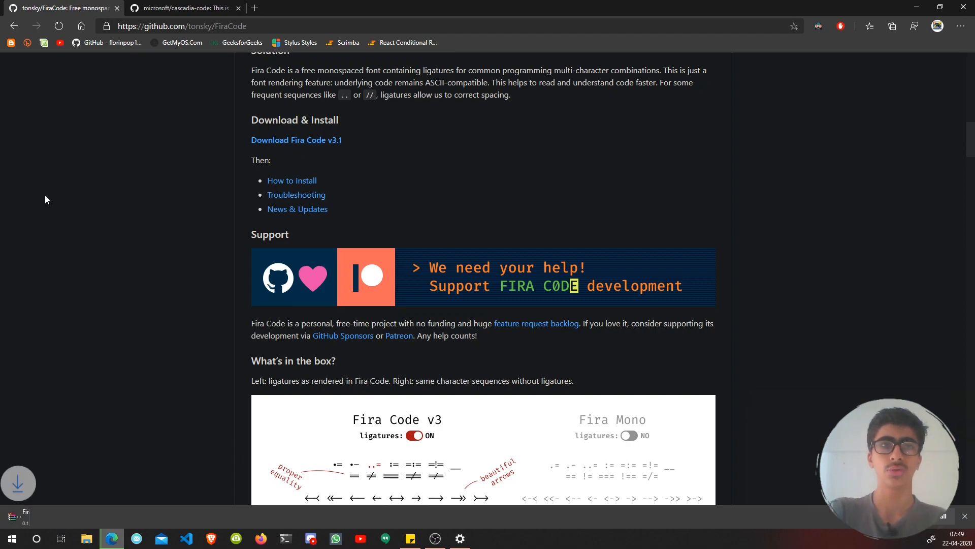
pyautogui.click(297, 139)
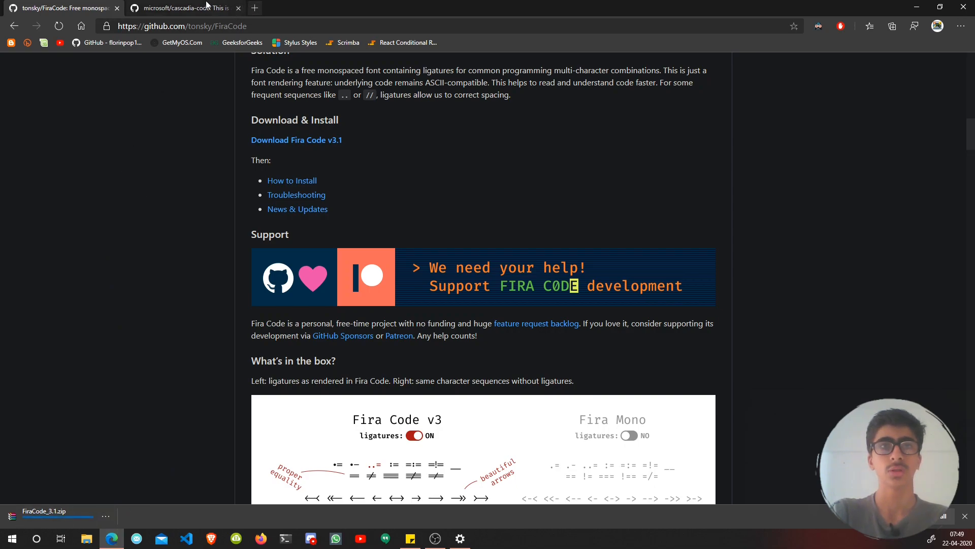
pyautogui.click(180, 8)
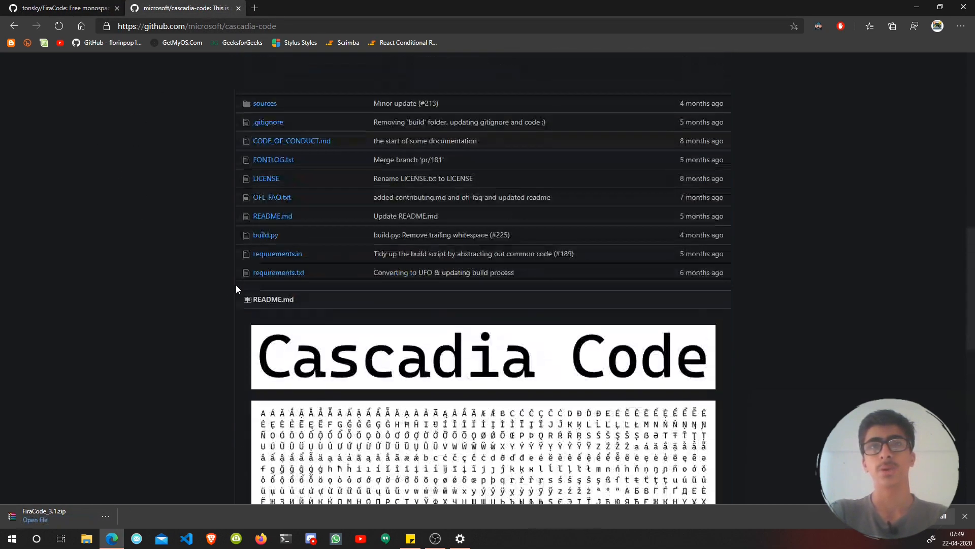
pyautogui.scroll(-3)
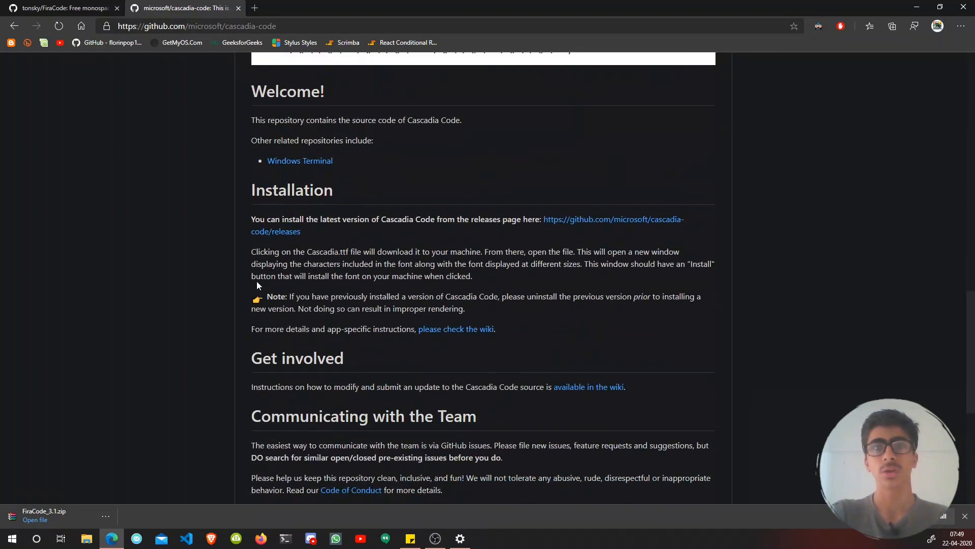
pyautogui.moveTo(423, 235)
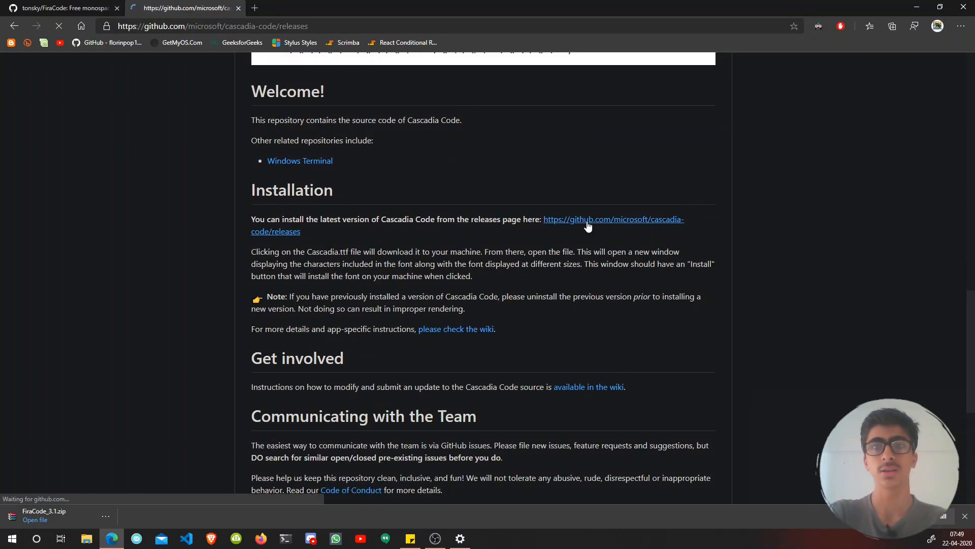
# Step: Go to the Cascadia Code releases page and download CascadiaMono.ttf from release 1911.21's assets
pyautogui.click(614, 219)
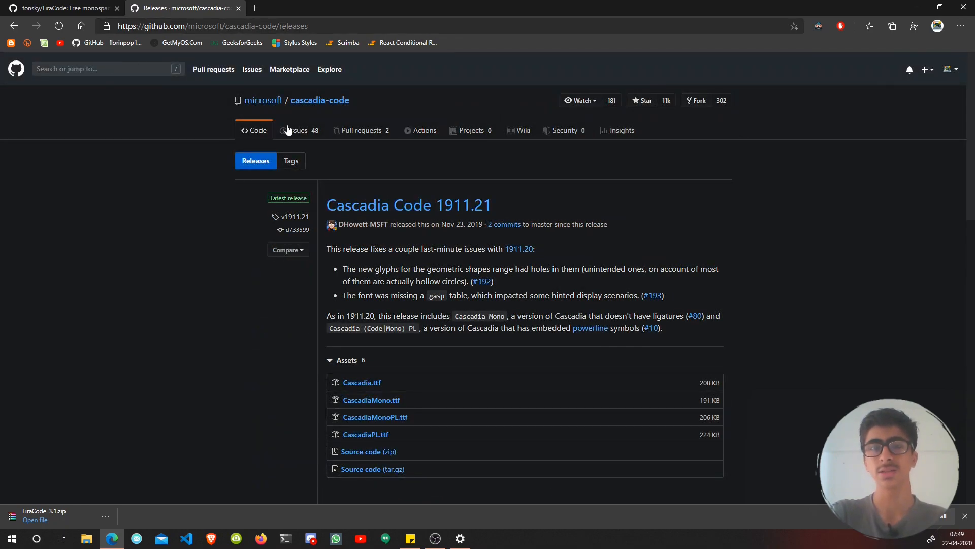
pyautogui.scroll(-3)
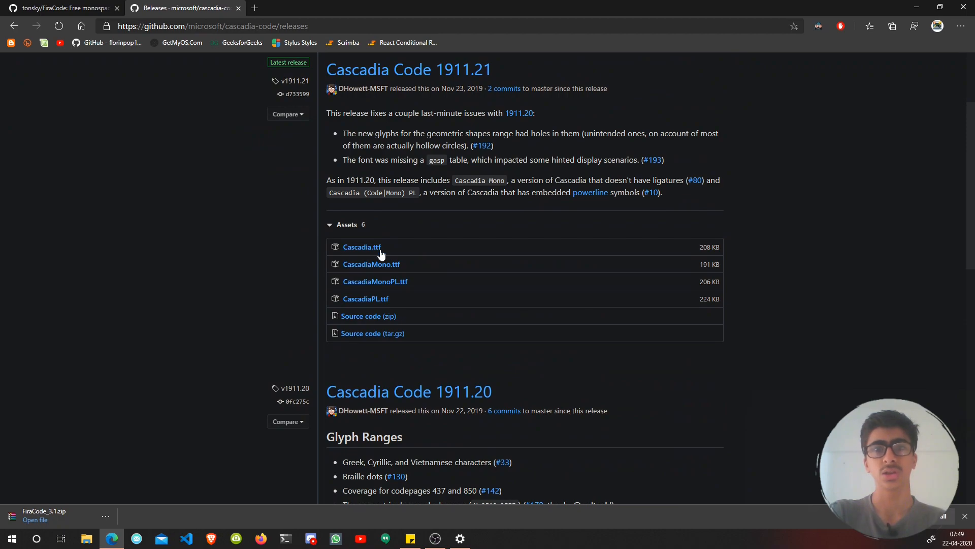
pyautogui.moveTo(383, 274)
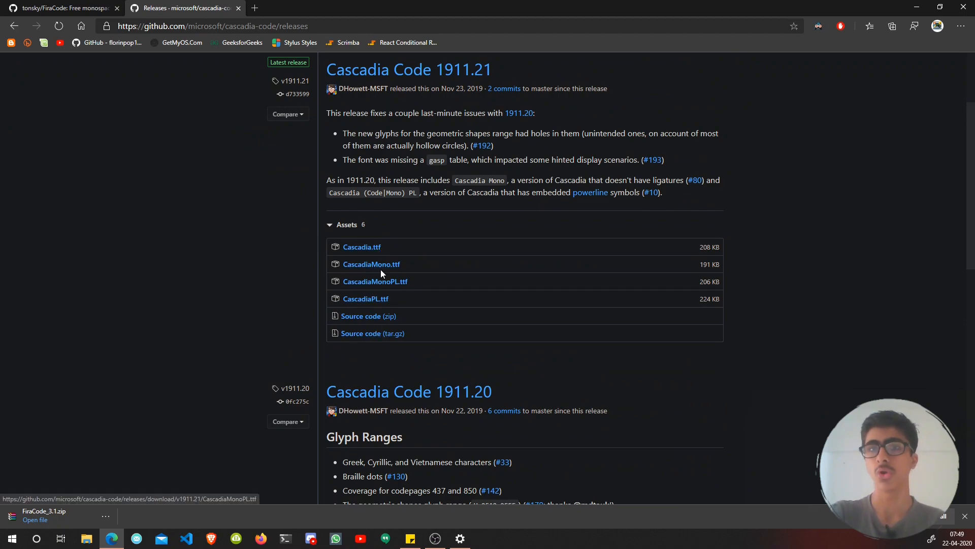
pyautogui.moveTo(371, 264)
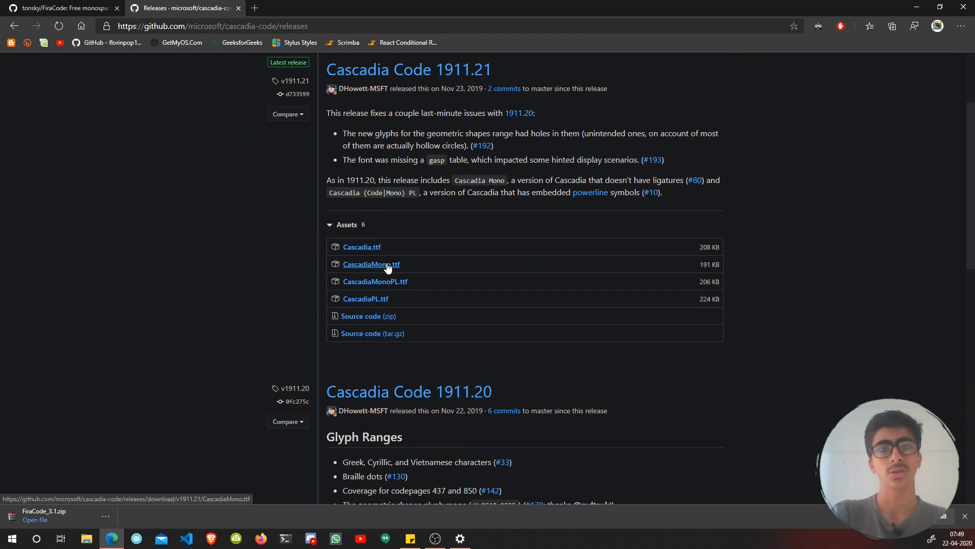
pyautogui.click(371, 264)
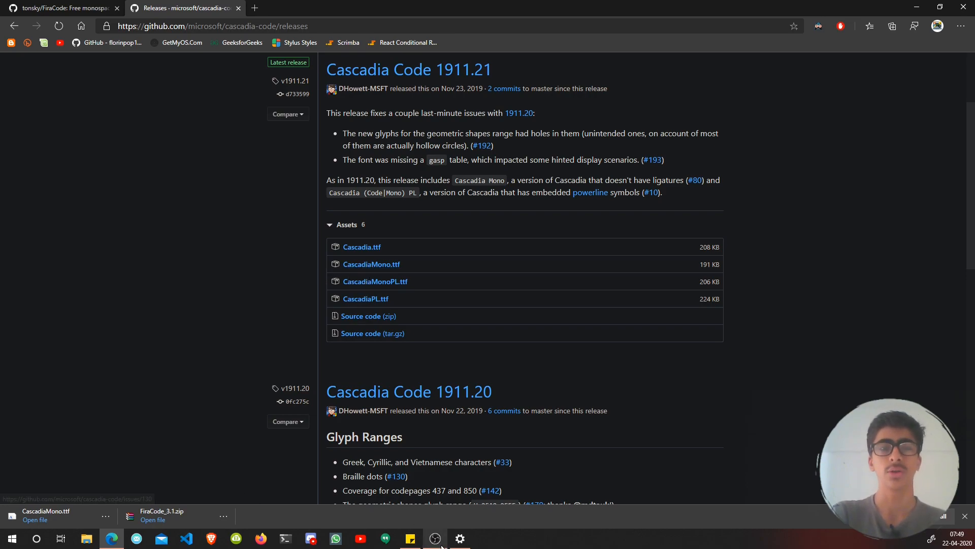
pyautogui.moveTo(435, 538)
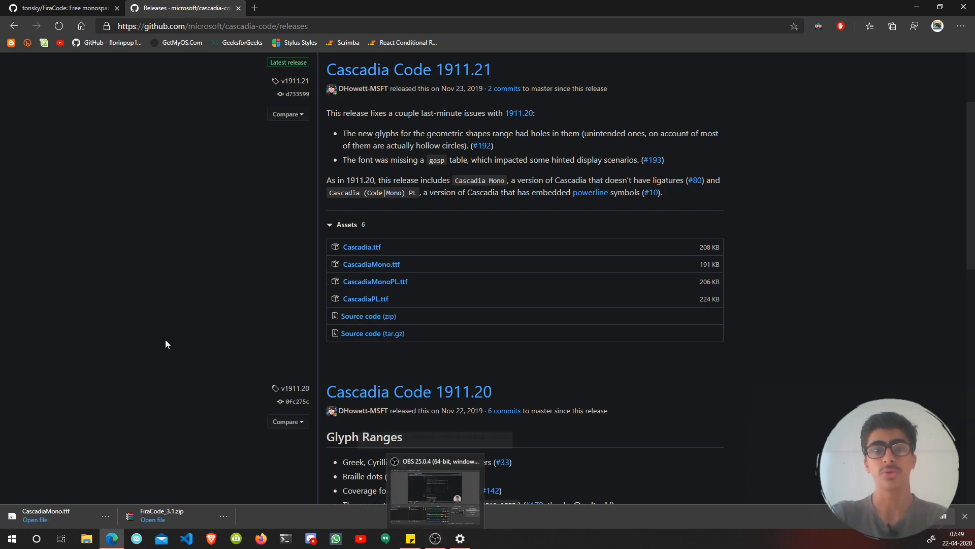
pyautogui.moveTo(221, 517)
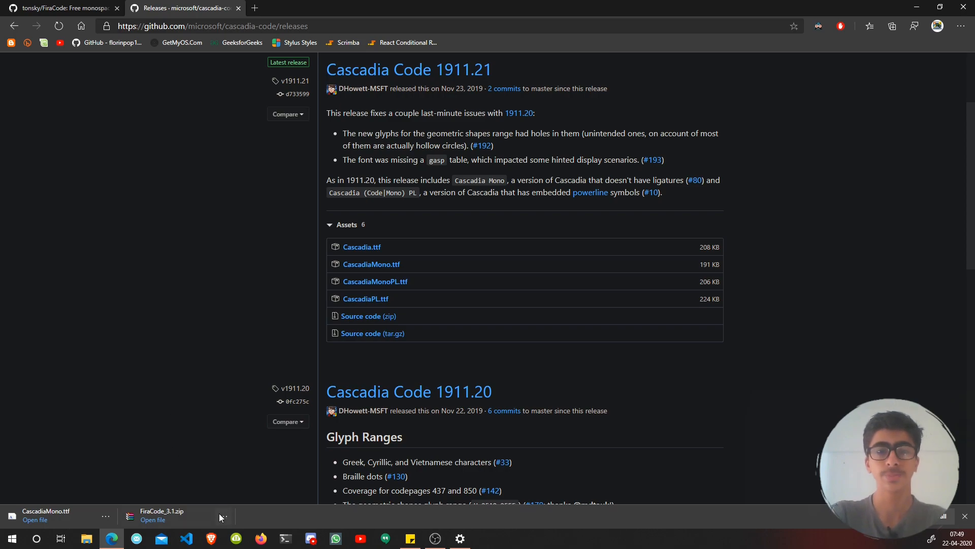
# Step: Reveal the downloaded files in the Downloads folder via Show in folder
pyautogui.click(223, 516)
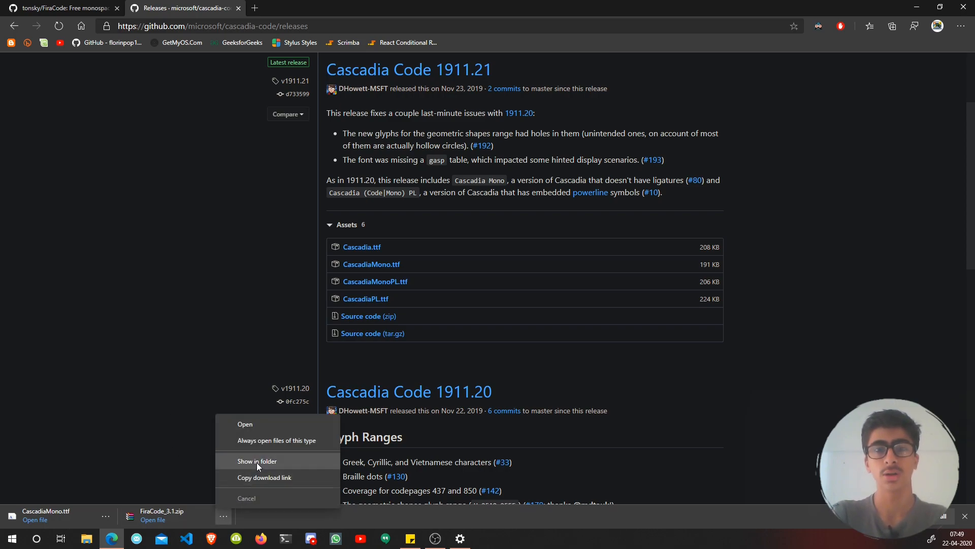
pyautogui.click(257, 461)
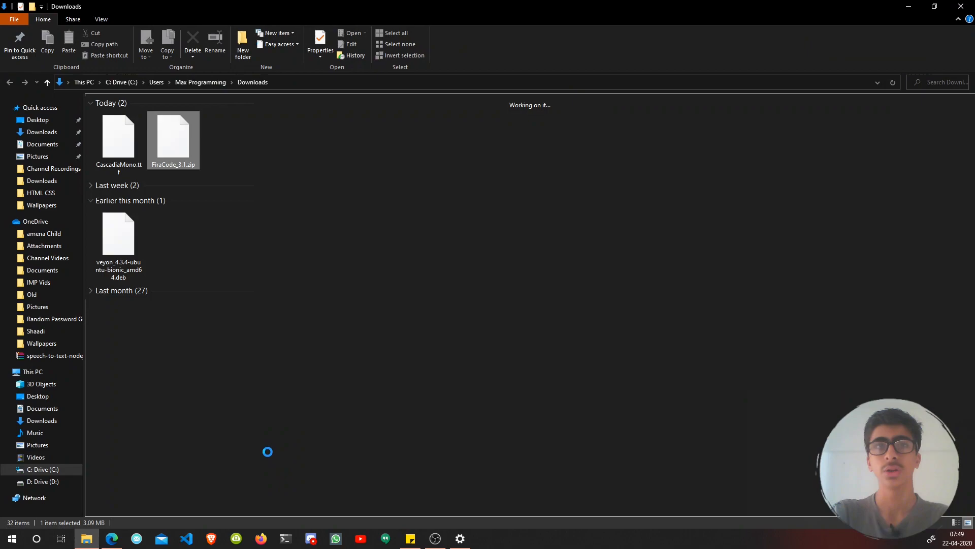
pyautogui.click(90, 200)
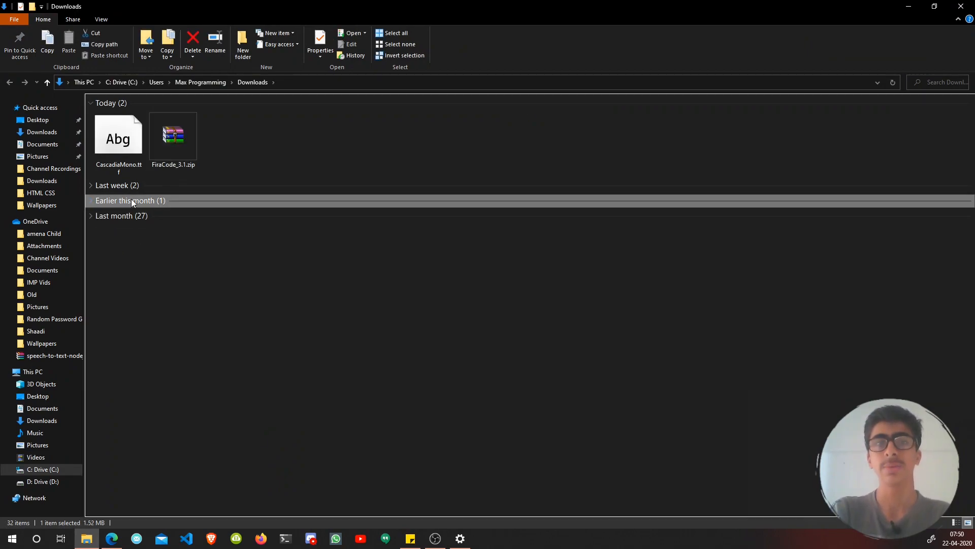
# Step: Preview CascadiaMono.ttf and install the Cascadia Mono font
pyautogui.click(119, 136)
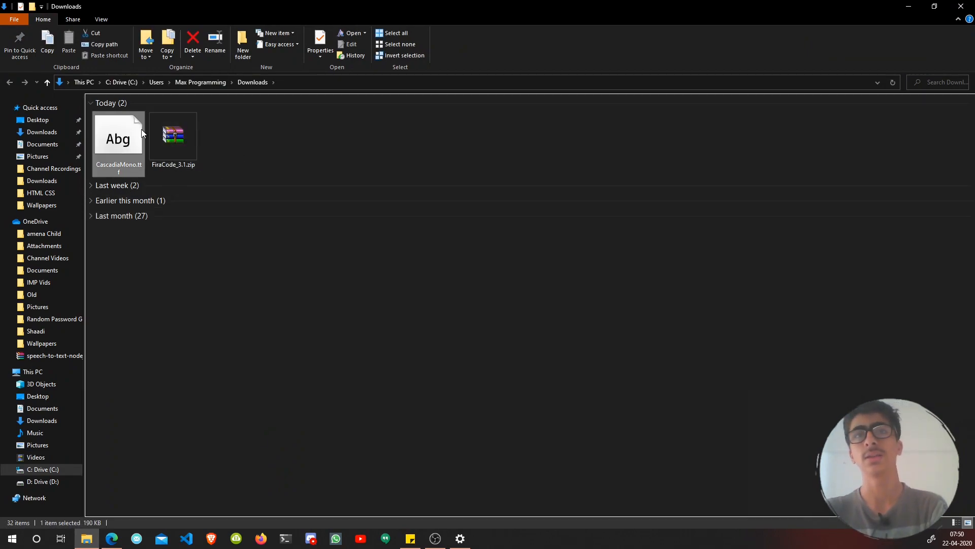
pyautogui.doubleClick(119, 138)
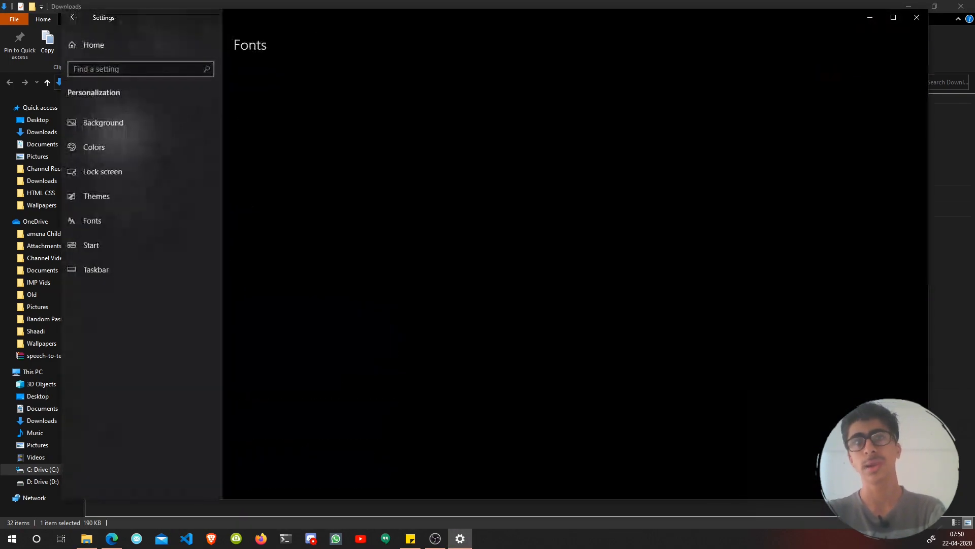
pyautogui.click(92, 220)
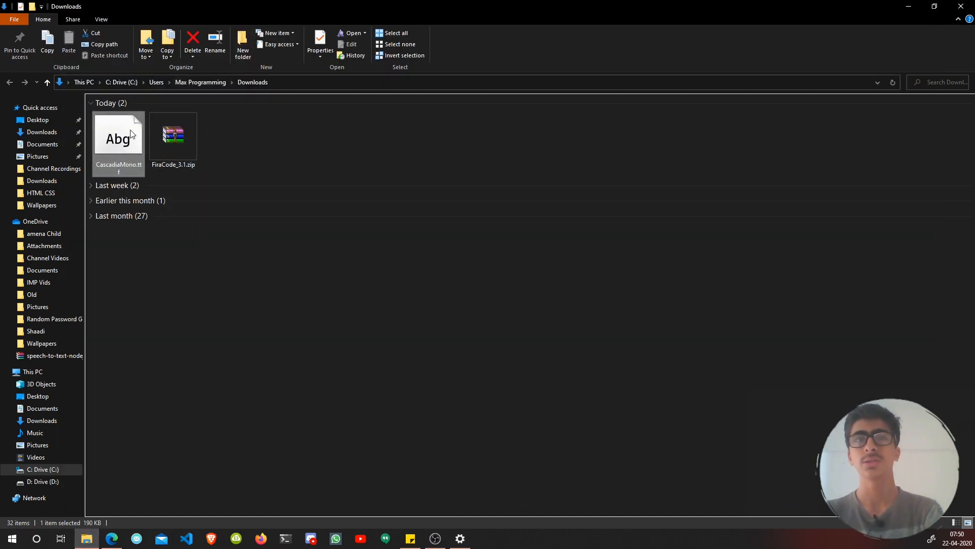
pyautogui.doubleClick(119, 137)
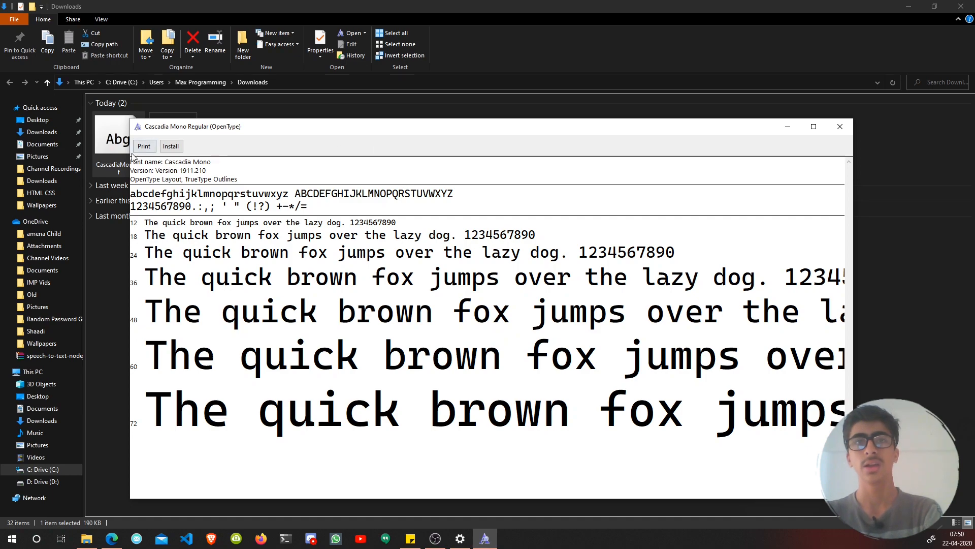
pyautogui.click(839, 126)
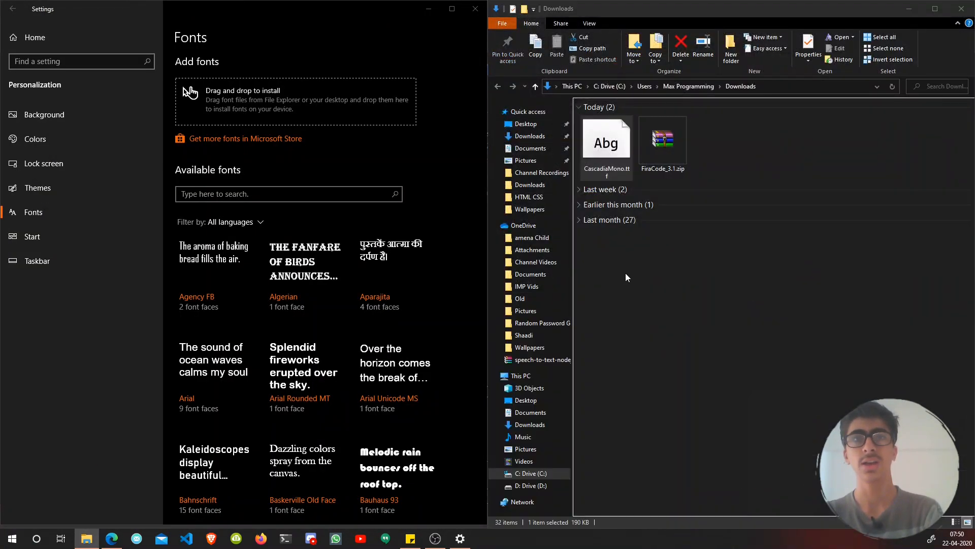
# Step: Extract FiraCode_3.1.zip into the Downloads folder with Extract All
pyautogui.rightClick(662, 143)
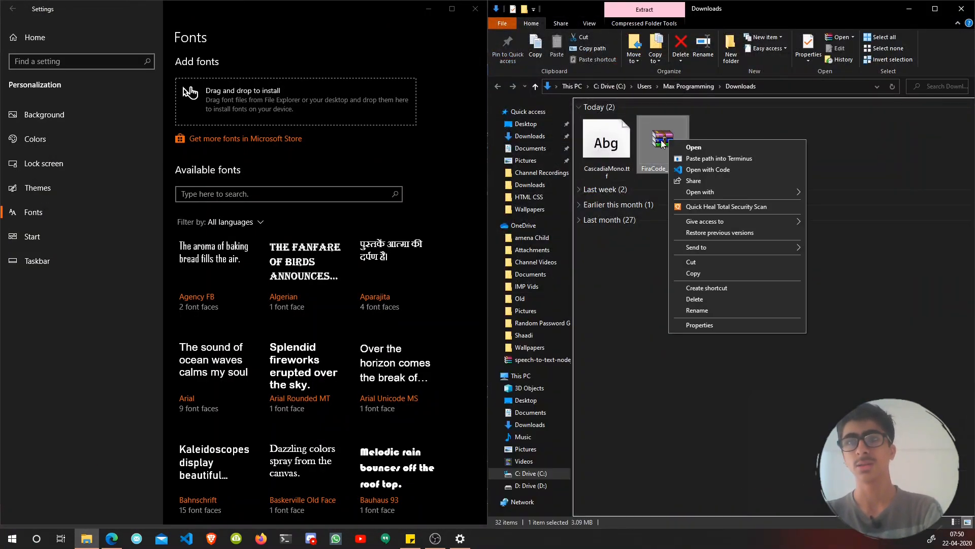
pyautogui.click(719, 256)
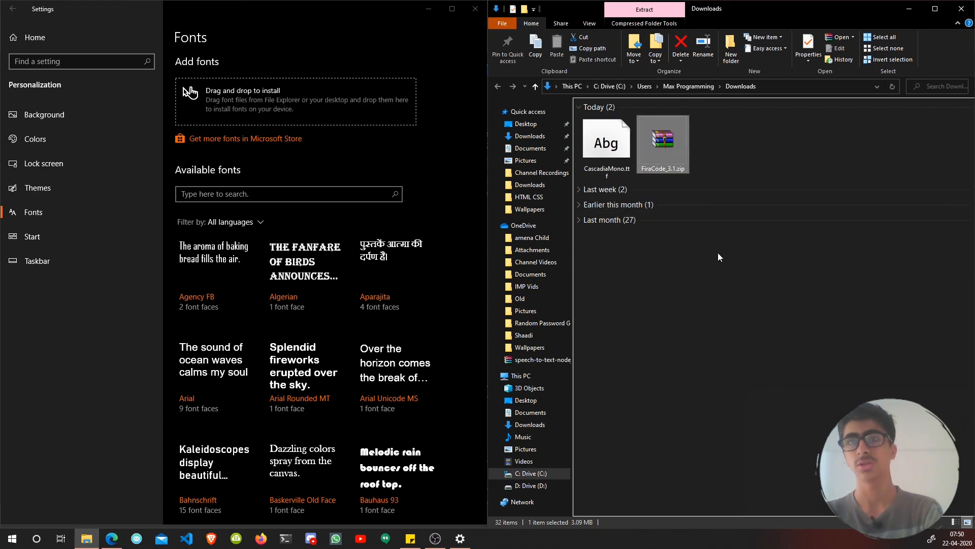
pyautogui.click(718, 257)
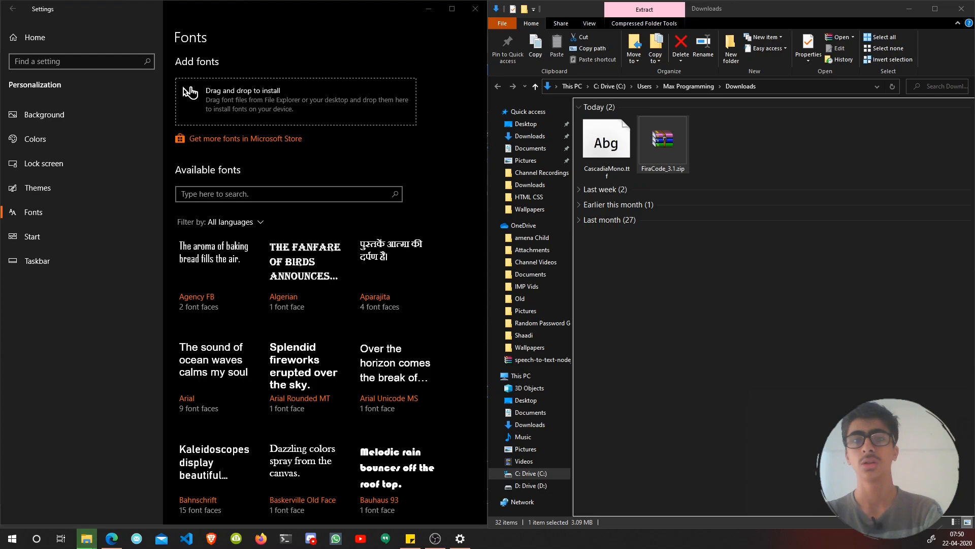
pyautogui.doubleClick(662, 133)
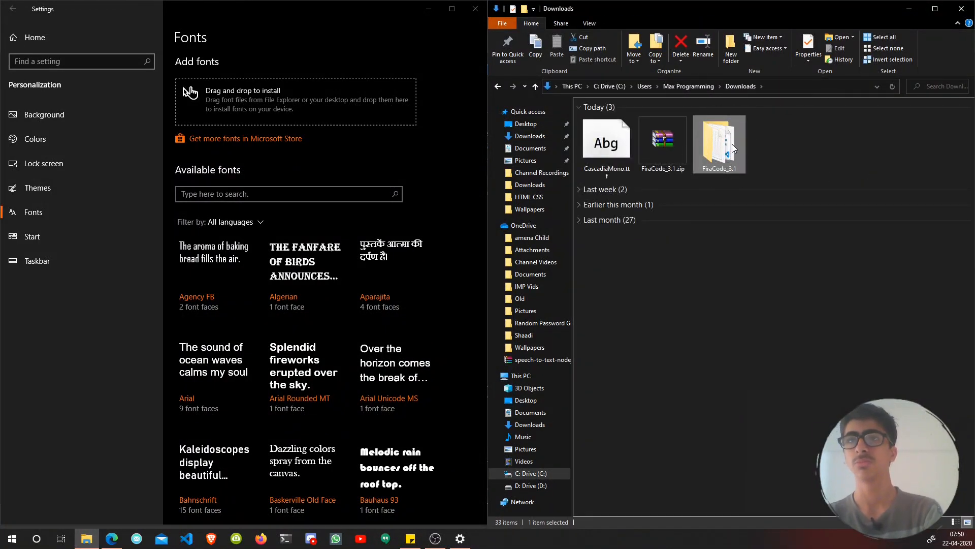
pyautogui.moveTo(720, 144)
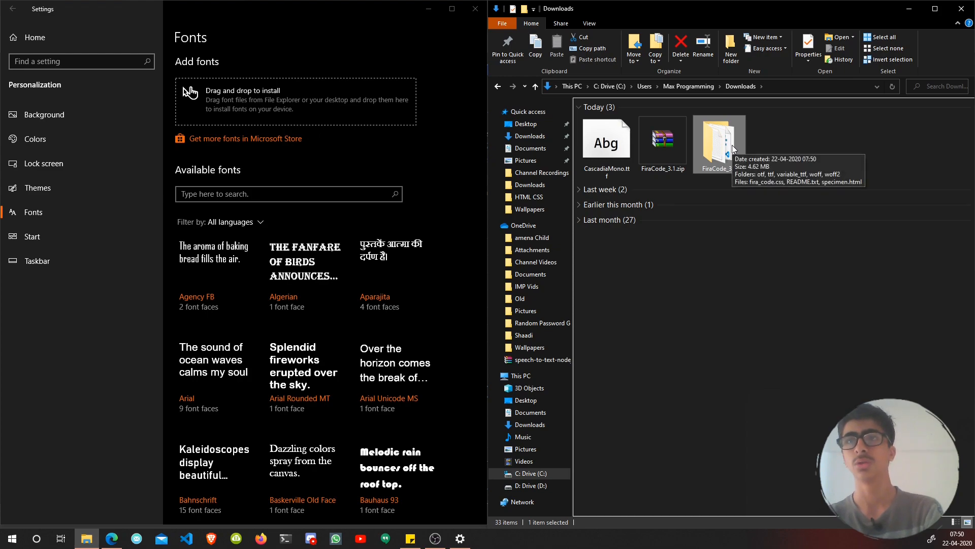
# Step: Navigate into FiraCode_3.1, peek at the ttf folder, then open the otf folder
pyautogui.doubleClick(719, 137)
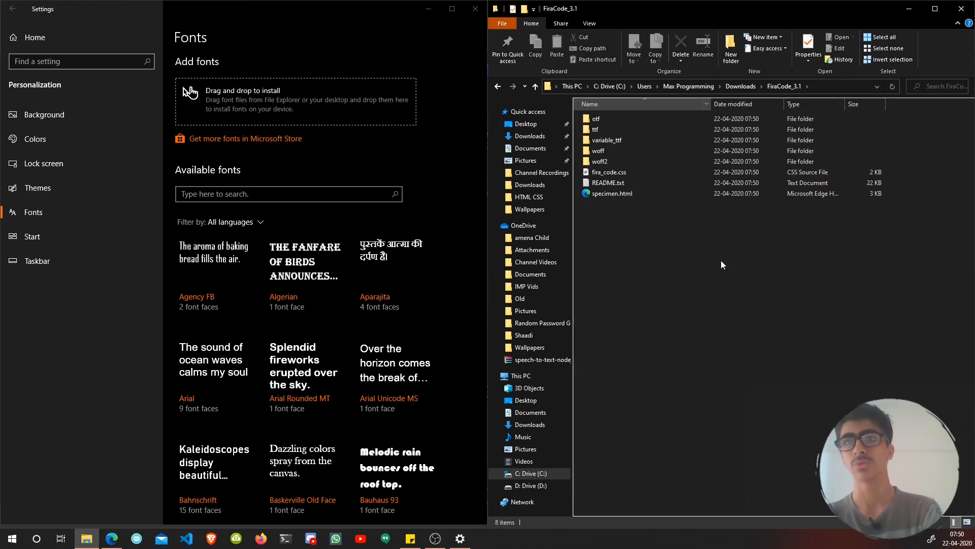
pyautogui.click(596, 118)
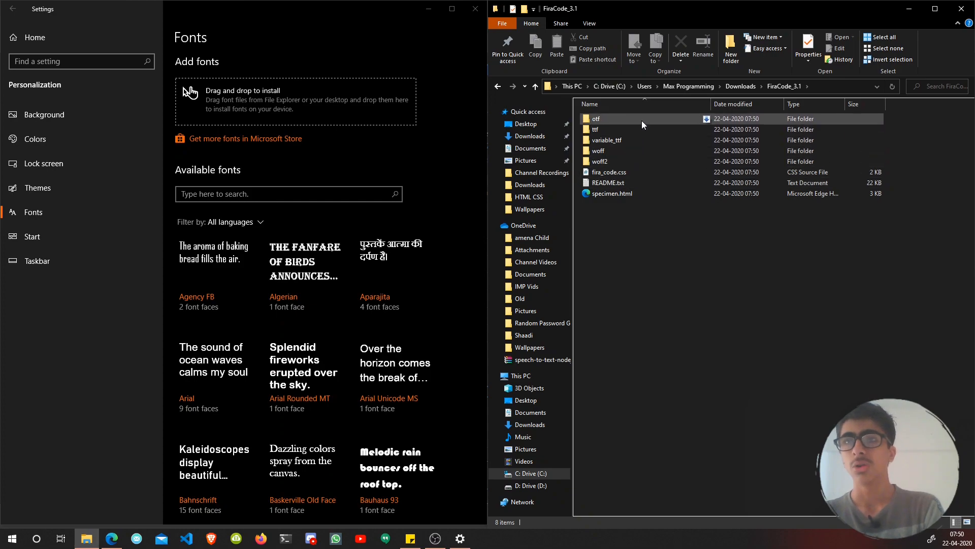
pyautogui.doubleClick(596, 119)
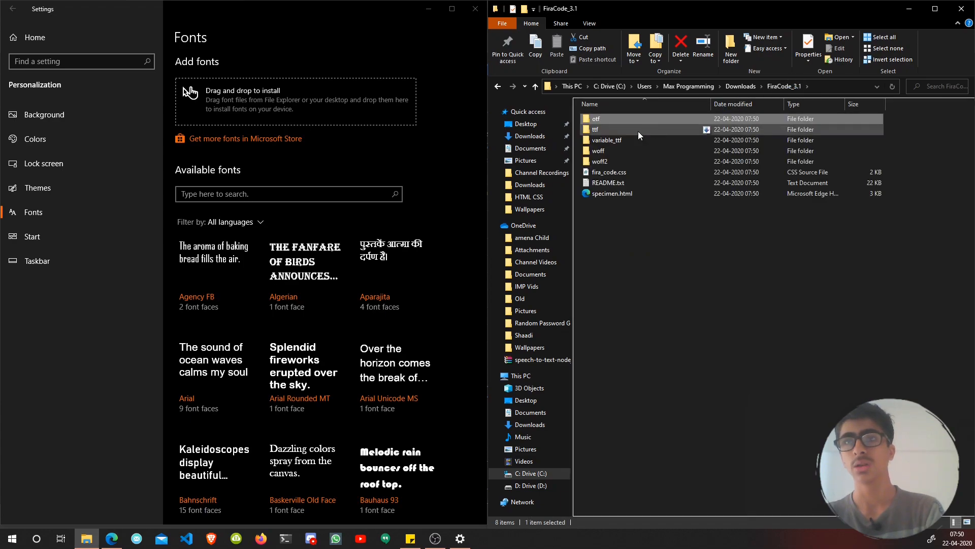
pyautogui.doubleClick(596, 130)
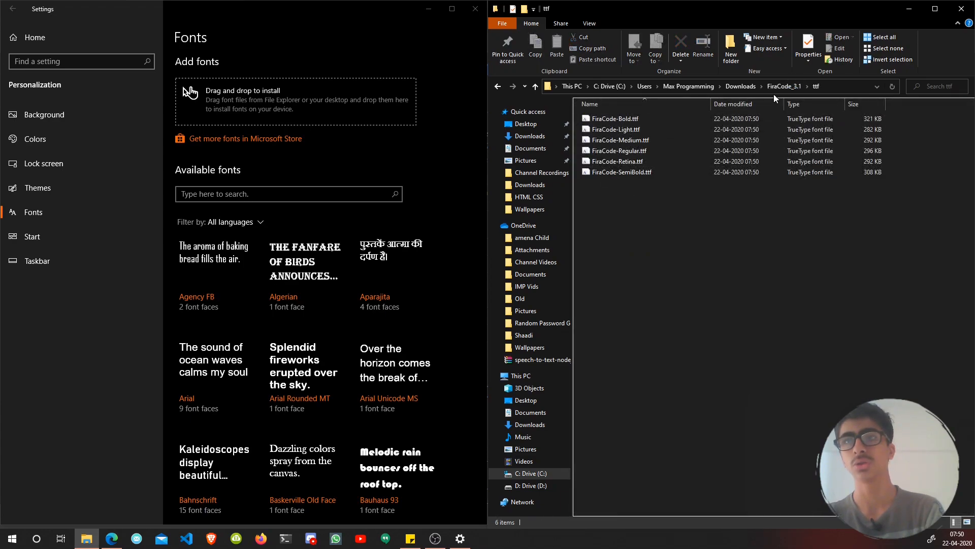
pyautogui.click(497, 86)
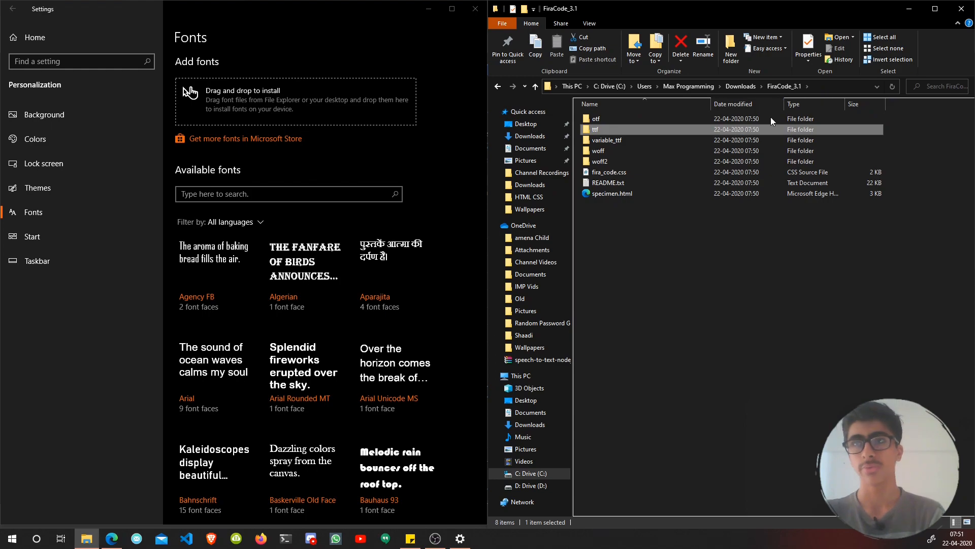
pyautogui.click(596, 119)
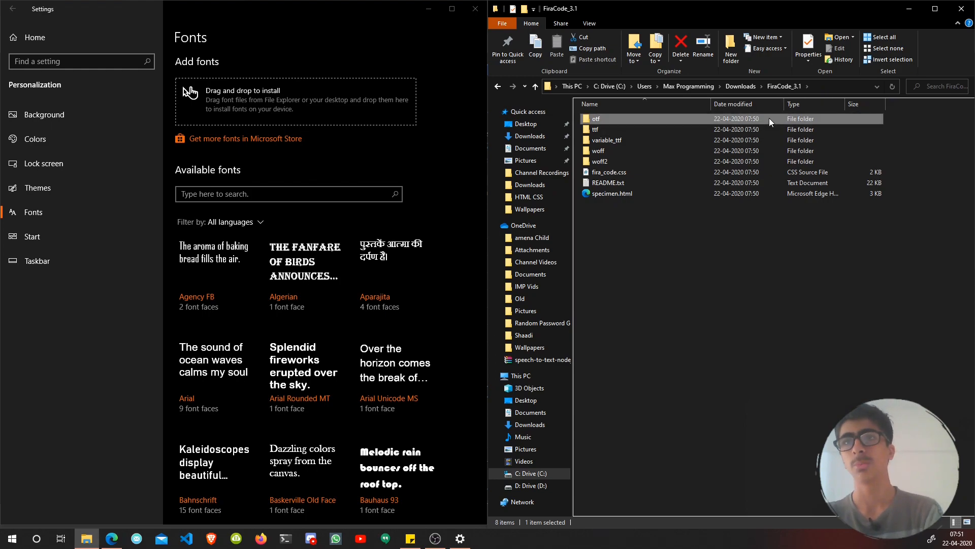
pyautogui.doubleClick(597, 118)
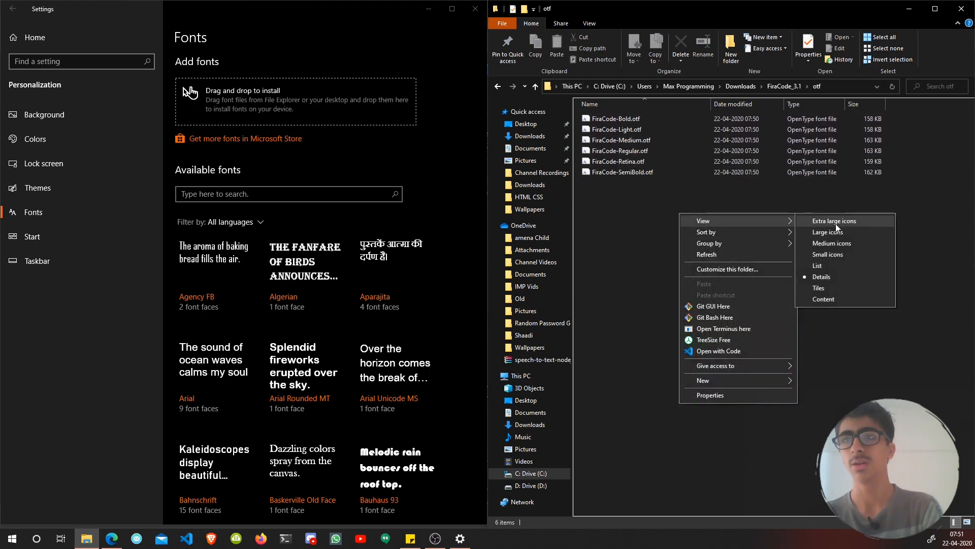
# Step: Show the Fira Code font files as extra large icons and select several variants
pyautogui.click(828, 232)
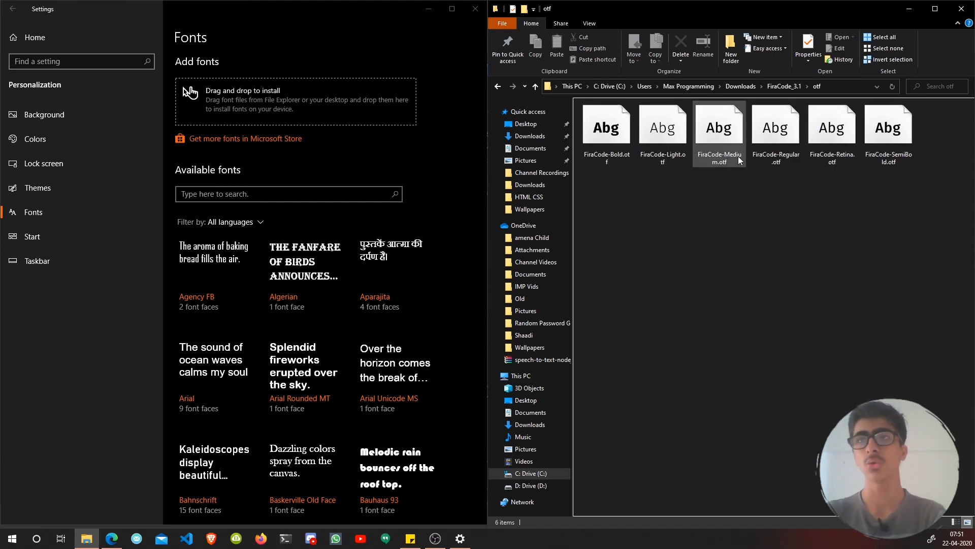
pyautogui.click(832, 124)
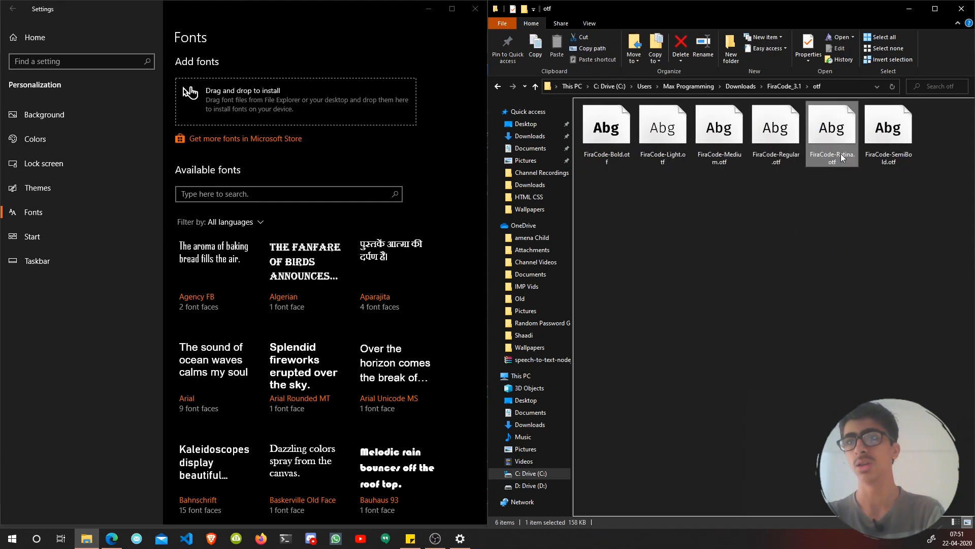
pyautogui.moveTo(857, 255)
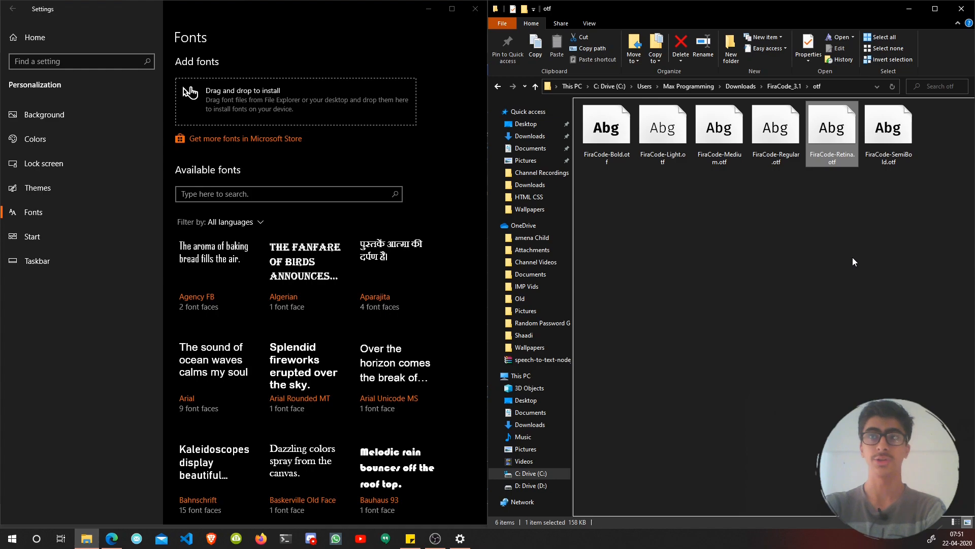
pyautogui.click(888, 131)
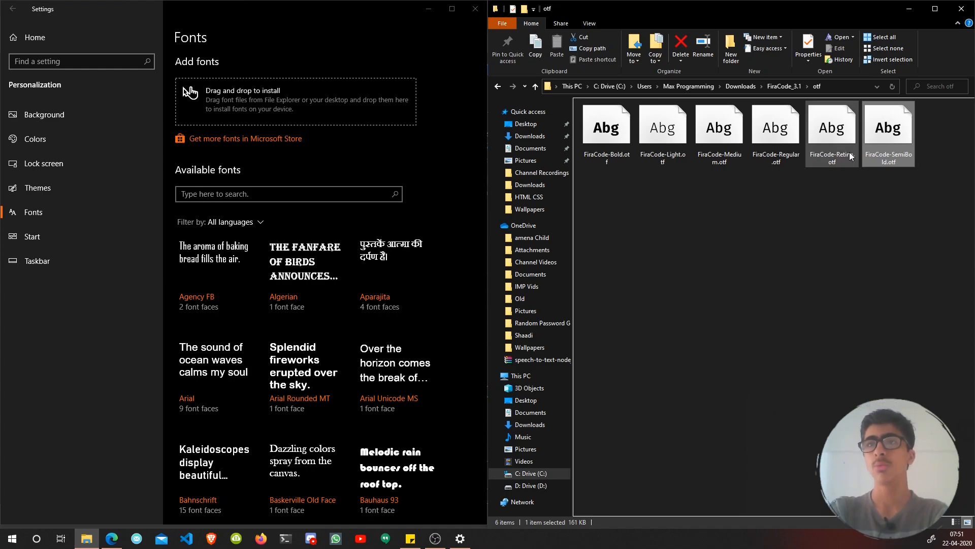
pyautogui.click(720, 127)
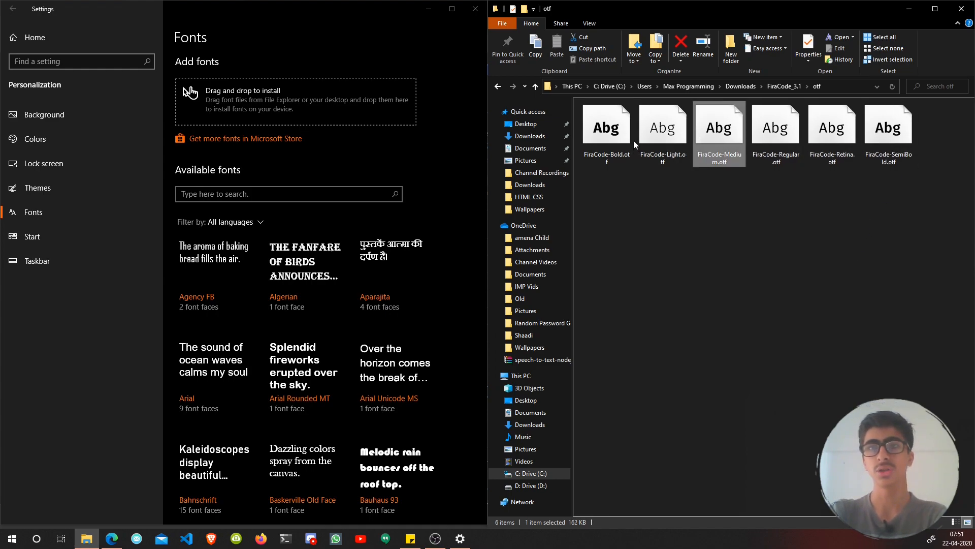
pyautogui.click(775, 125)
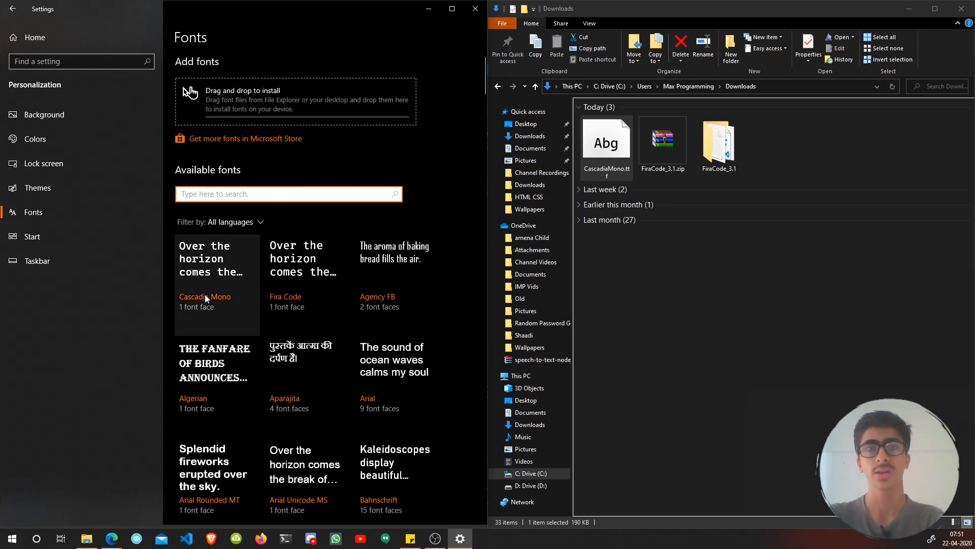
pyautogui.moveTo(410, 200)
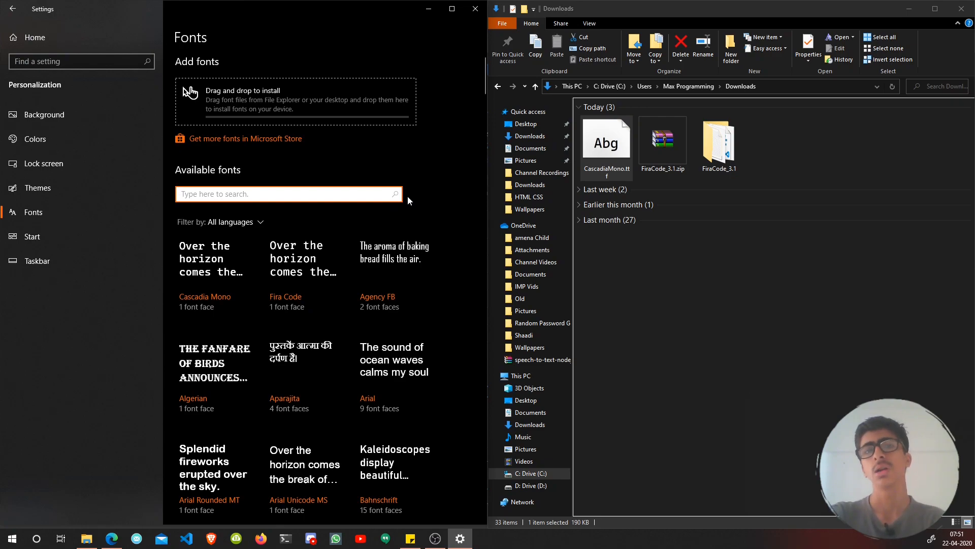
# Step: Close Windows Settings now that Fira Code and Cascadia Mono are installed
pyautogui.click(476, 8)
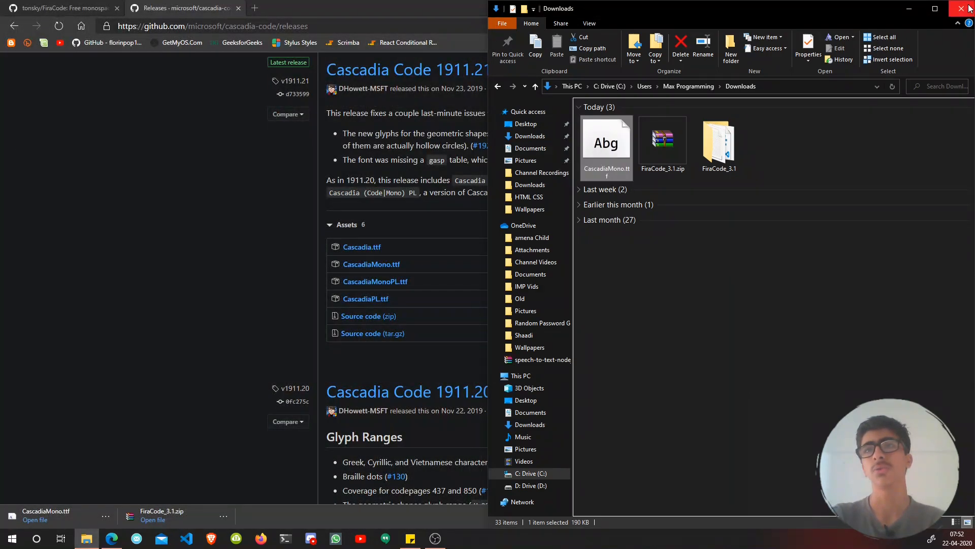
# Step: Close File Explorer, minimize Edge, and pick the Visual Studio Code desktop shortcut
pyautogui.click(967, 9)
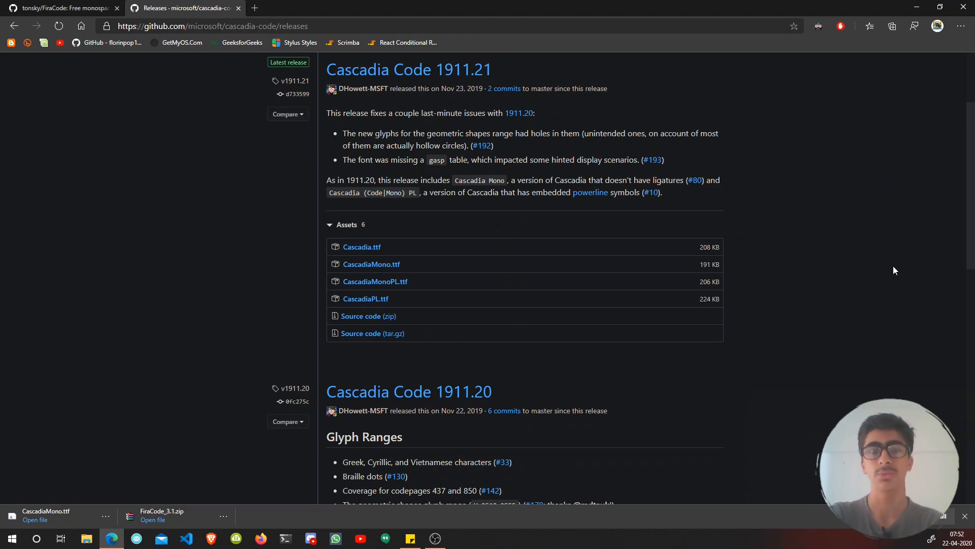
pyautogui.moveTo(260, 276)
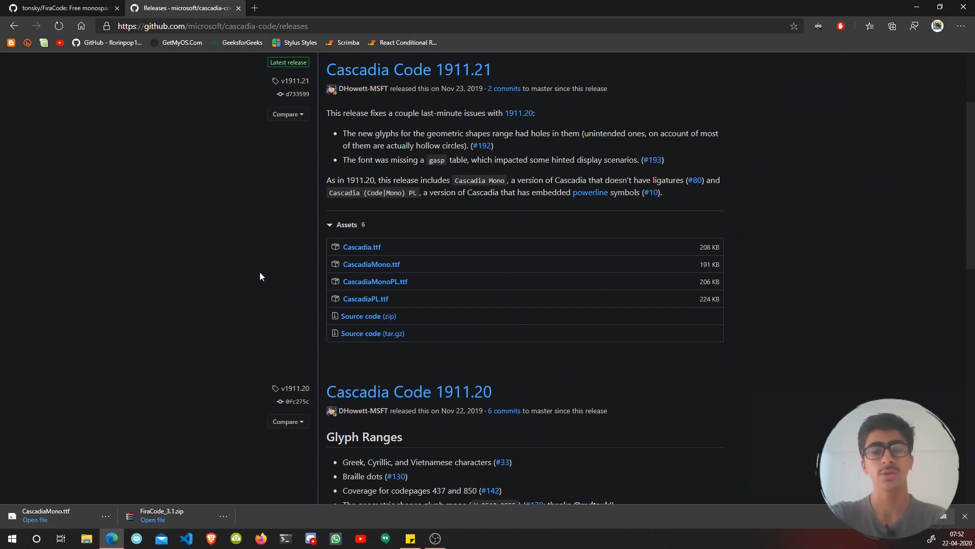
pyautogui.click(59, 8)
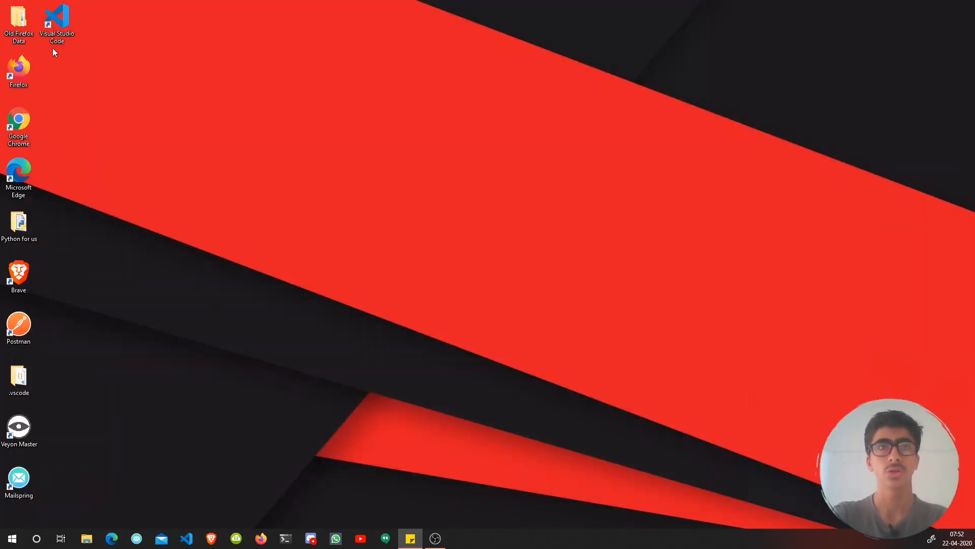
pyautogui.click(56, 21)
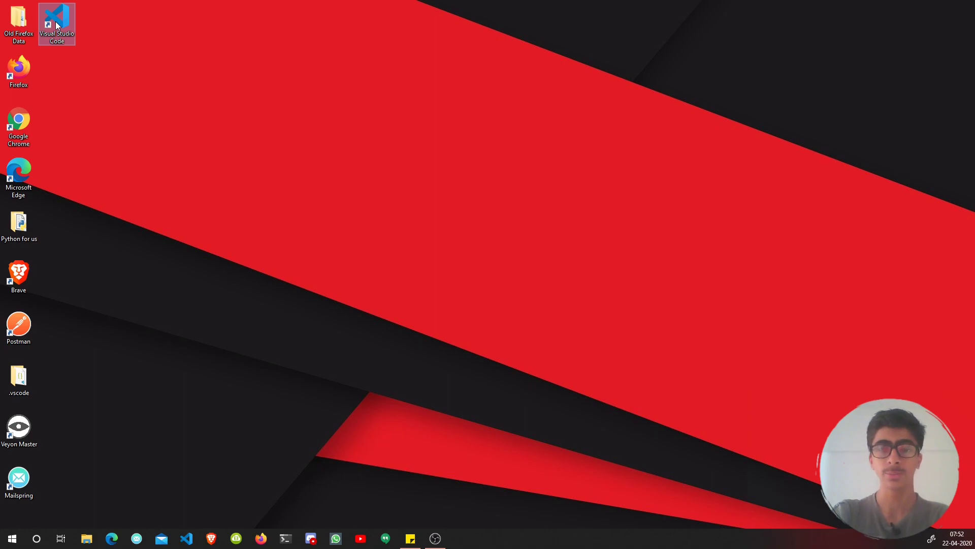
pyautogui.moveTo(56, 22)
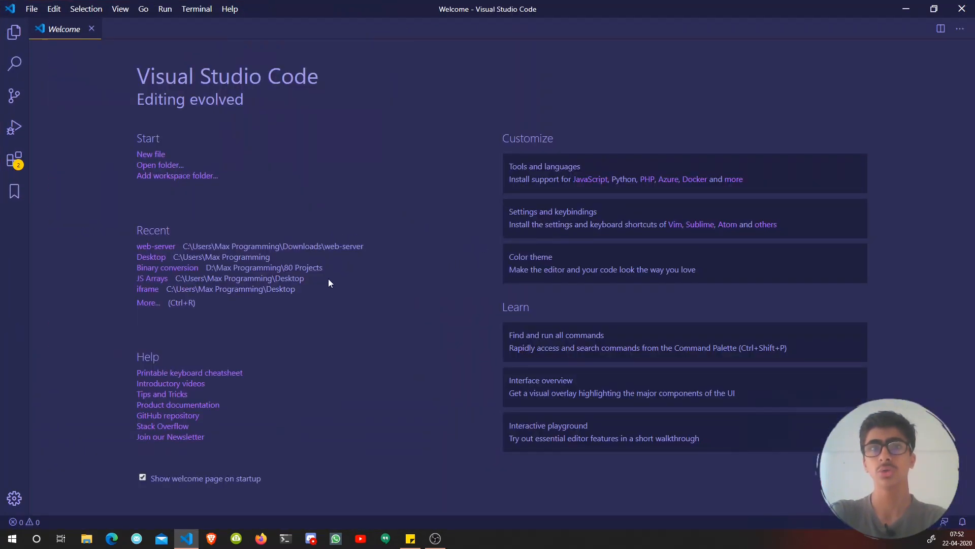
pyautogui.moveTo(123, 331)
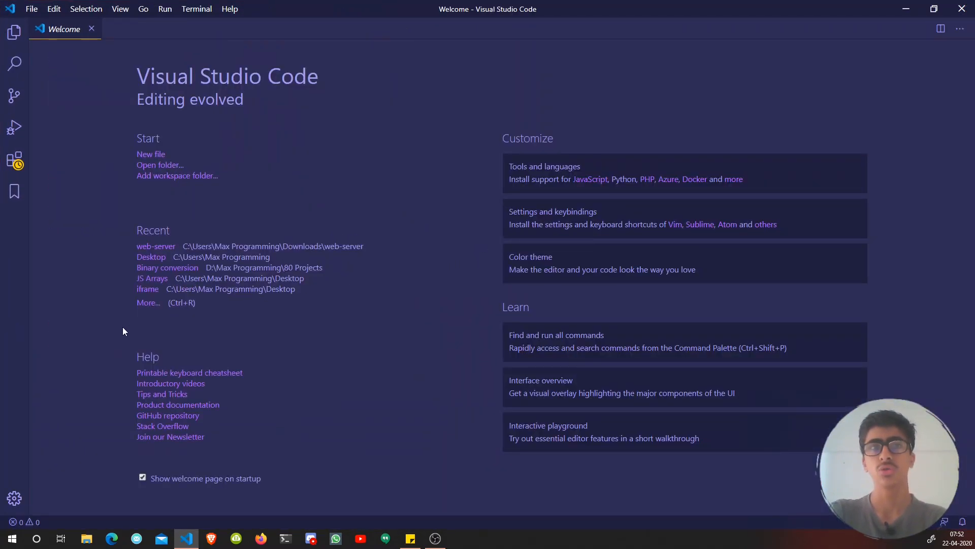
pyautogui.moveTo(14, 498)
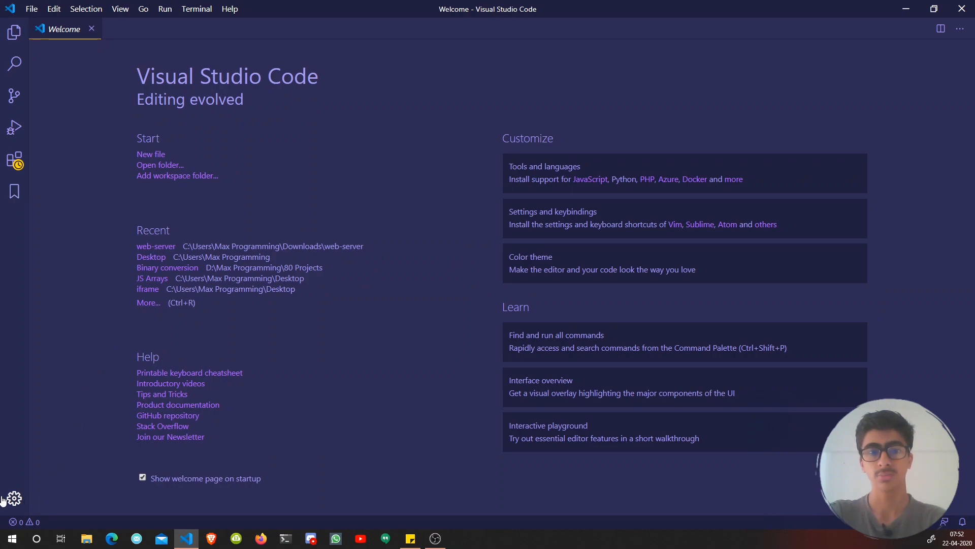
pyautogui.moveTo(318, 388)
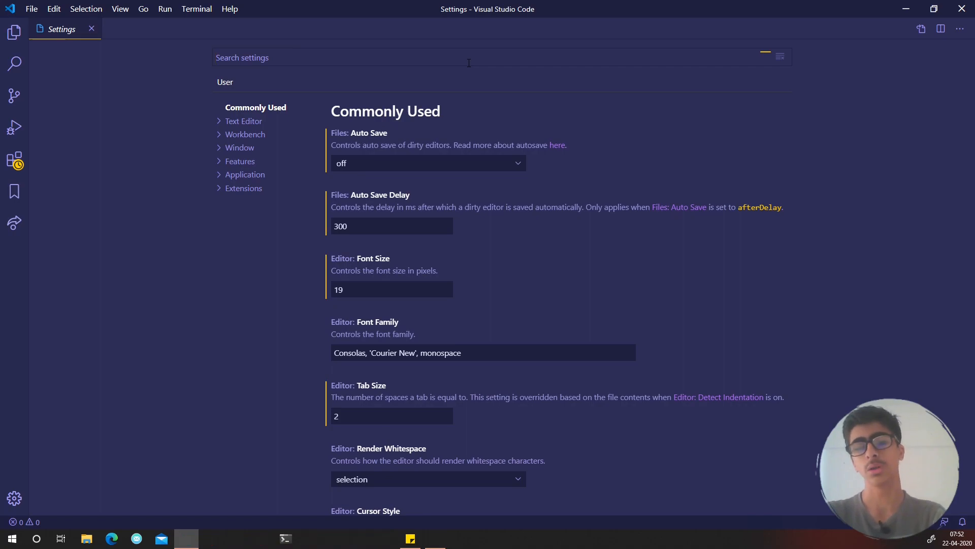
# Step: Filter settings to 'font family' and select parts of the Consolas, 'Courier New', monospace value
pyautogui.write('font f')
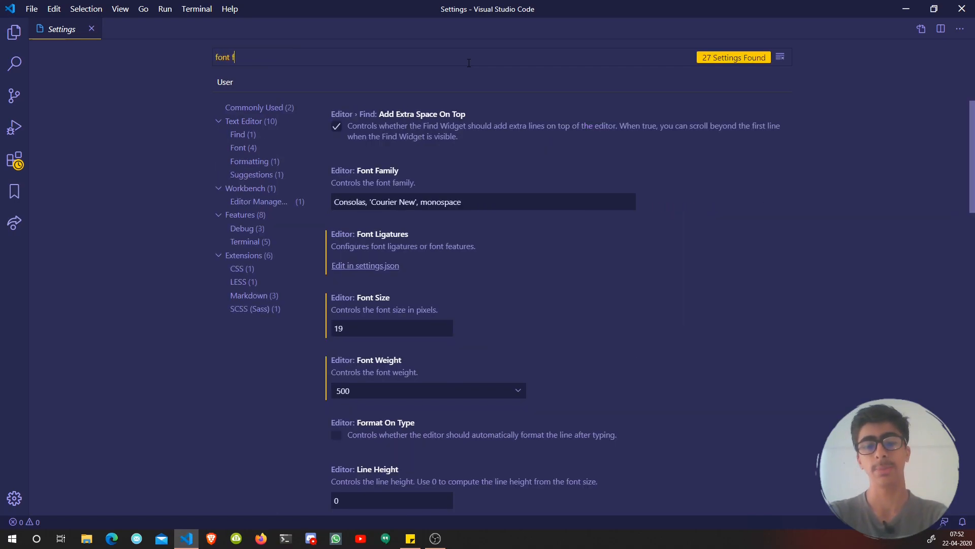
pyautogui.write('amily')
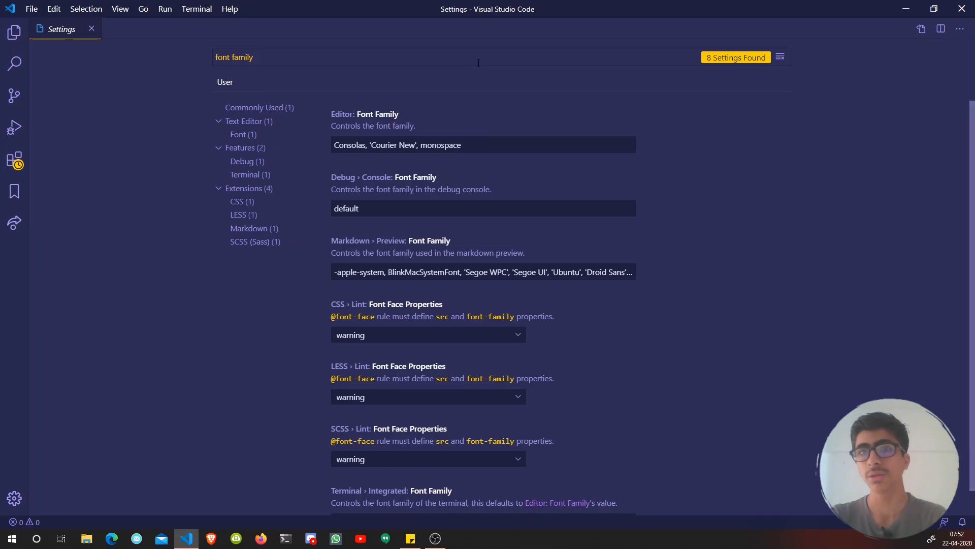
pyautogui.tripleClick(397, 145)
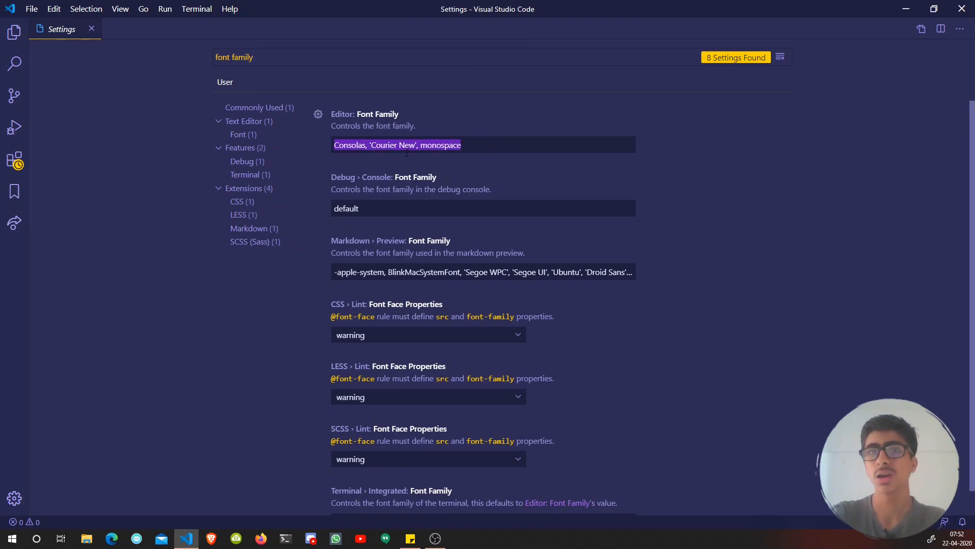
pyautogui.click(483, 145)
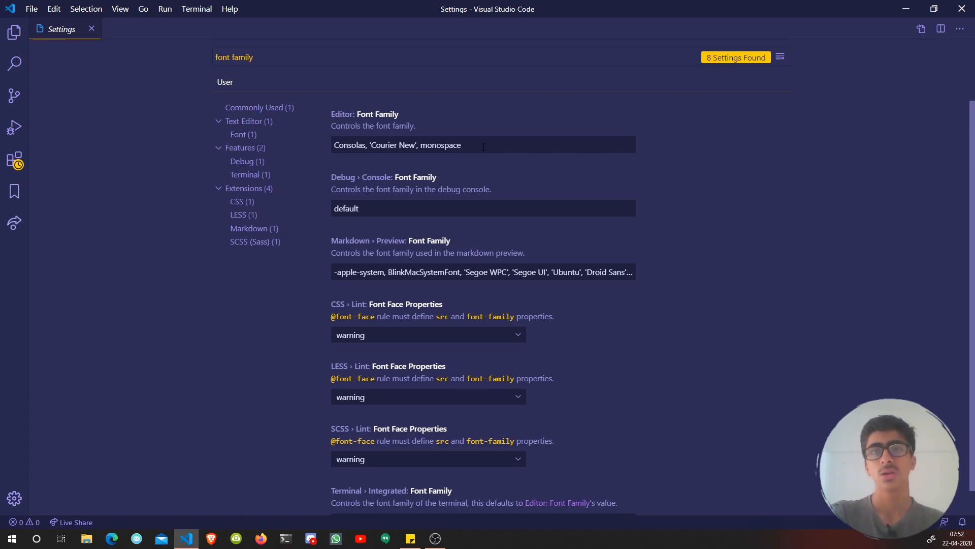
pyautogui.doubleClick(350, 145)
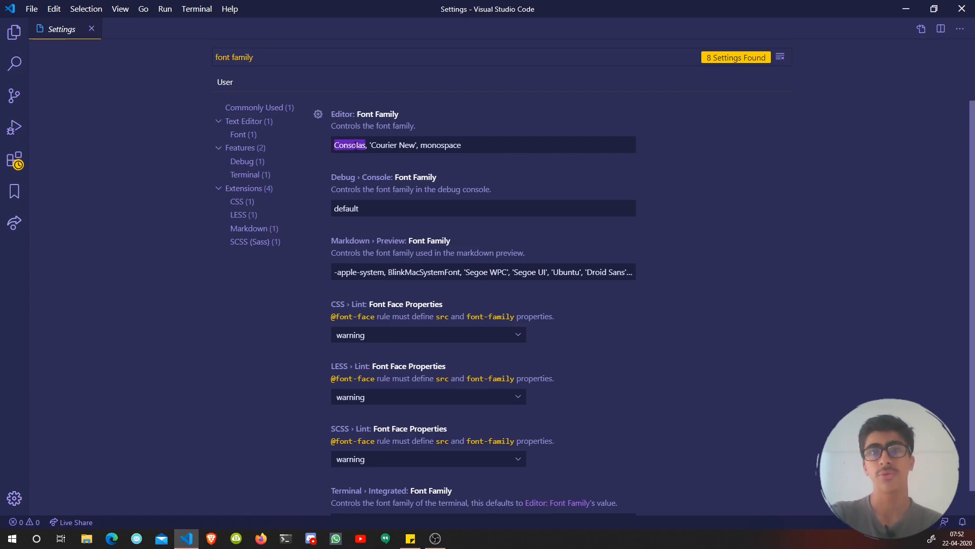
pyautogui.doubleClick(385, 145)
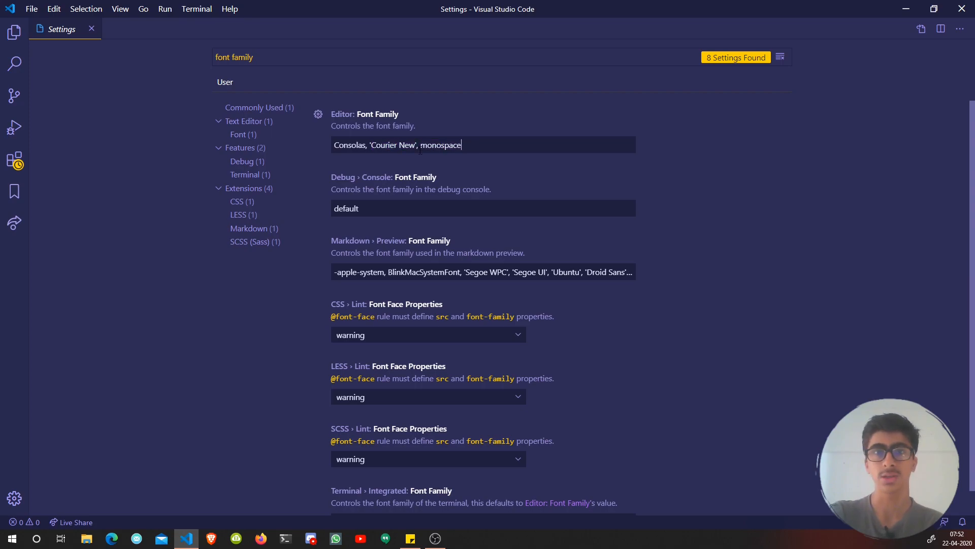
pyautogui.doubleClick(350, 145)
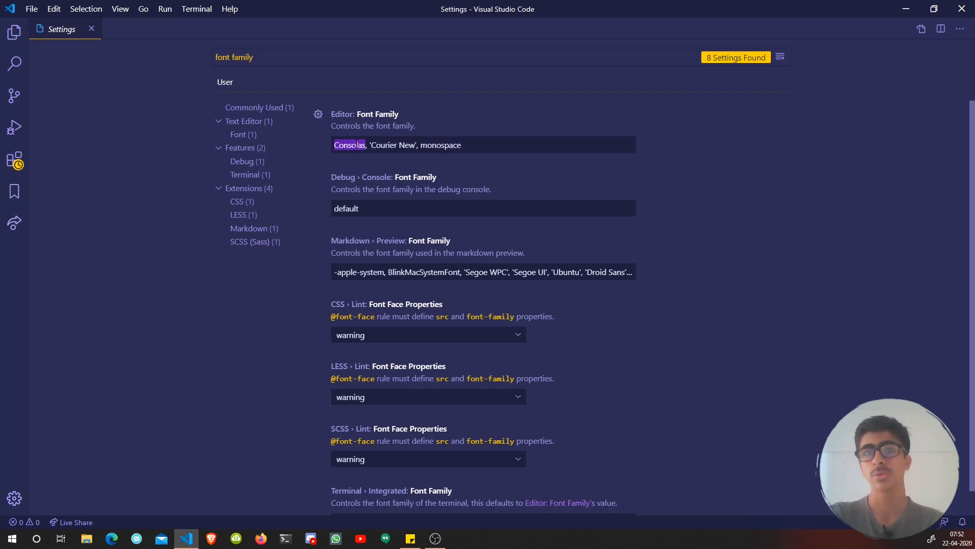
pyautogui.doubleClick(393, 144)
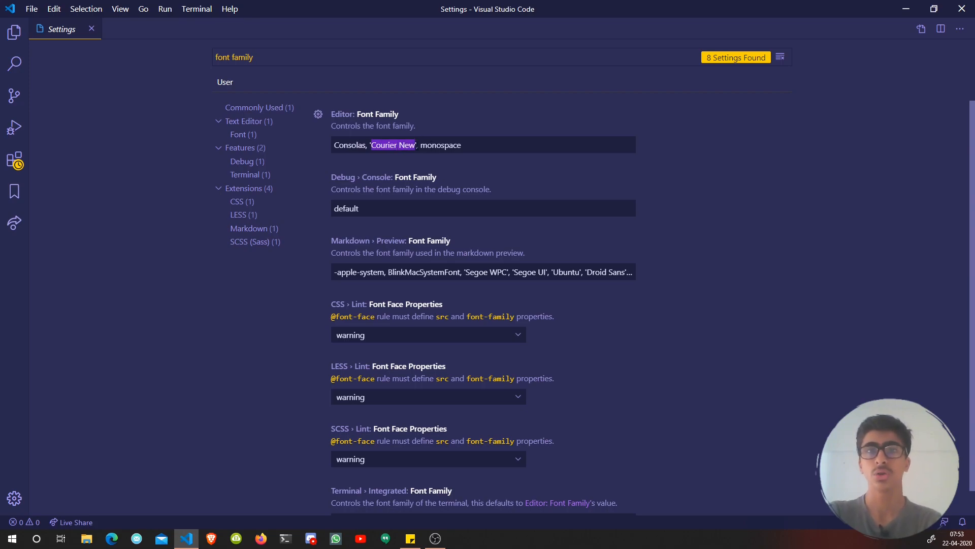
pyautogui.doubleClick(440, 145)
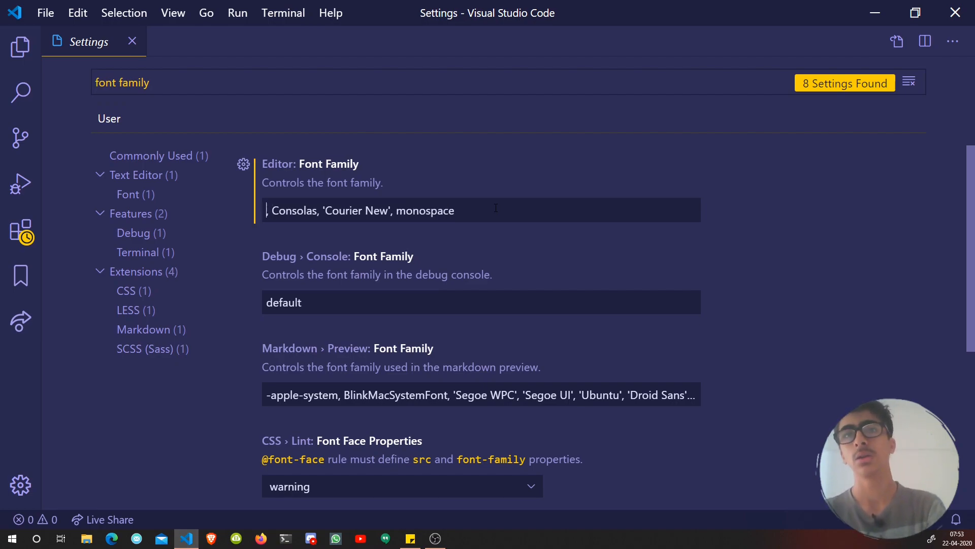
pyautogui.write('""')
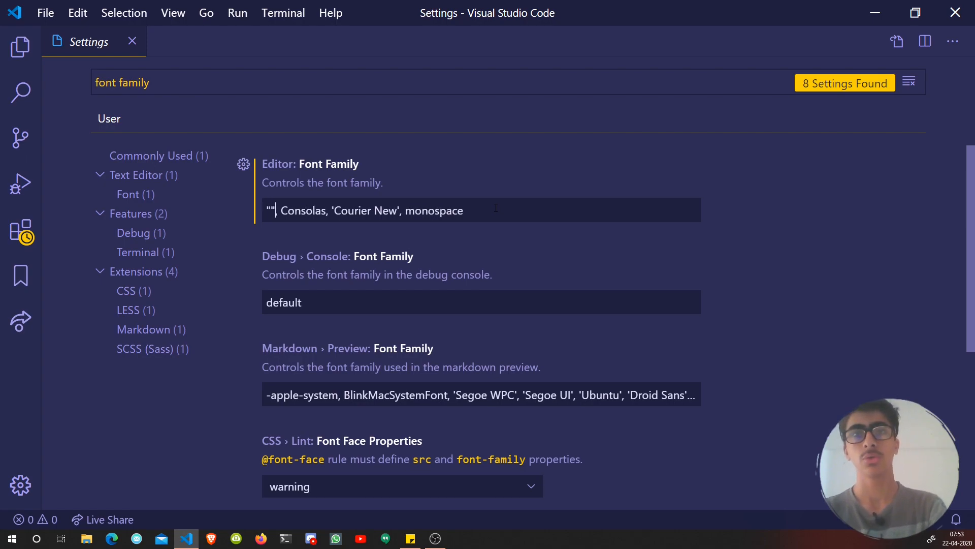
pyautogui.write('Fira')
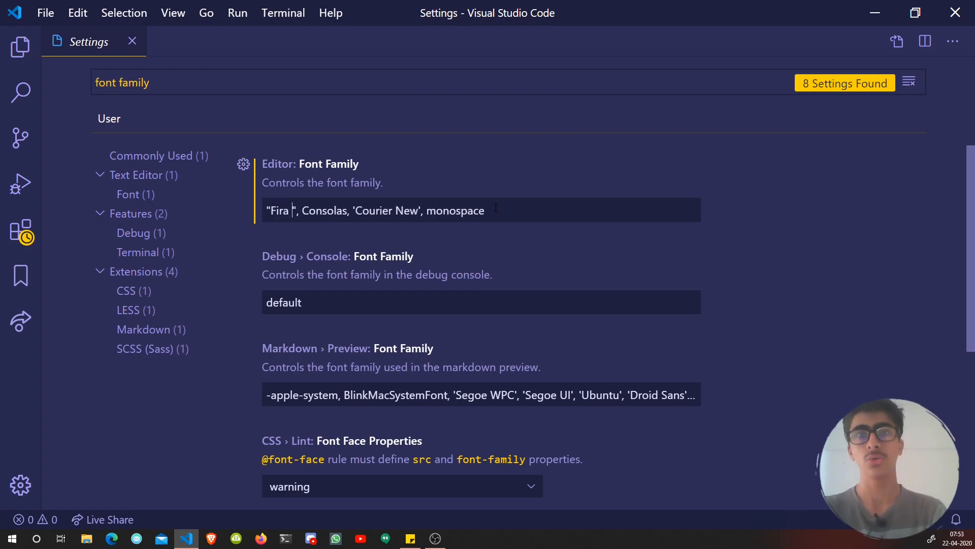
pyautogui.write('Code')
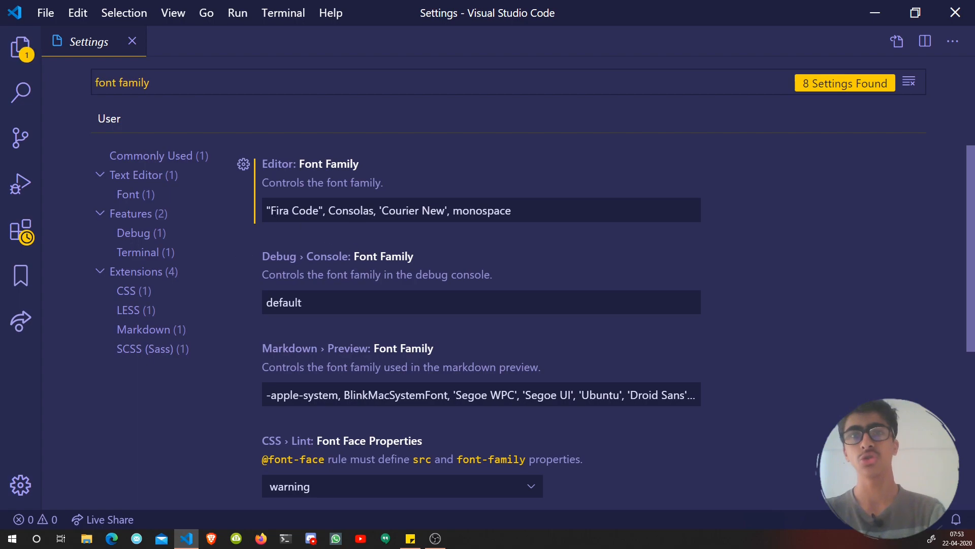
pyautogui.doubleClick(316, 210)
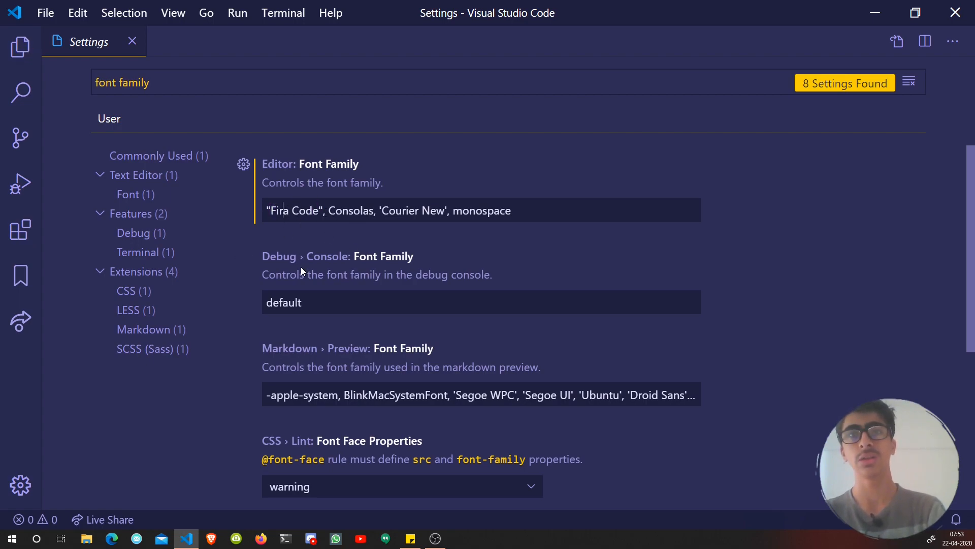
pyautogui.moveTo(579, 100)
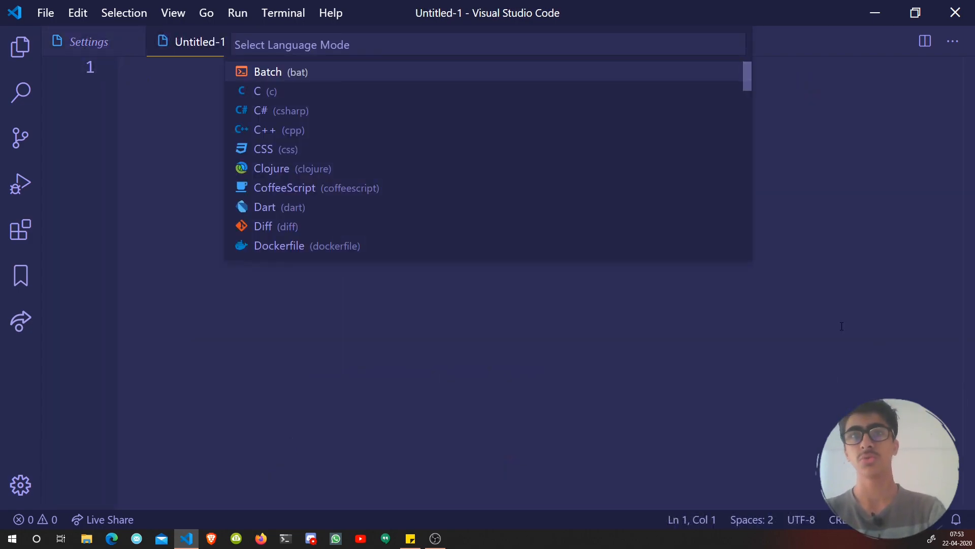
# Step: Set the new untitled file's language mode to JavaScript
pyautogui.press('Escape')
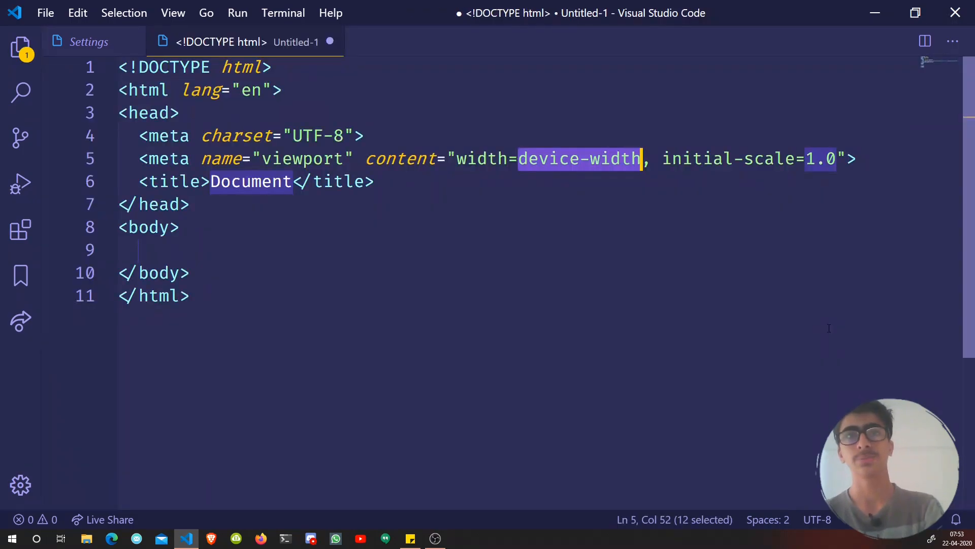
pyautogui.click(180, 227)
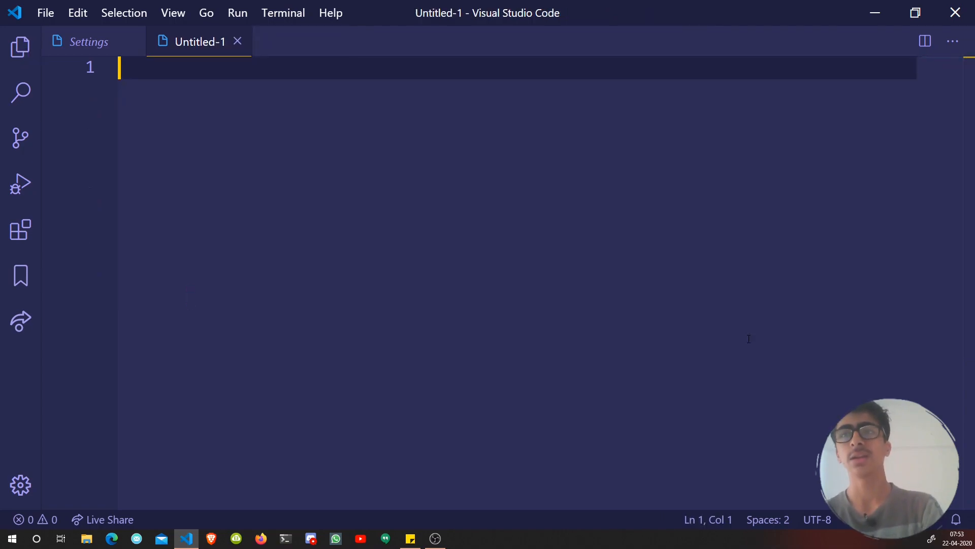
pyautogui.write('jav')
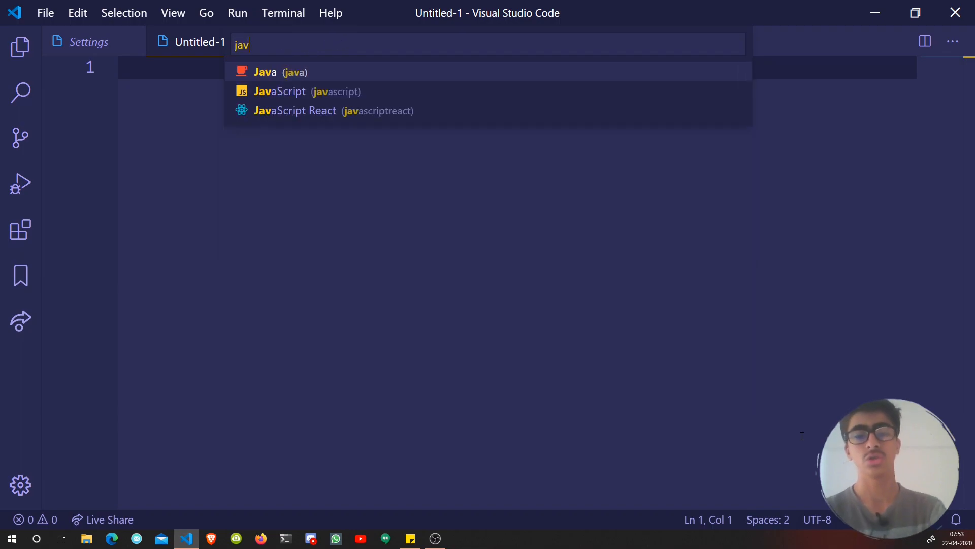
pyautogui.click(279, 91)
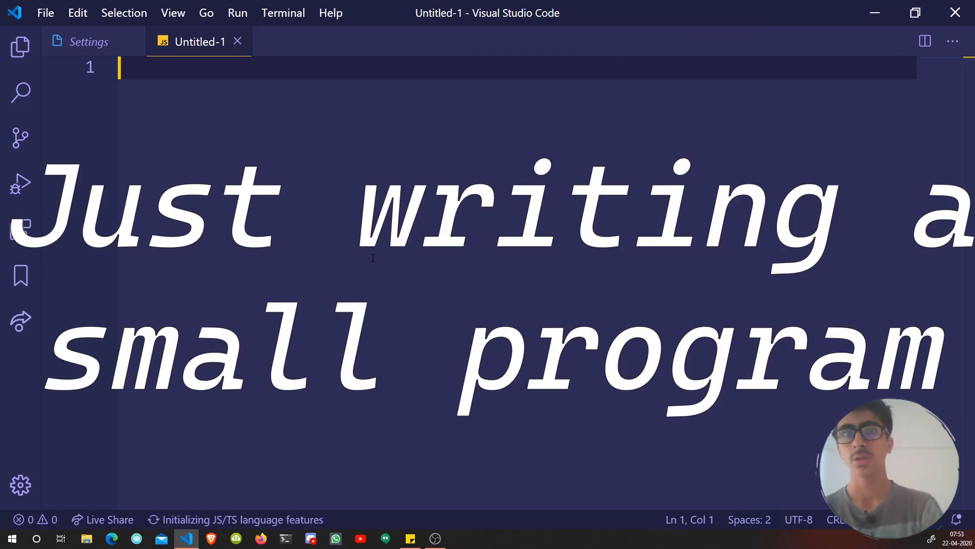
# Step: Write a program declaring hello and logging hello, world, exclamation
pyautogui.write('const hello = "hello";')
pyautogui.write('const world = "world')
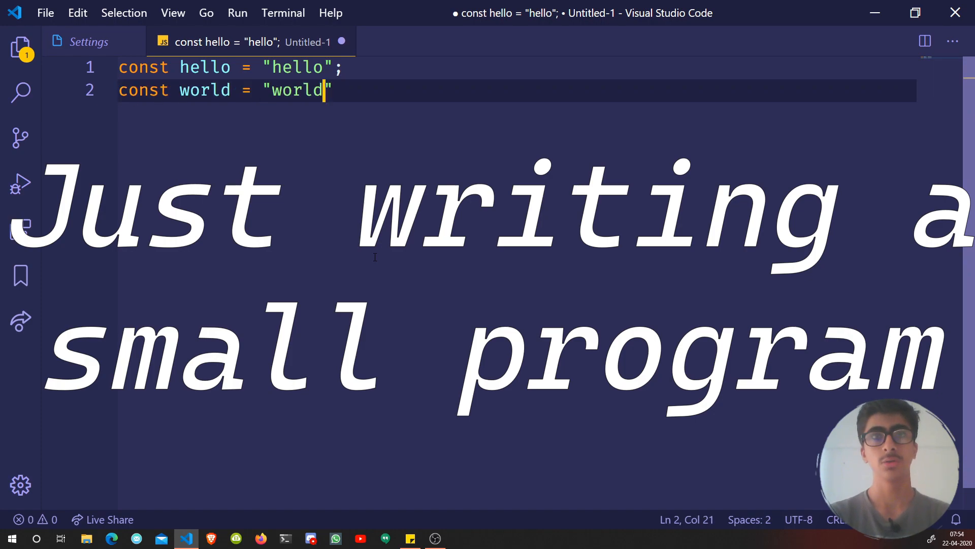
pyautogui.write('";')
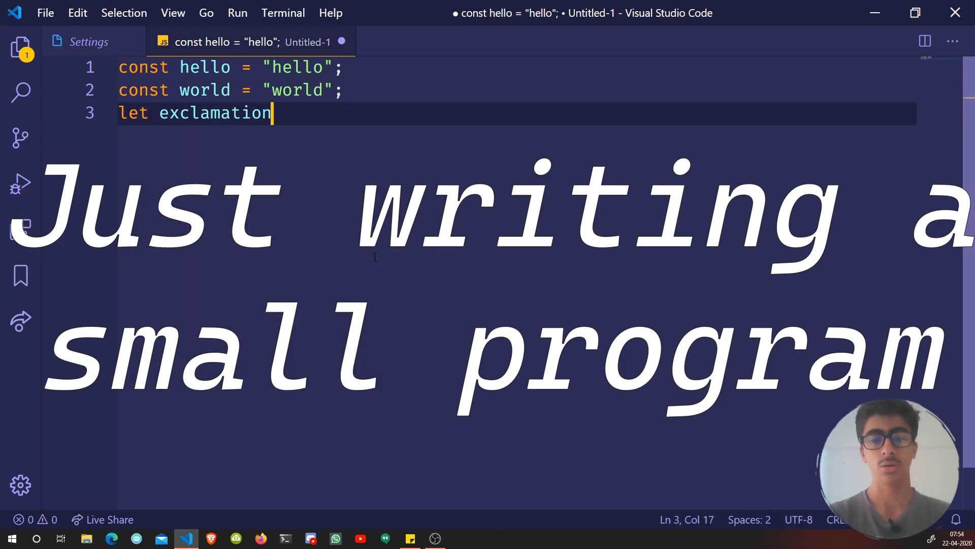
pyautogui.write("= '!';")
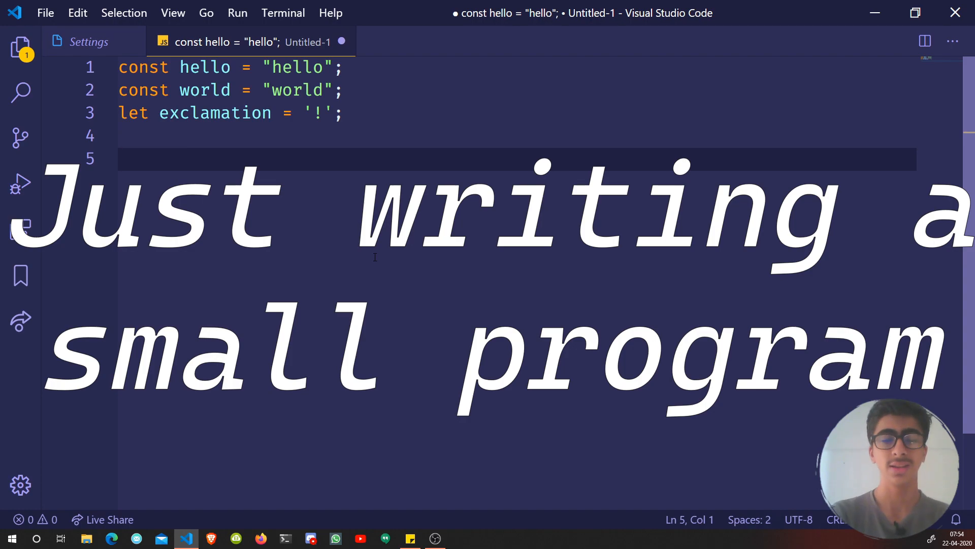
pyautogui.write('console.log(hello')
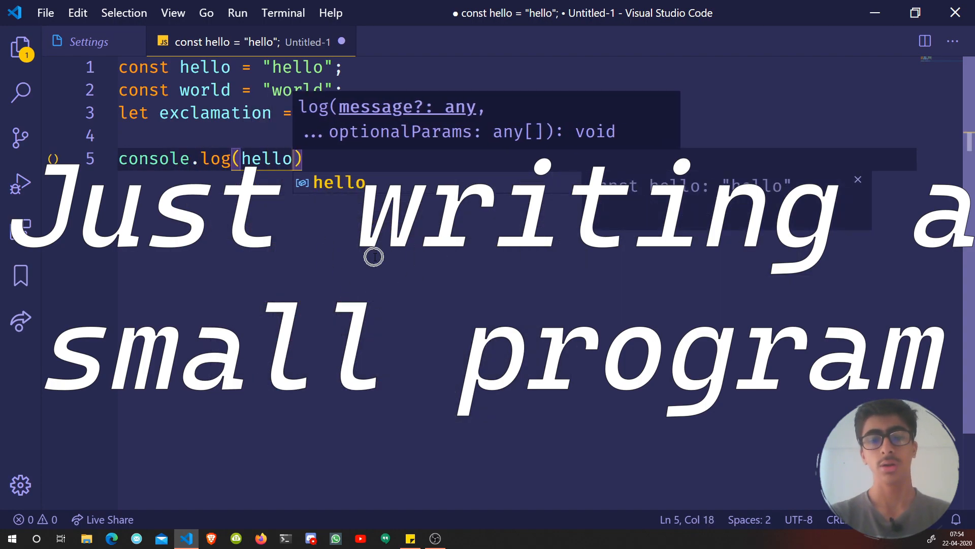
pyautogui.write(', world, exclamation')
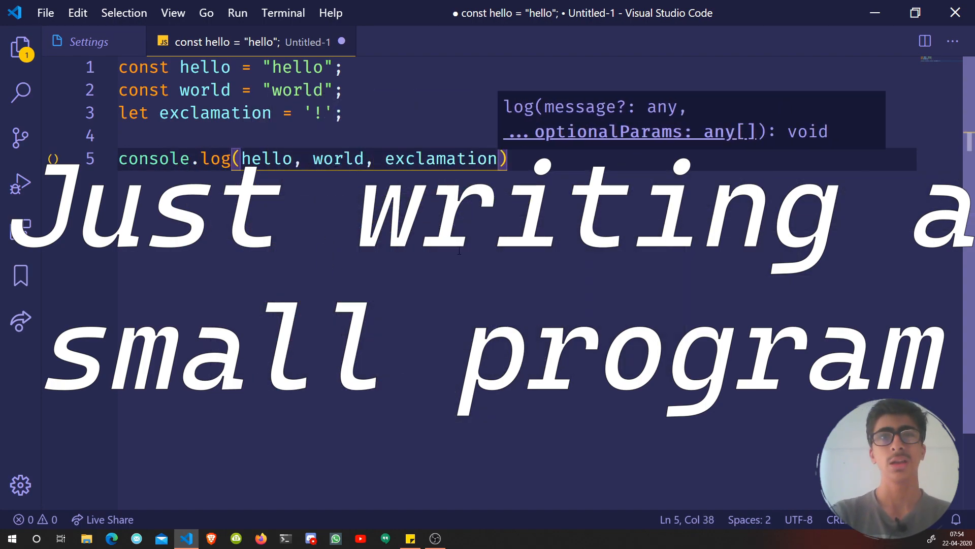
pyautogui.click(89, 42)
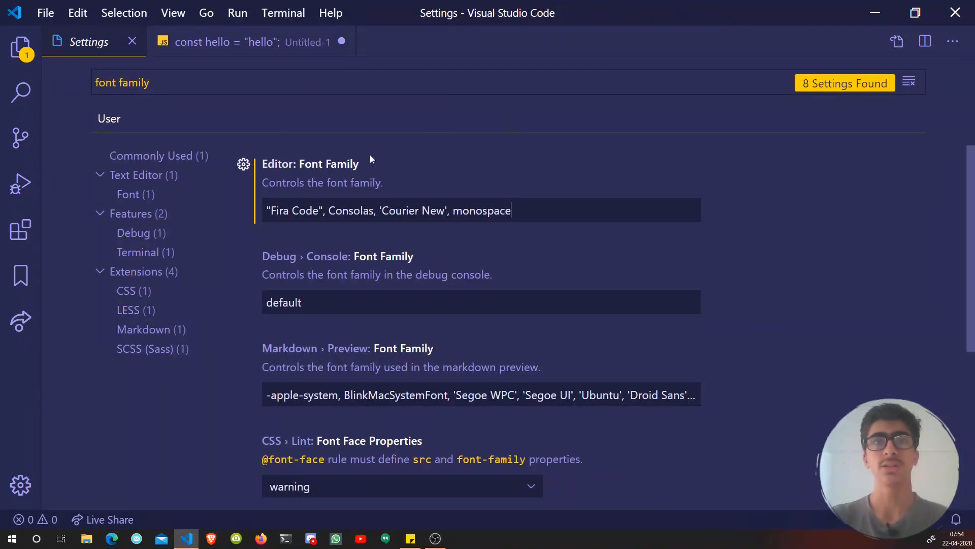
# Step: Type a == operator on line 4 of the JavaScript file to test rendering
pyautogui.doubleClick(294, 211)
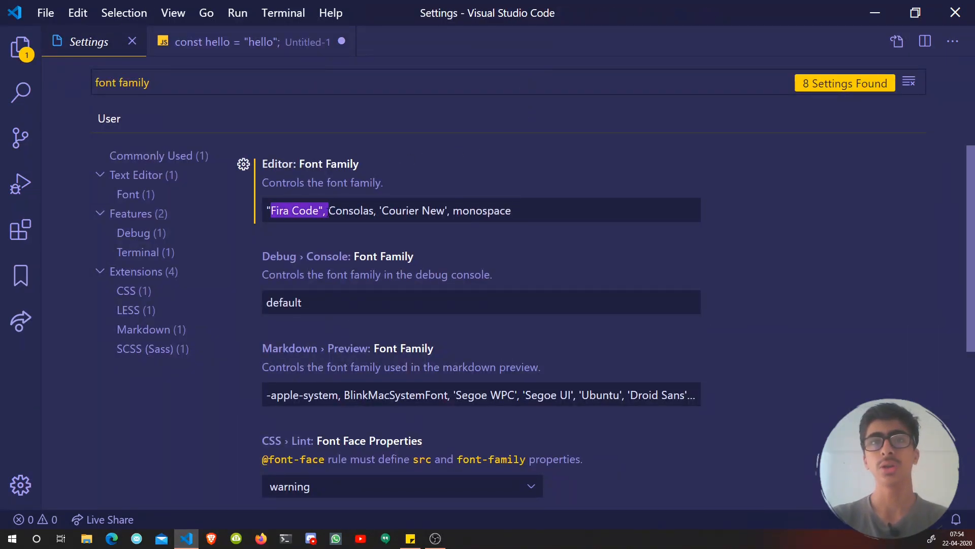
pyautogui.click(243, 42)
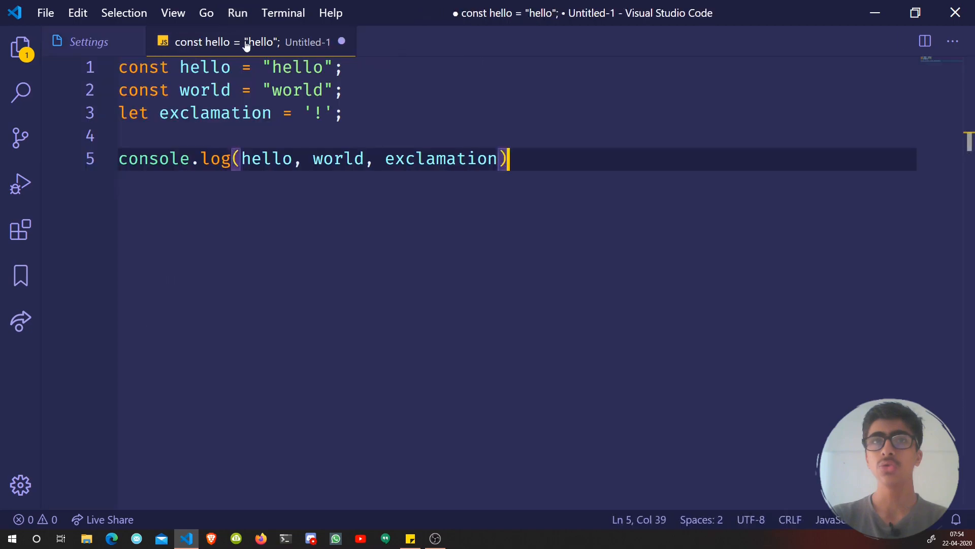
pyautogui.click(391, 135)
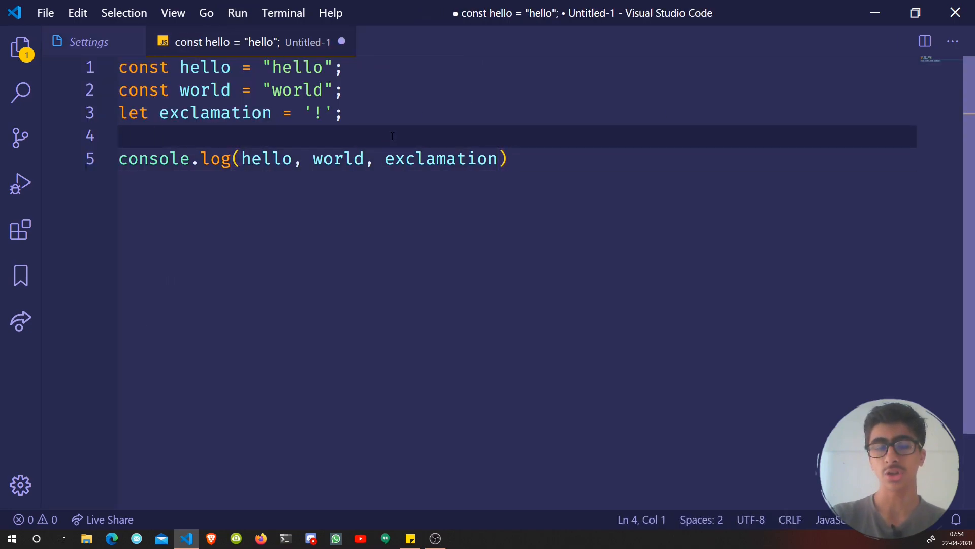
pyautogui.write('==')
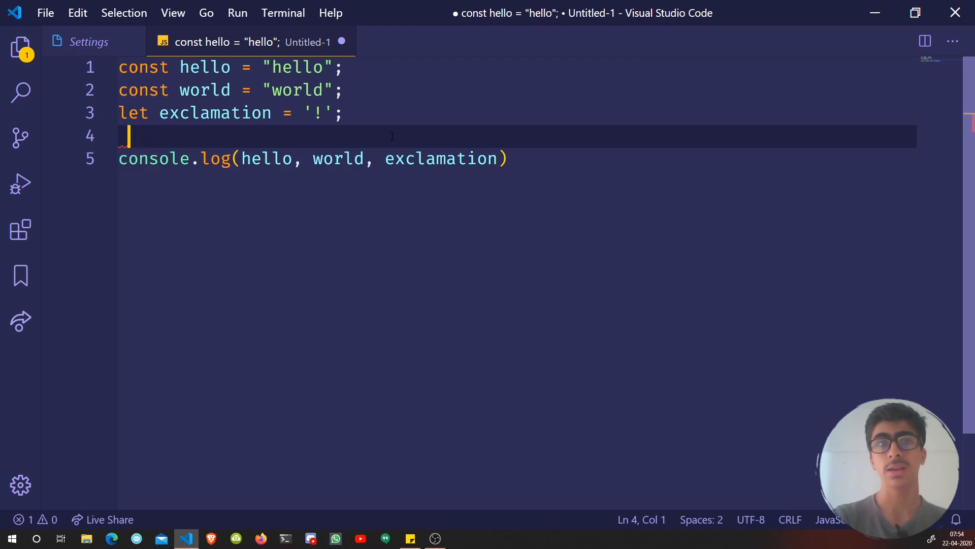
# Step: Search settings for 'liga' and delete the editor.fontLigatures line in settings.json
pyautogui.click(88, 42)
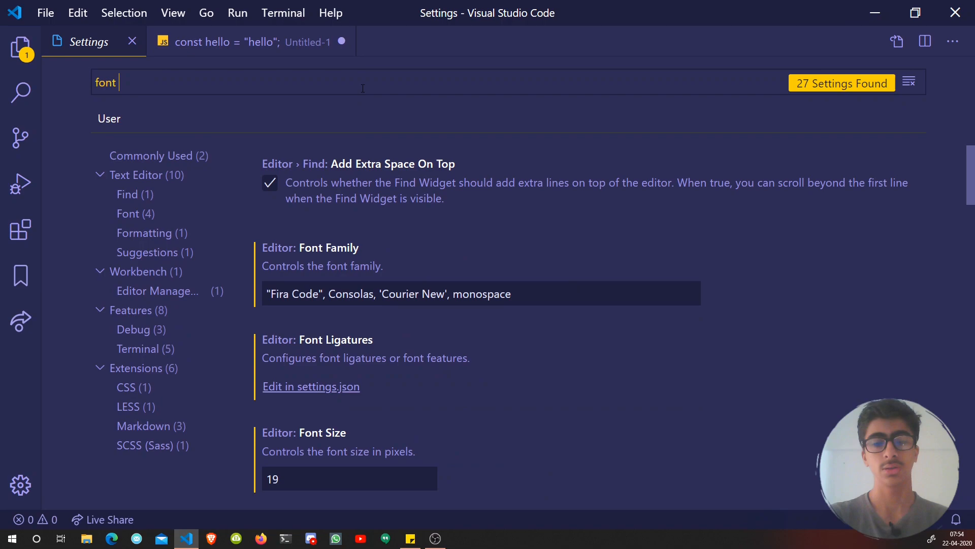
pyautogui.write('liga')
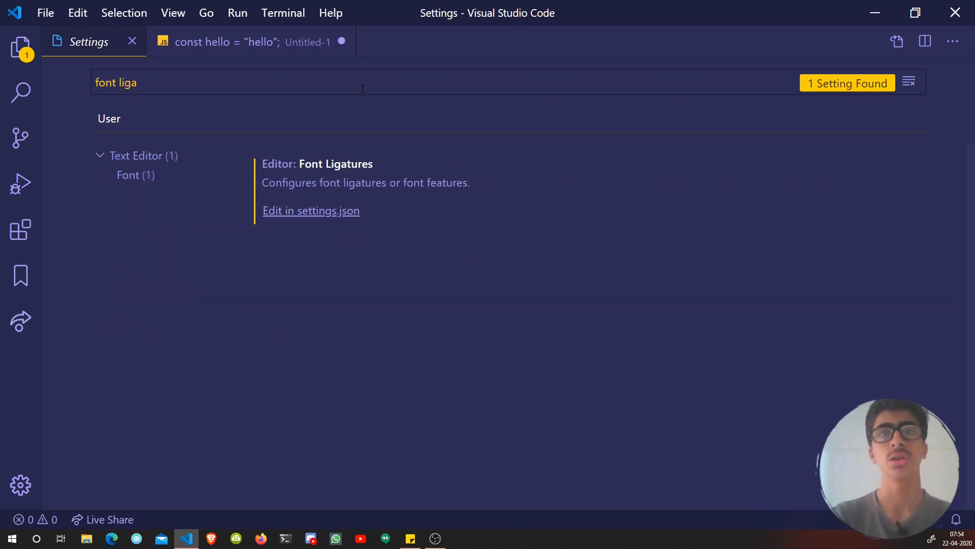
pyautogui.moveTo(252, 163)
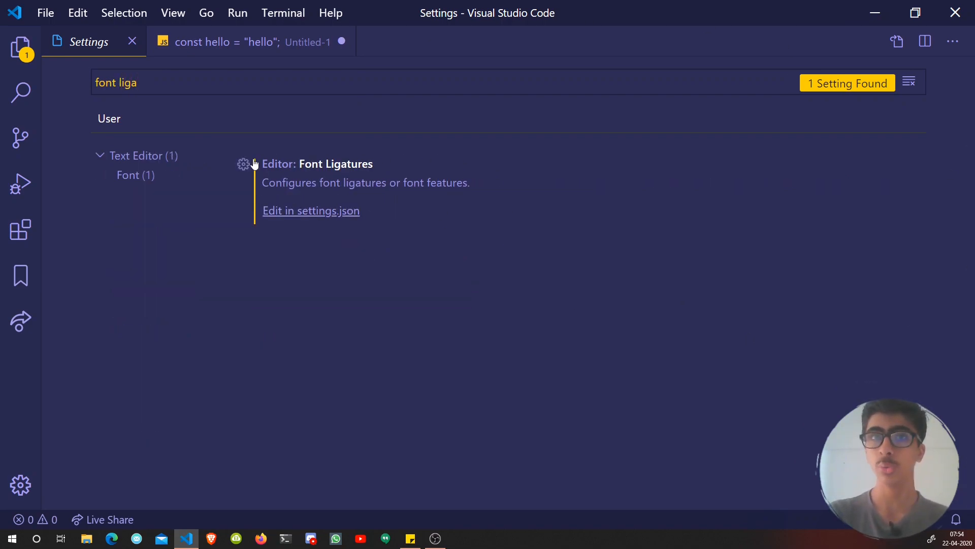
pyautogui.moveTo(244, 166)
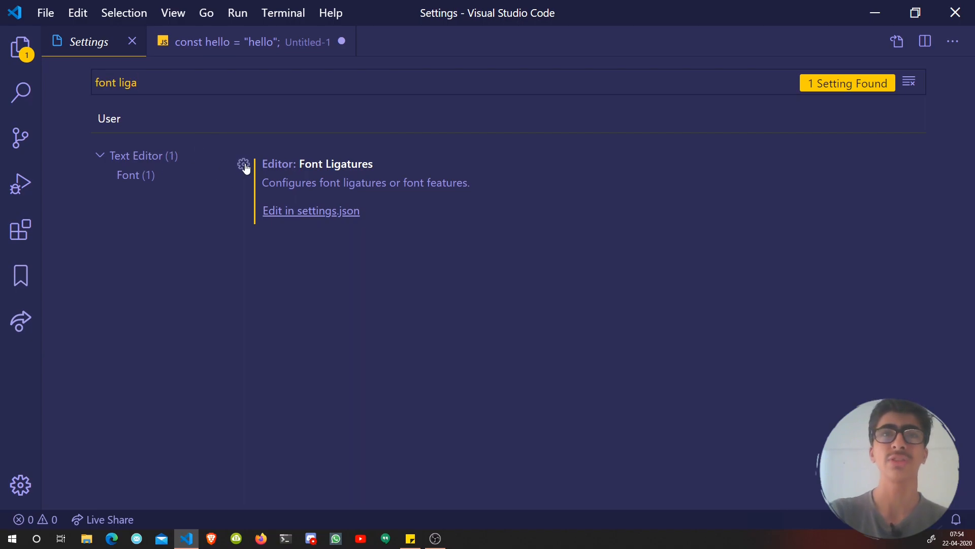
pyautogui.click(243, 164)
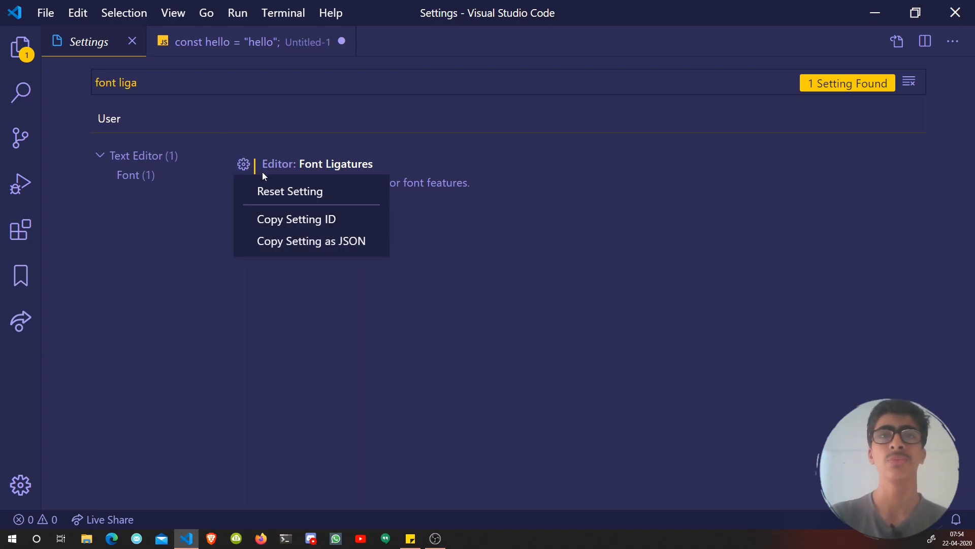
pyautogui.moveTo(311, 241)
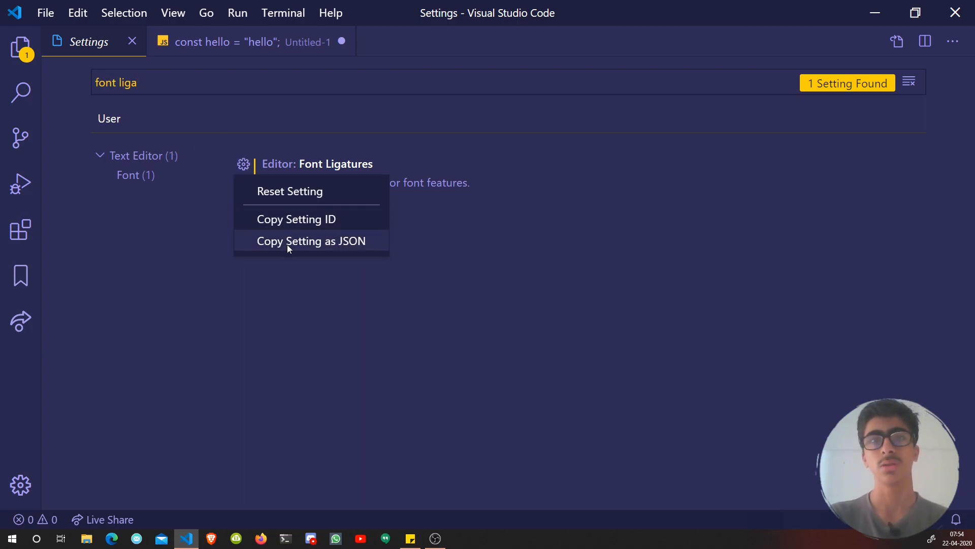
pyautogui.moveTo(256, 175)
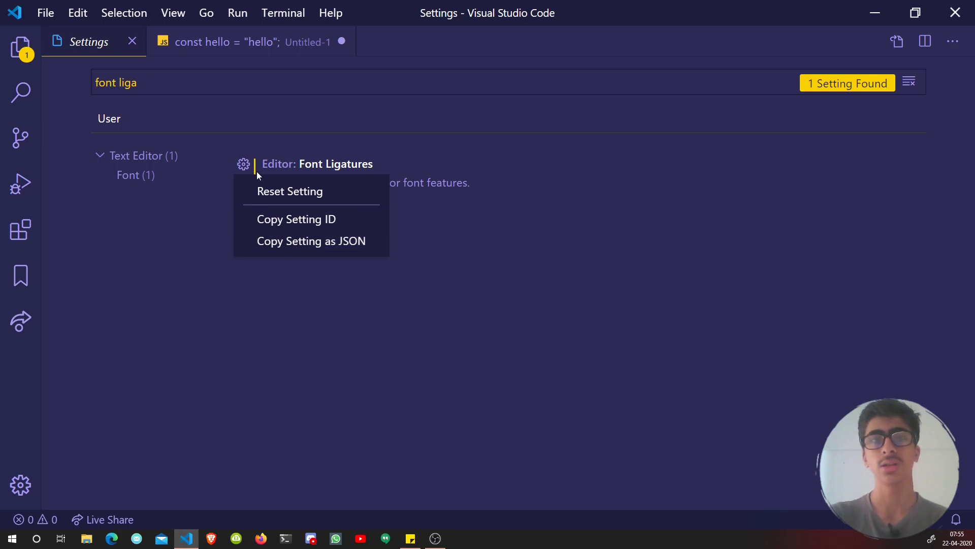
pyautogui.moveTo(330, 255)
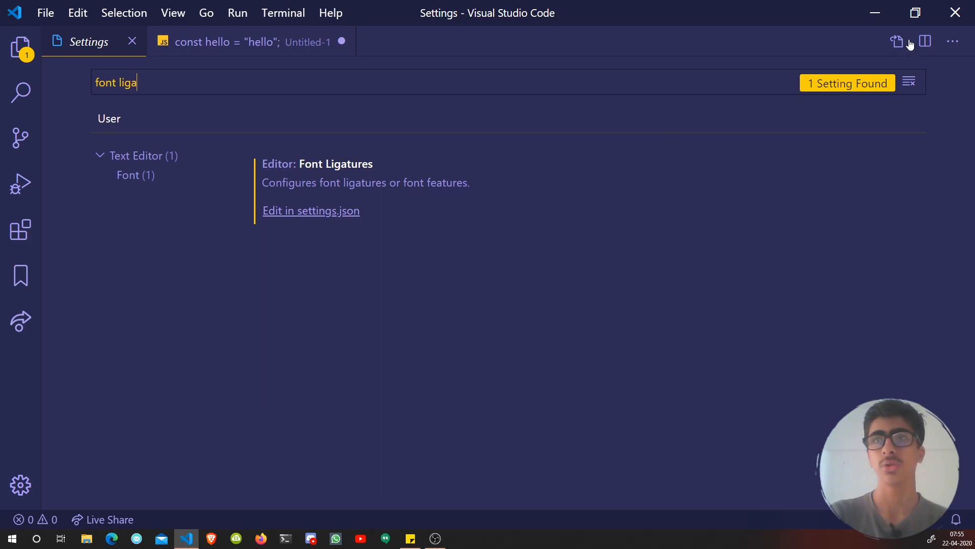
pyautogui.click(311, 210)
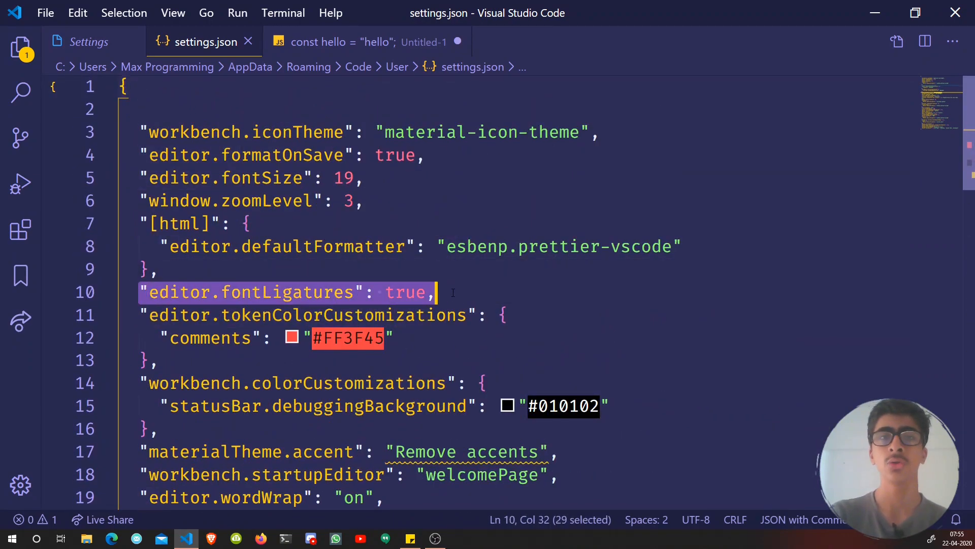
pyautogui.press('Delete')
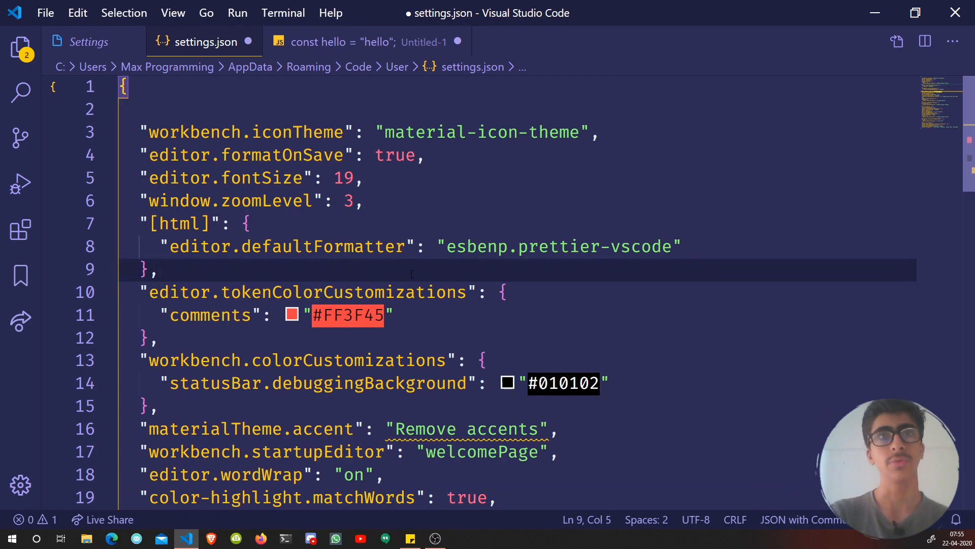
# Step: Type and trim a === operator in the JavaScript file to test ligatures
pyautogui.click(367, 42)
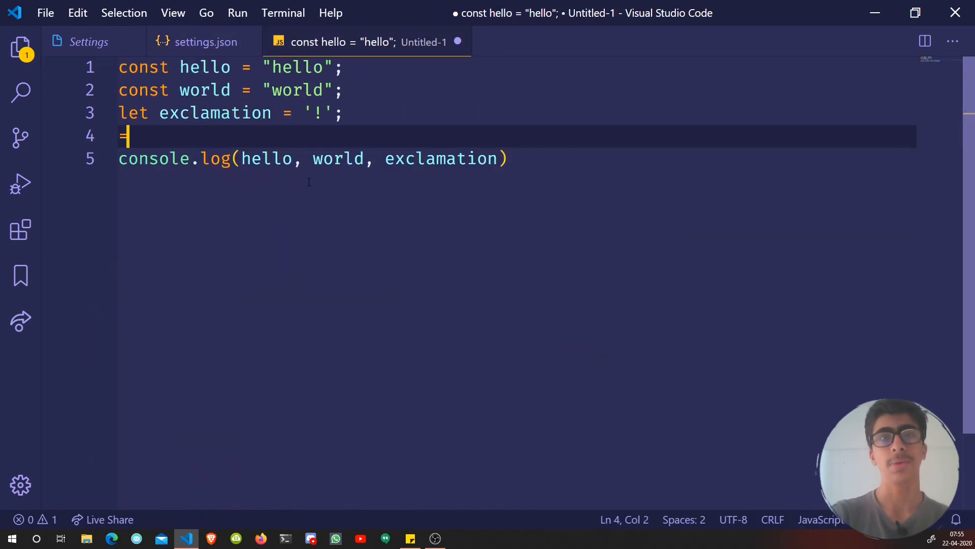
pyautogui.write('===')
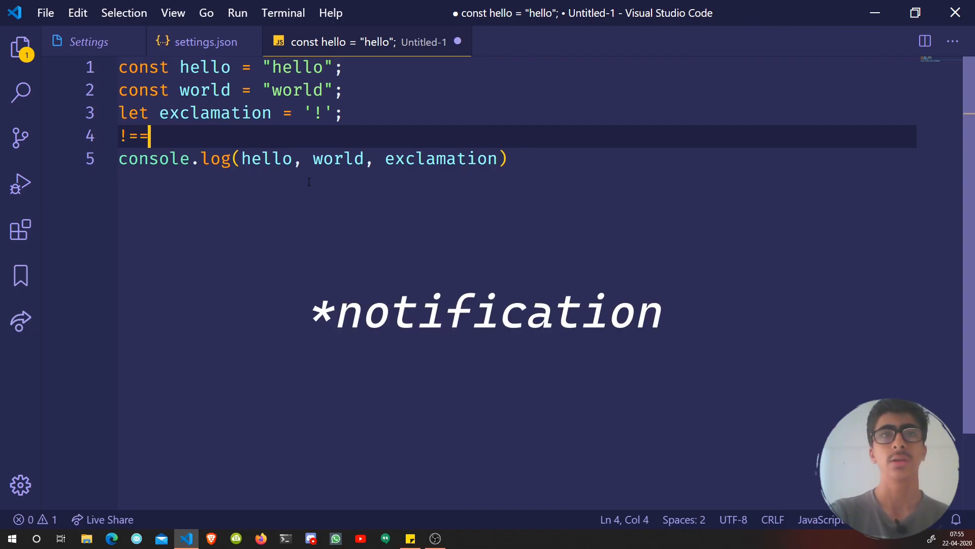
pyautogui.press('Backspace')
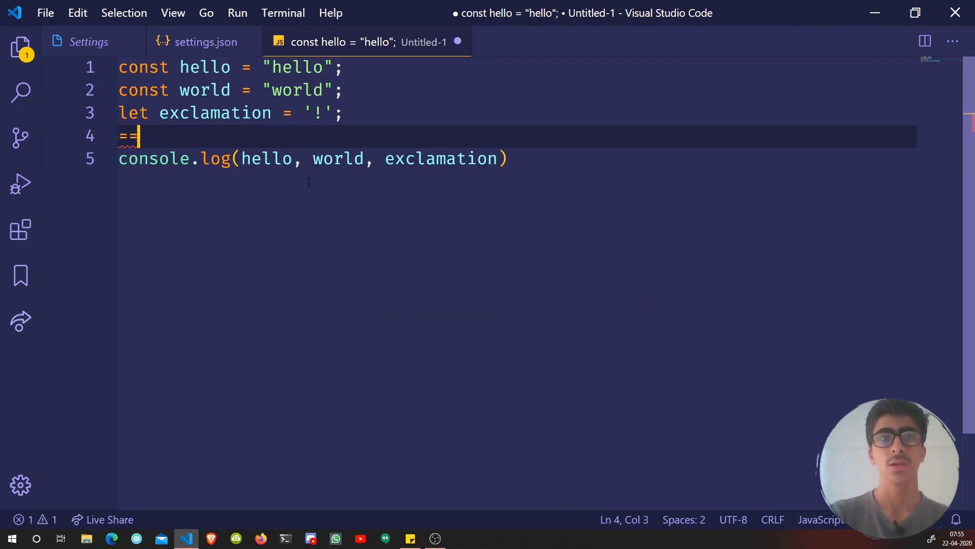
pyautogui.click(89, 41)
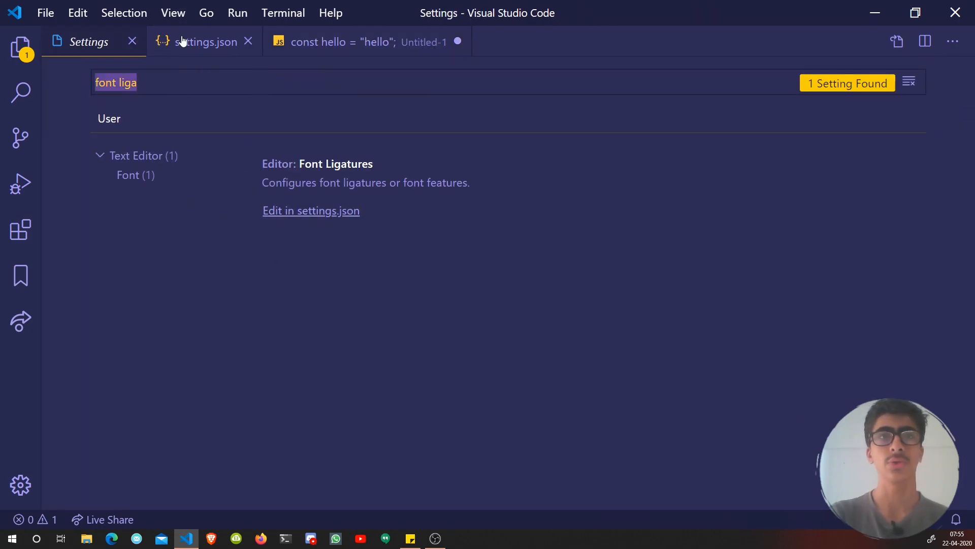
# Step: Add "editor.fontLigatures": true, to settings.json and select its true value
pyautogui.click(205, 41)
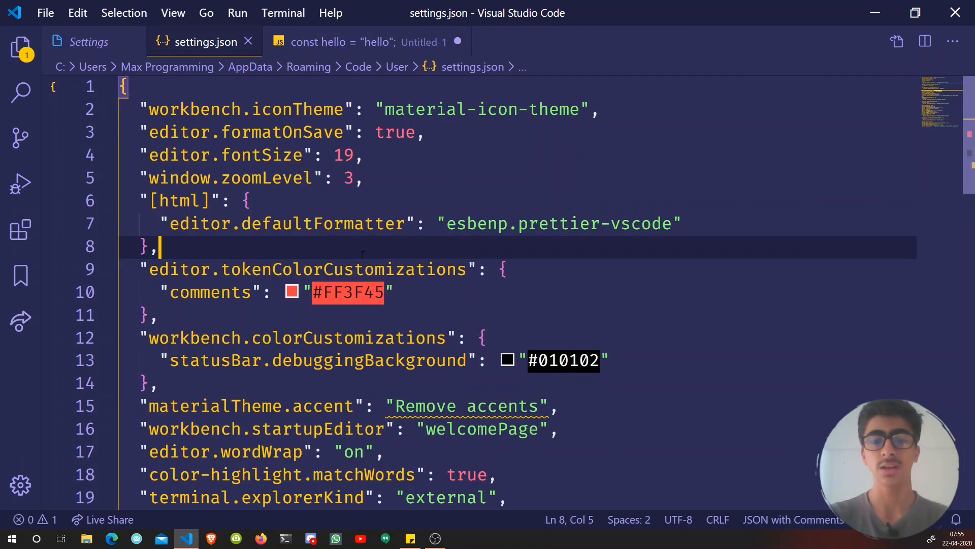
pyautogui.write('"editor.fontLigatures": true')
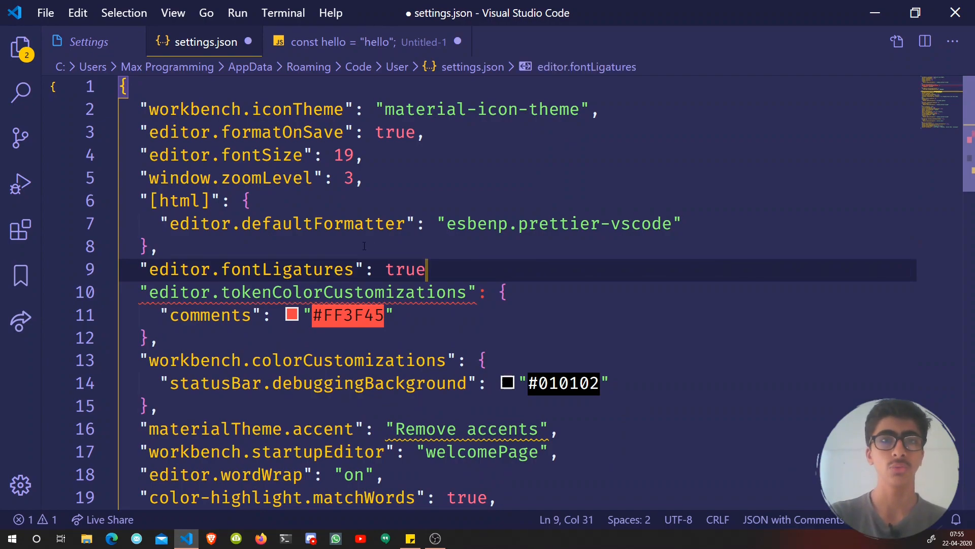
pyautogui.write(',')
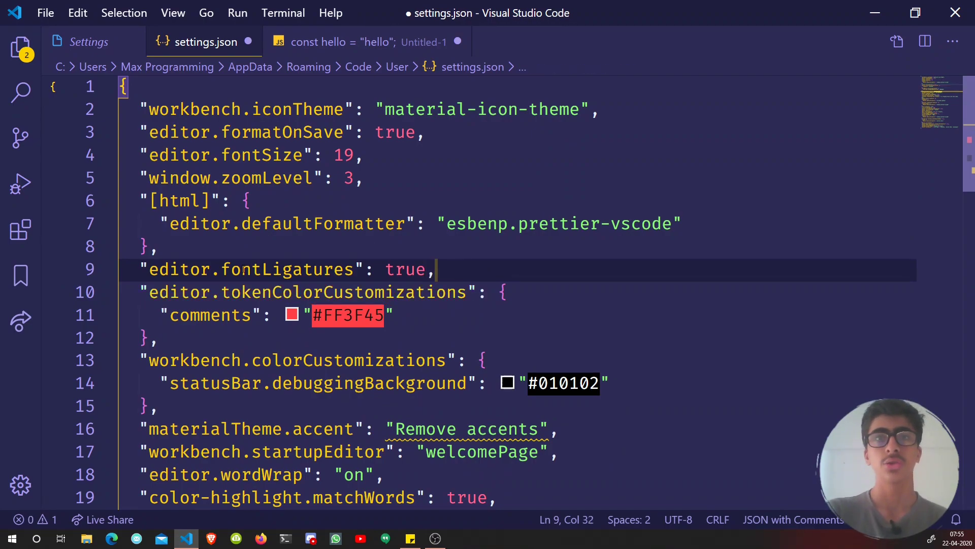
pyautogui.doubleClick(405, 269)
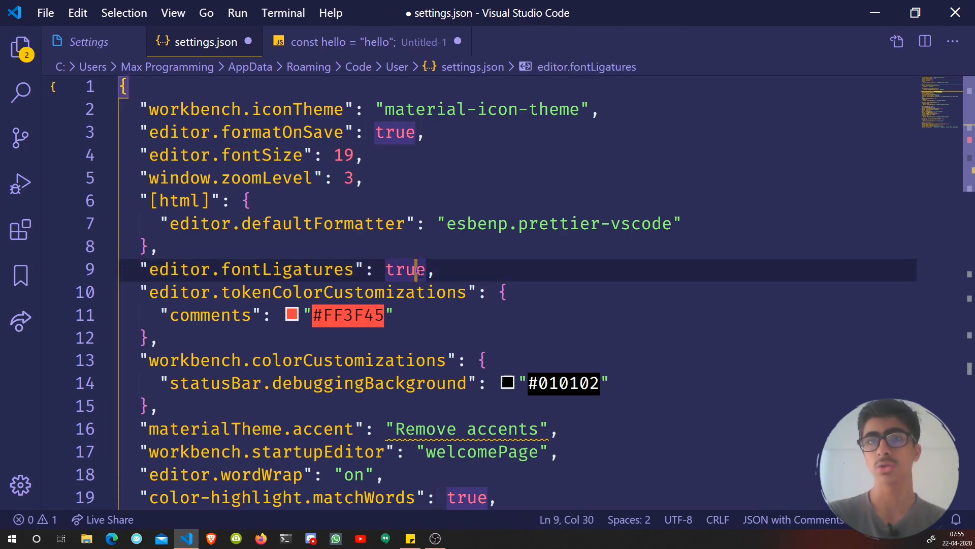
pyautogui.doubleClick(405, 269)
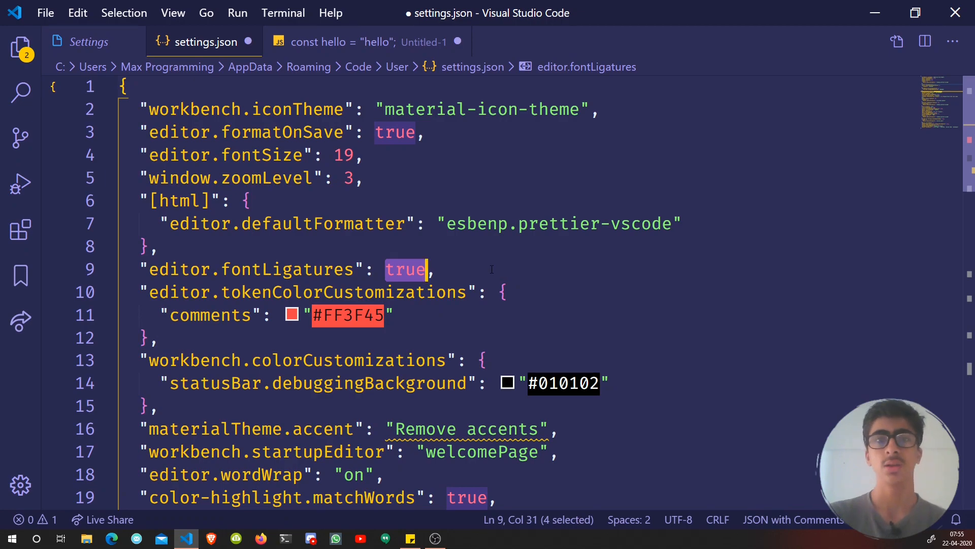
pyautogui.click(435, 269)
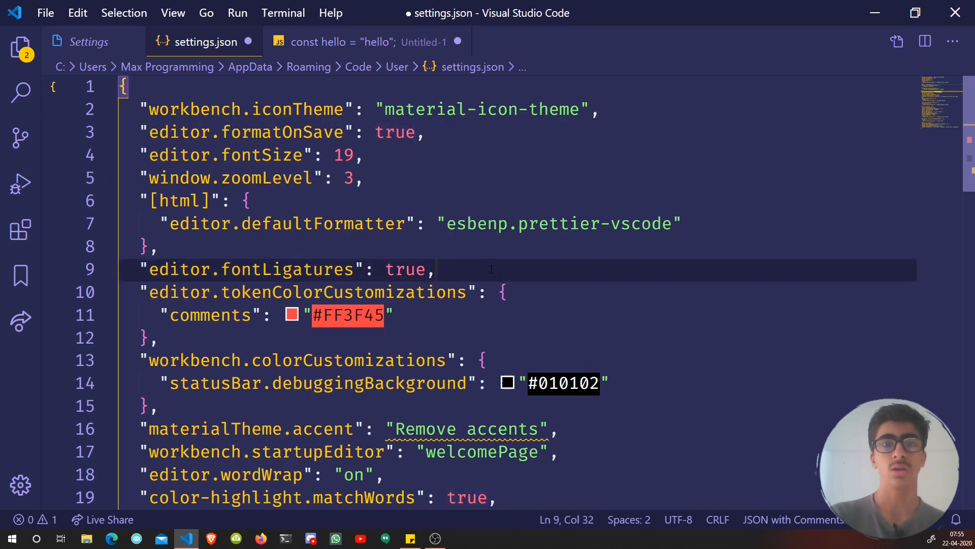
pyautogui.doubleClick(404, 269)
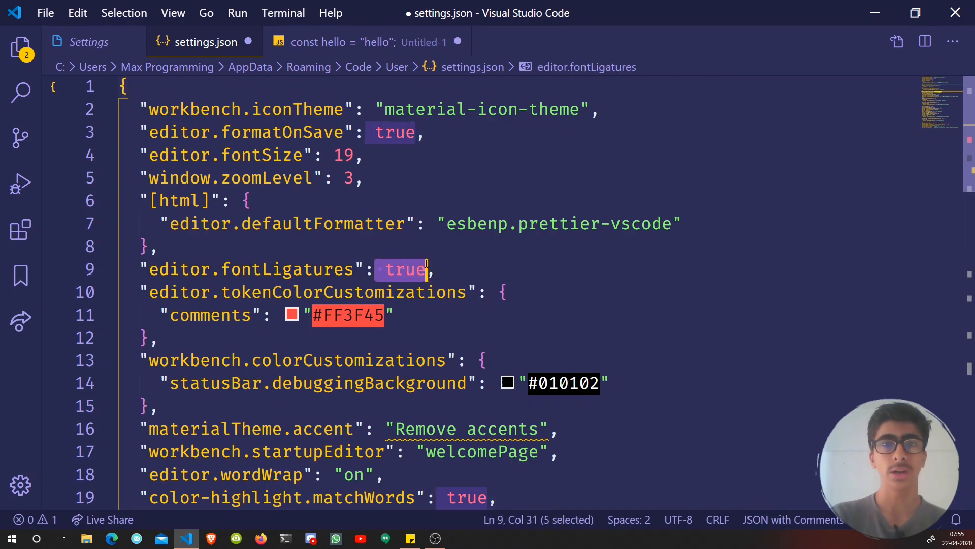
pyautogui.click(341, 42)
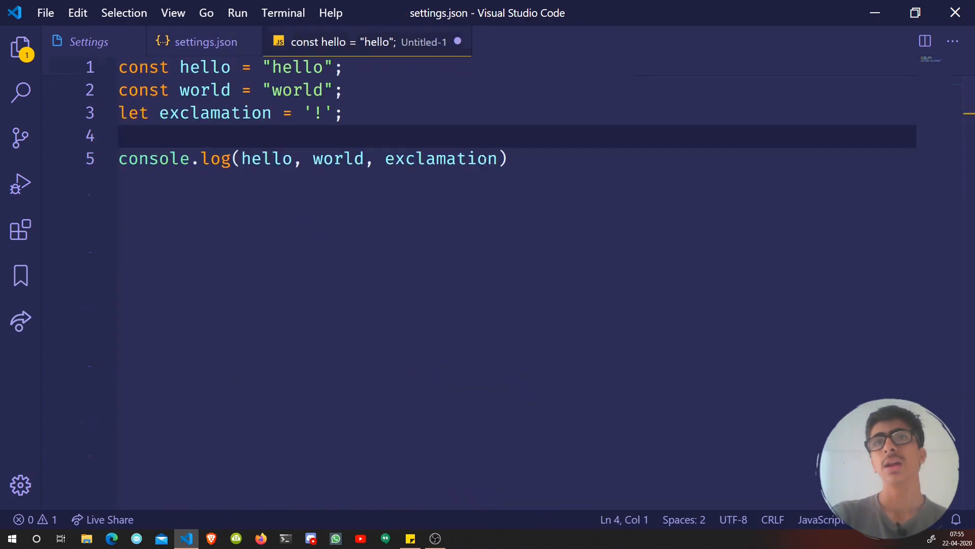
# Step: Type an if (hello == "hello") block containing console.log("Hello is hello!")
pyautogui.write('==')
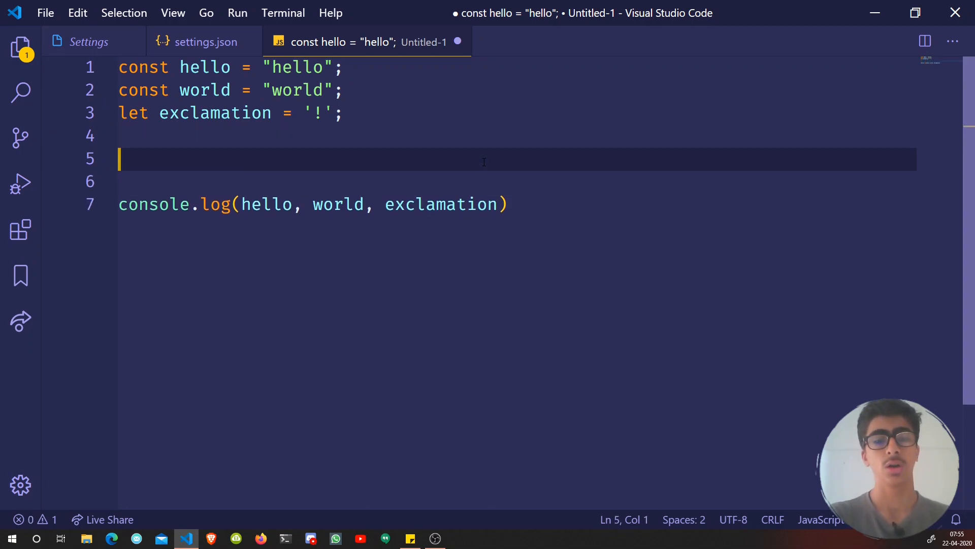
pyautogui.write('if')
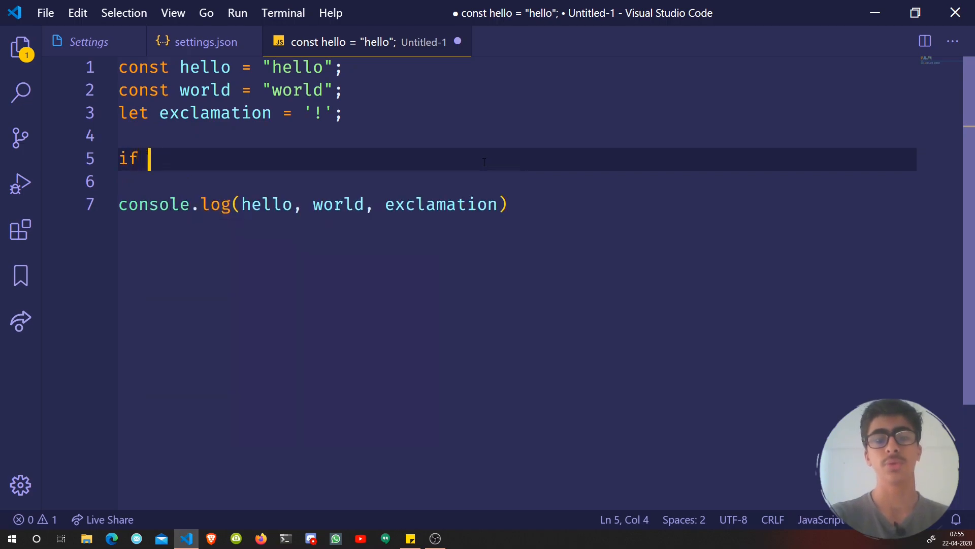
pyautogui.write('(hel')
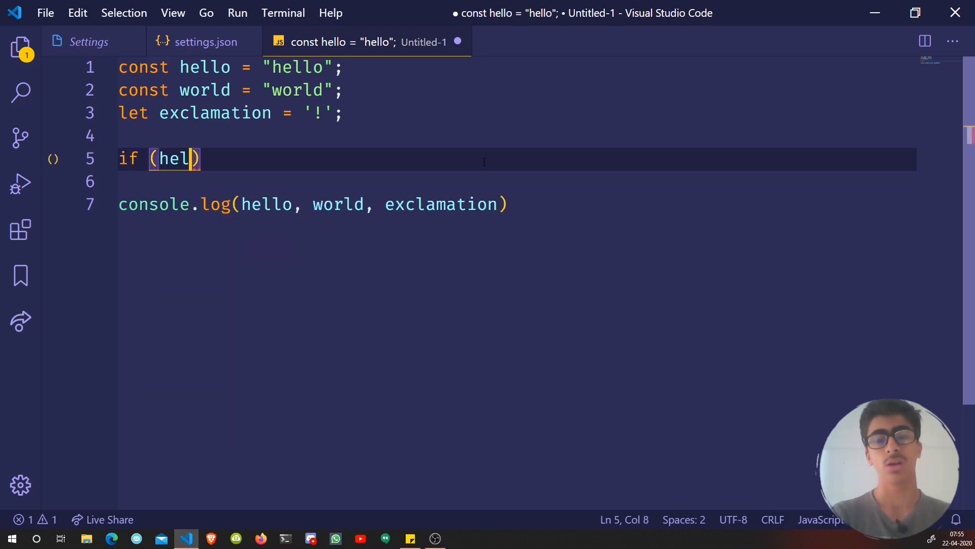
pyautogui.write('lo ==')
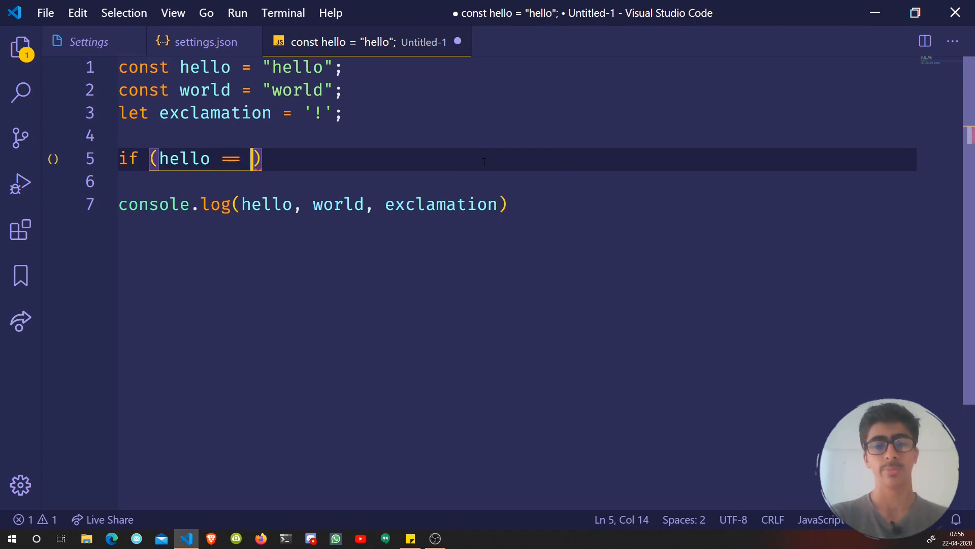
pyautogui.write('"hello"')
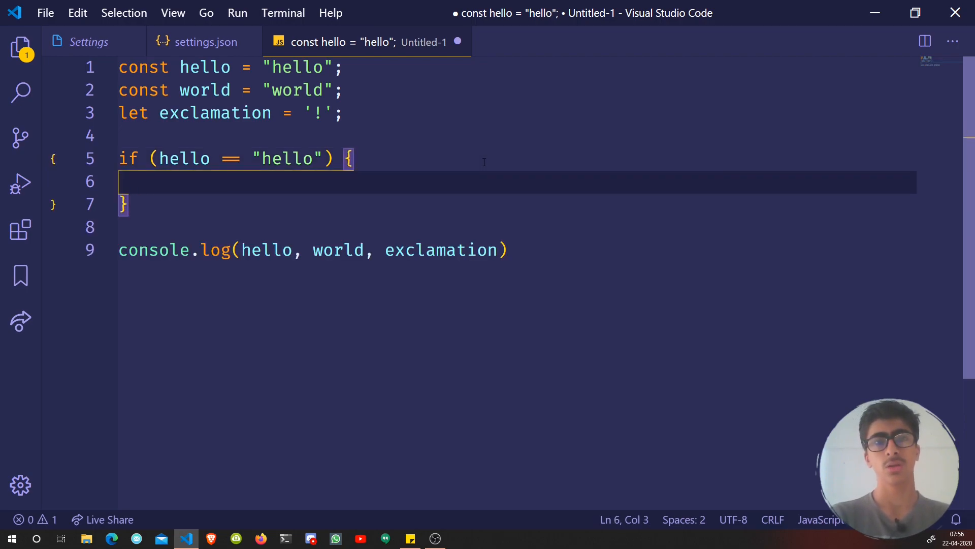
pyautogui.write('console.log')
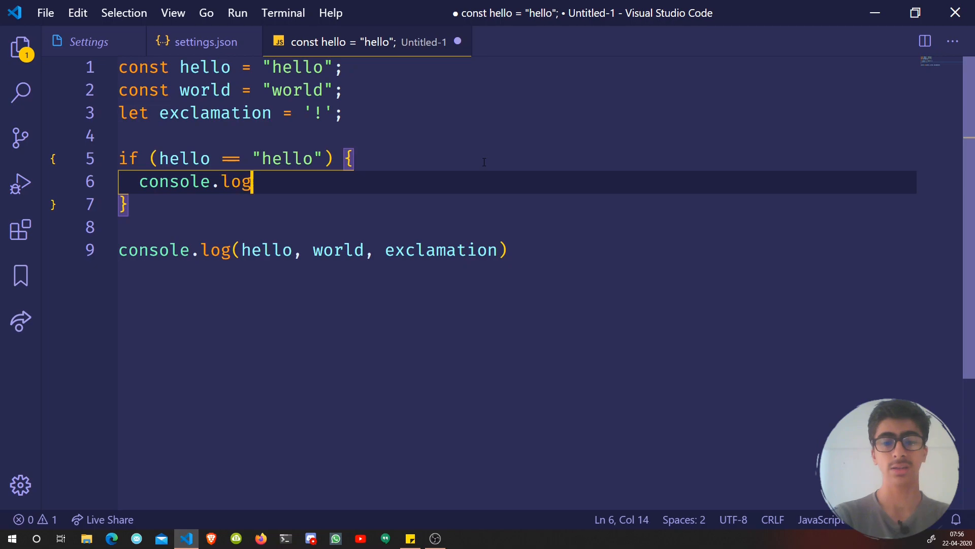
pyautogui.write('()')
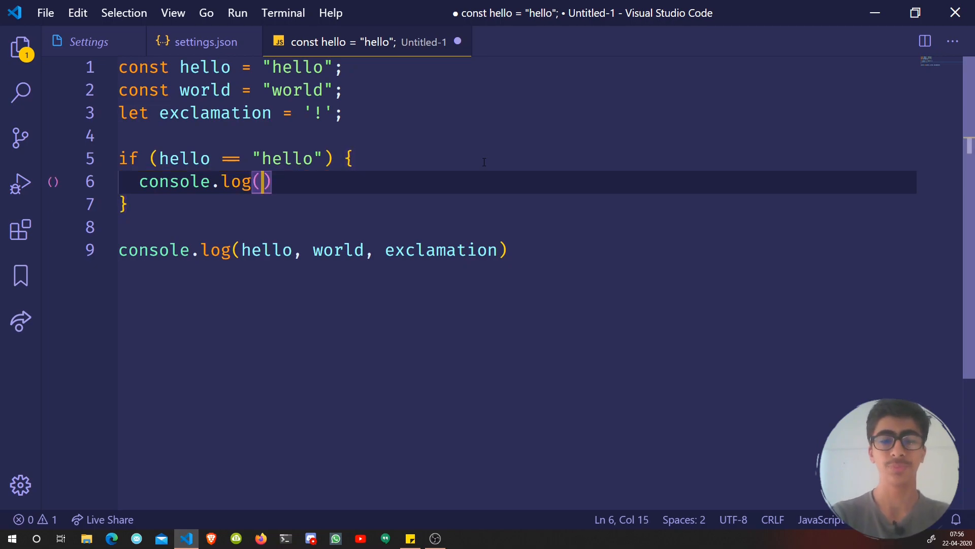
pyautogui.write('"Hello "')
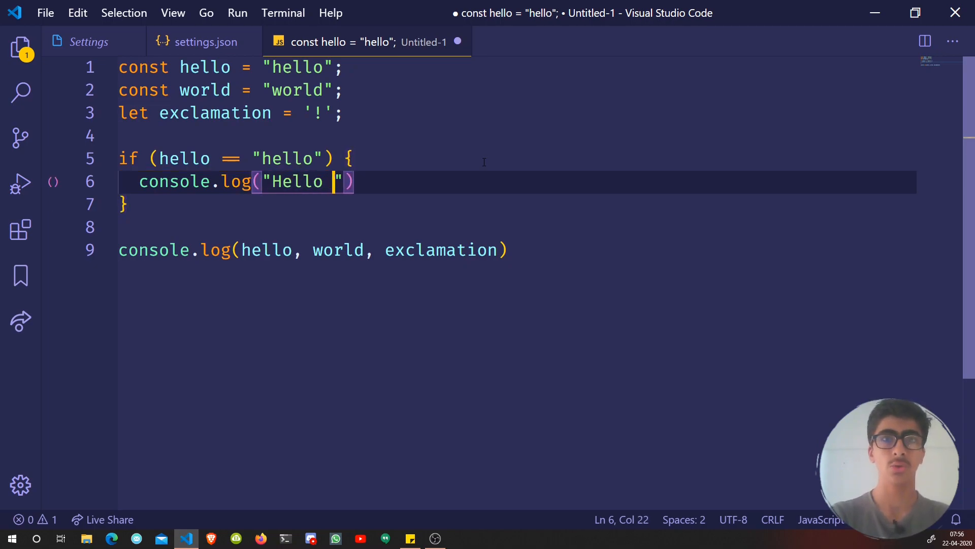
pyautogui.write('i')
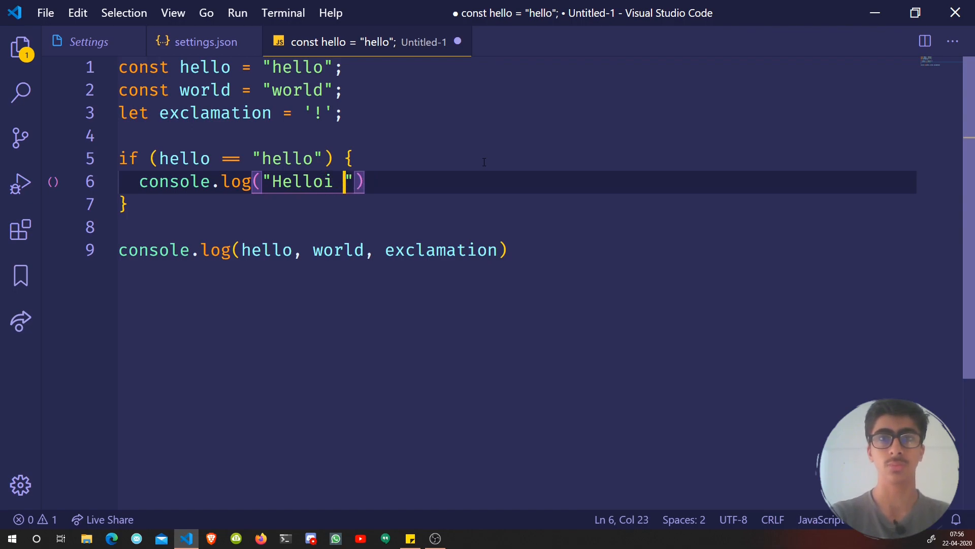
pyautogui.write('s h')
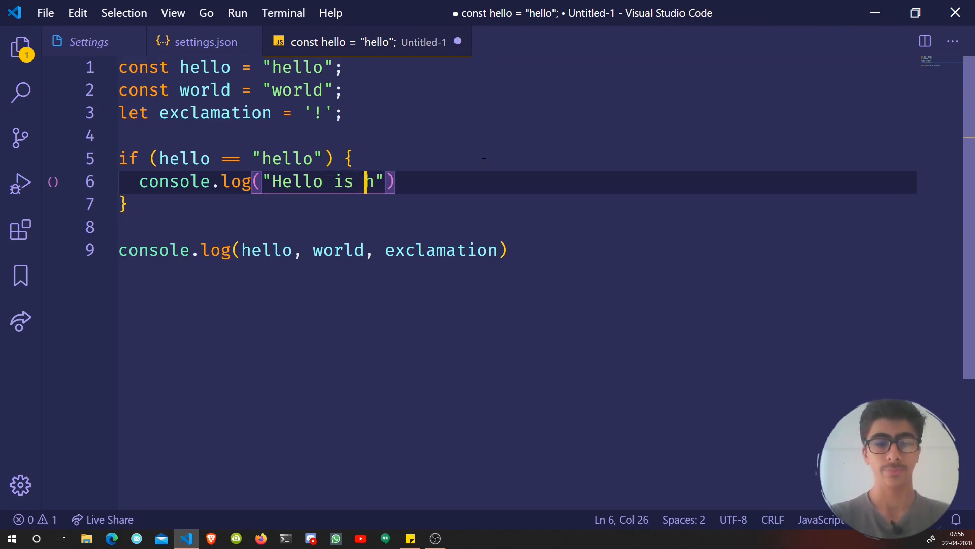
pyautogui.write('ello!')
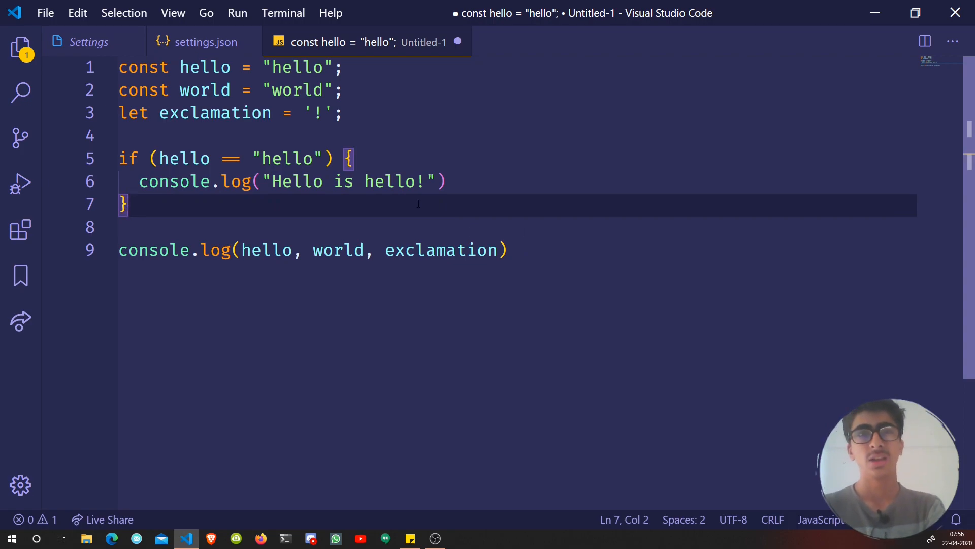
pyautogui.click(241, 158)
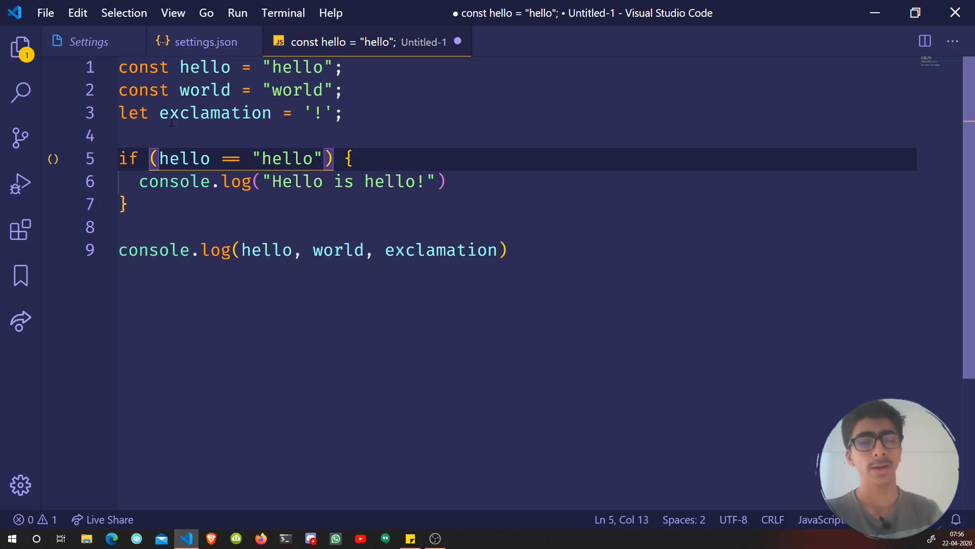
pyautogui.click(89, 42)
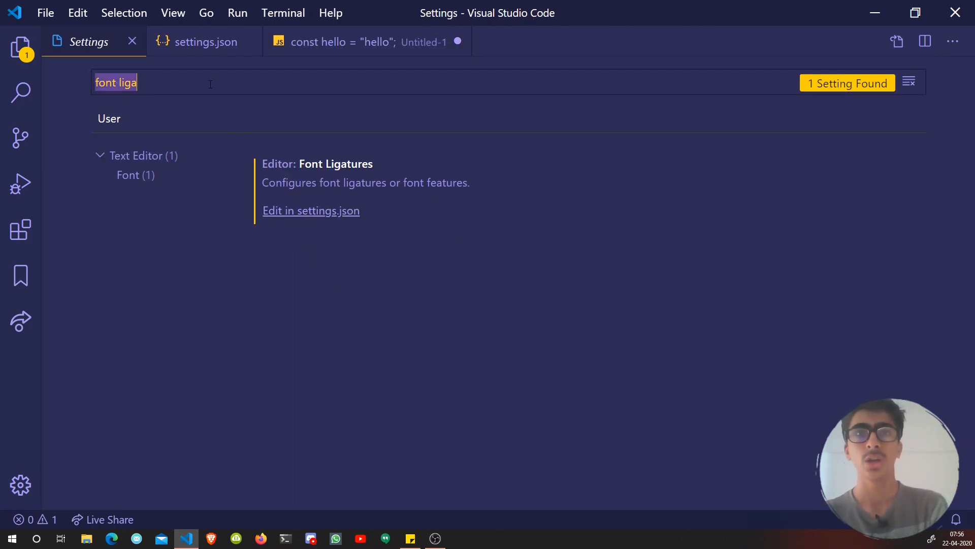
# Step: Search 'font family' and prepend "Cascadia Code" to the editor font family, then check the code
pyautogui.write('font f')
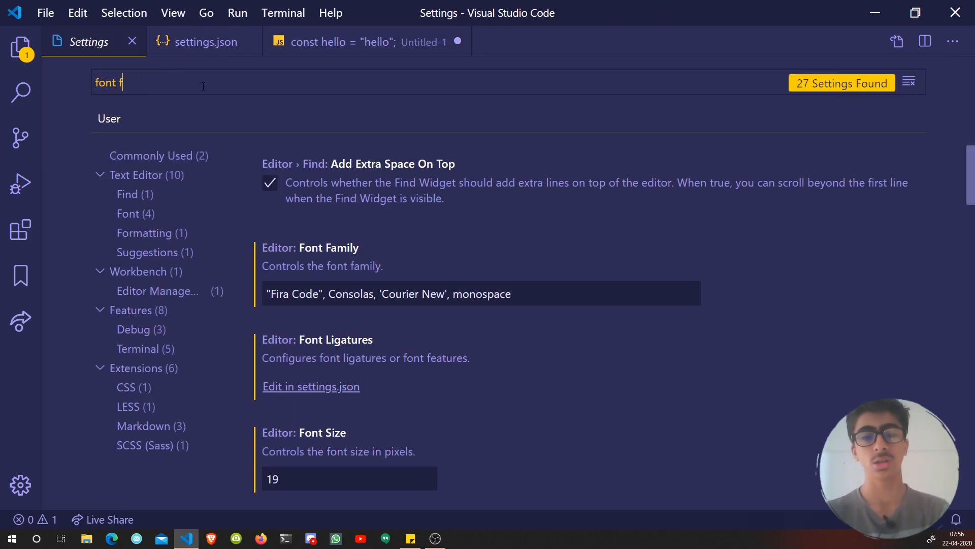
pyautogui.write('am')
pyautogui.click(482, 294)
pyautogui.write('"Cascadia Co", ')
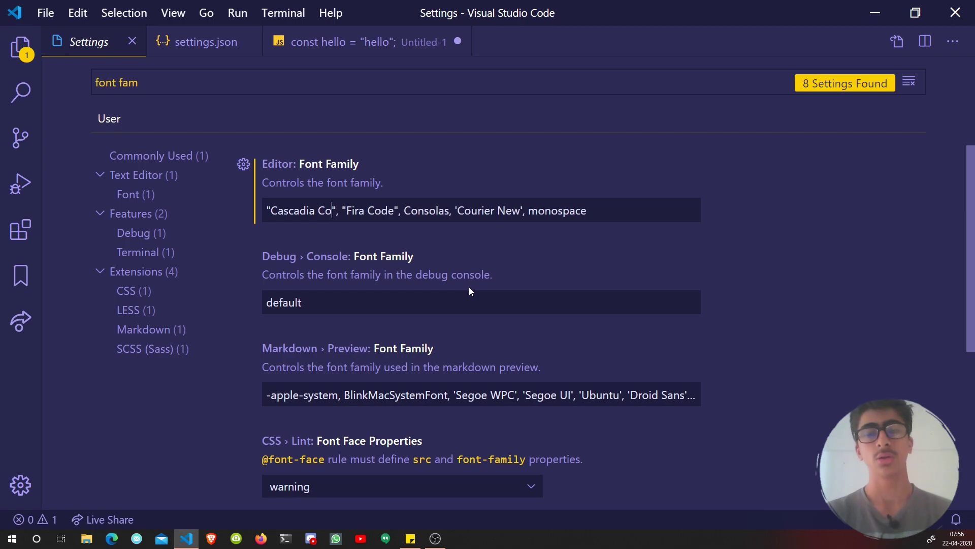
pyautogui.write('de')
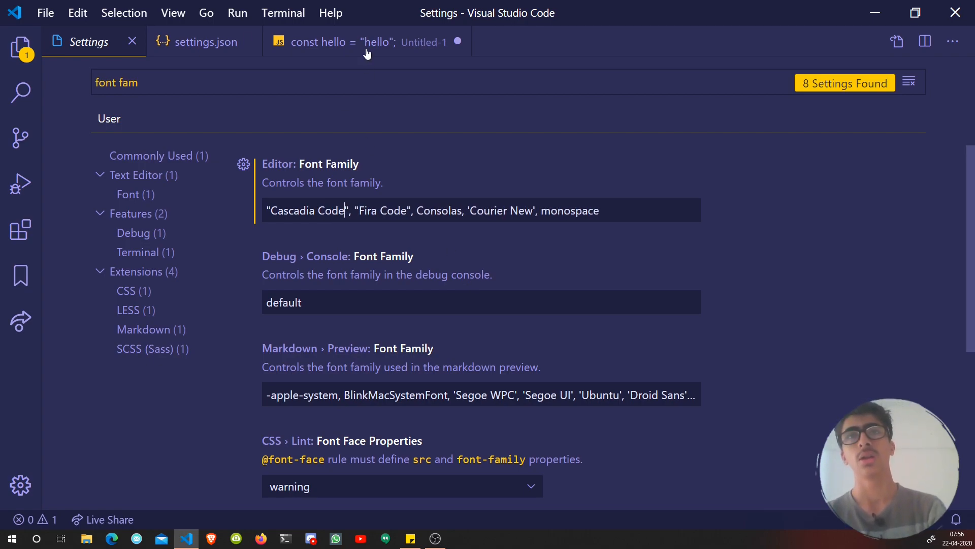
pyautogui.click(367, 42)
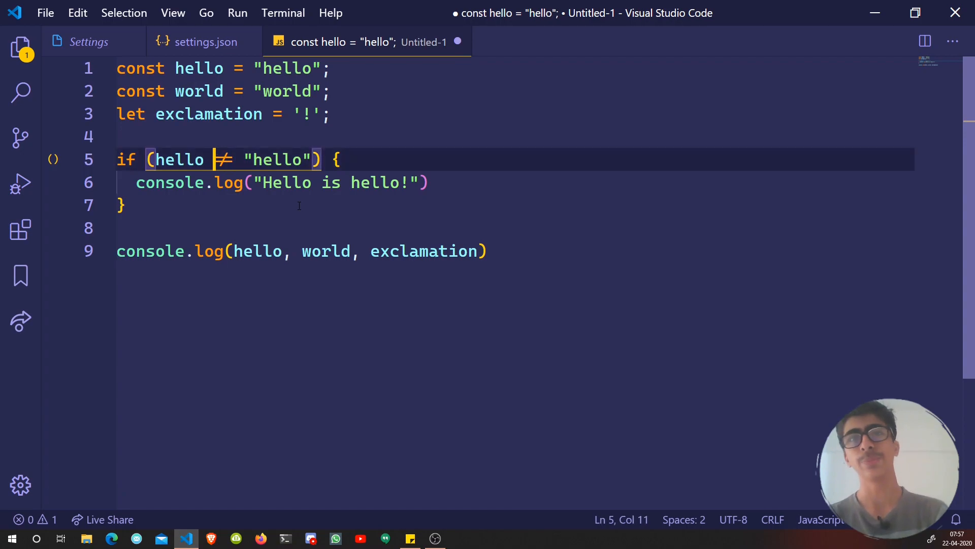
# Step: Restore == and compare its rendering under Cascadia Mono versus Cascadia Code
pyautogui.write('==')
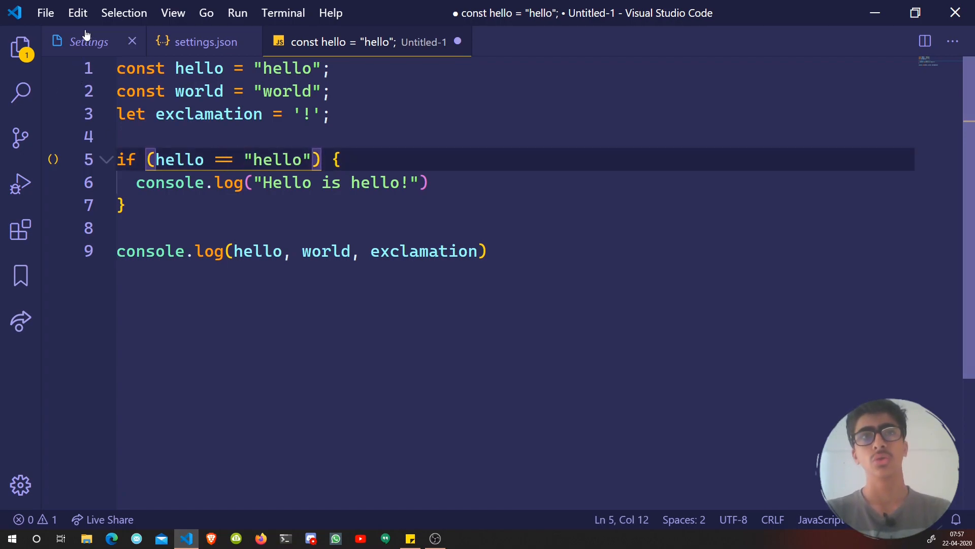
pyautogui.click(89, 41)
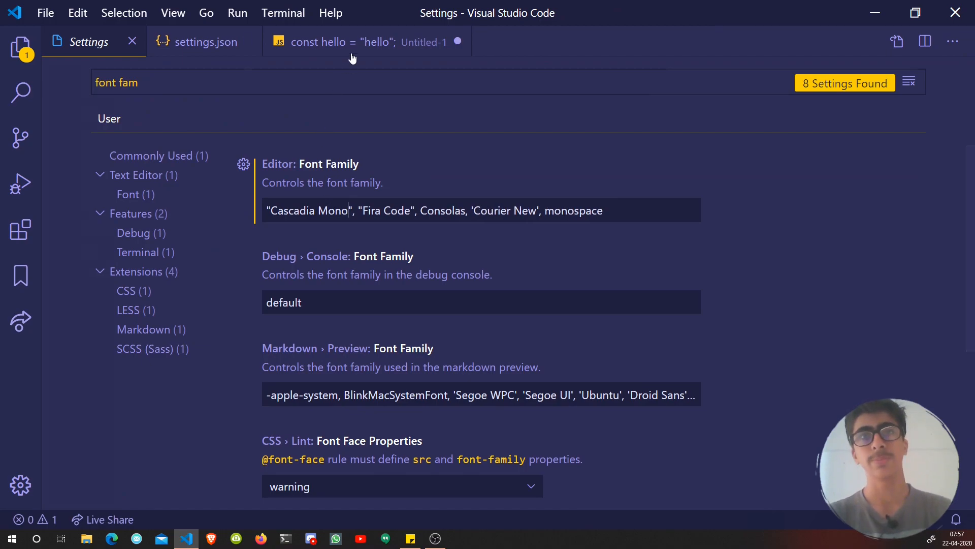
pyautogui.click(367, 41)
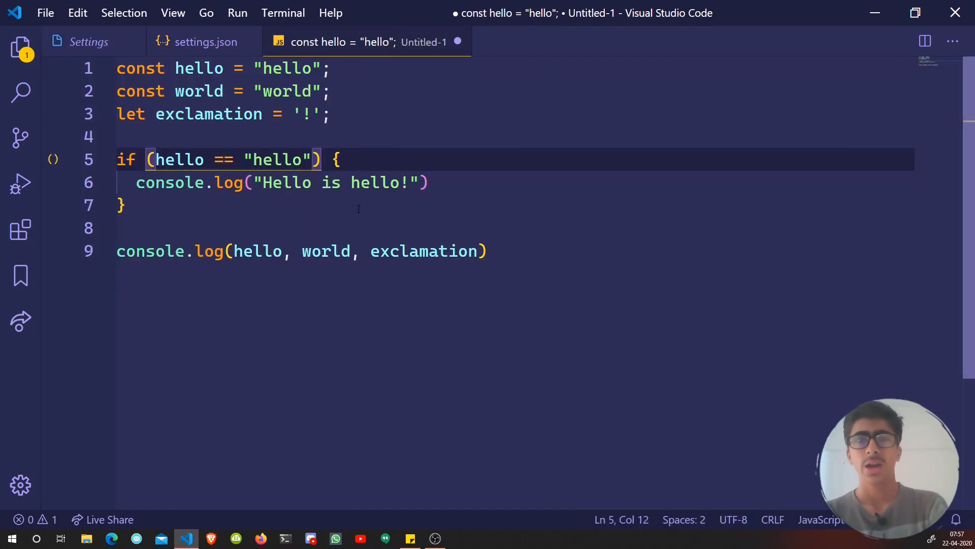
pyautogui.click(124, 206)
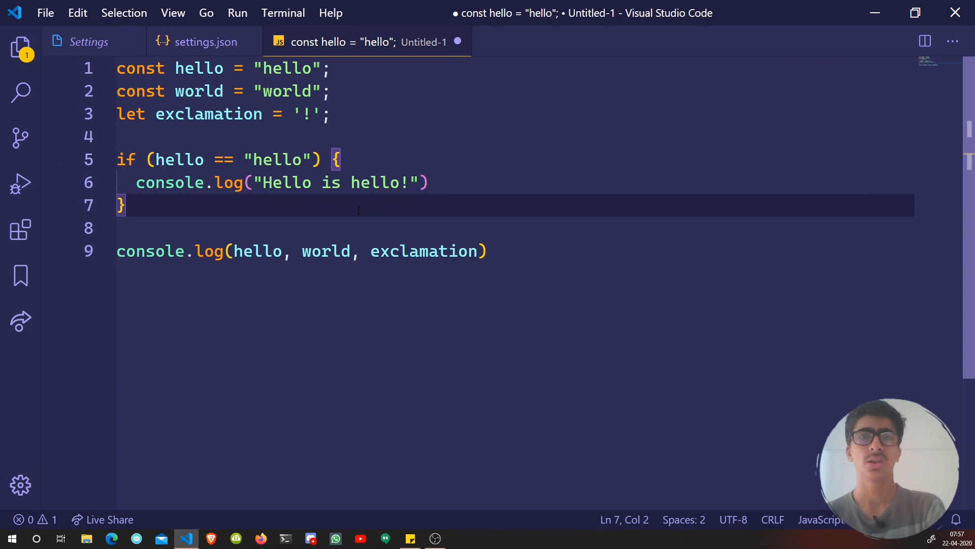
pyautogui.doubleClick(224, 159)
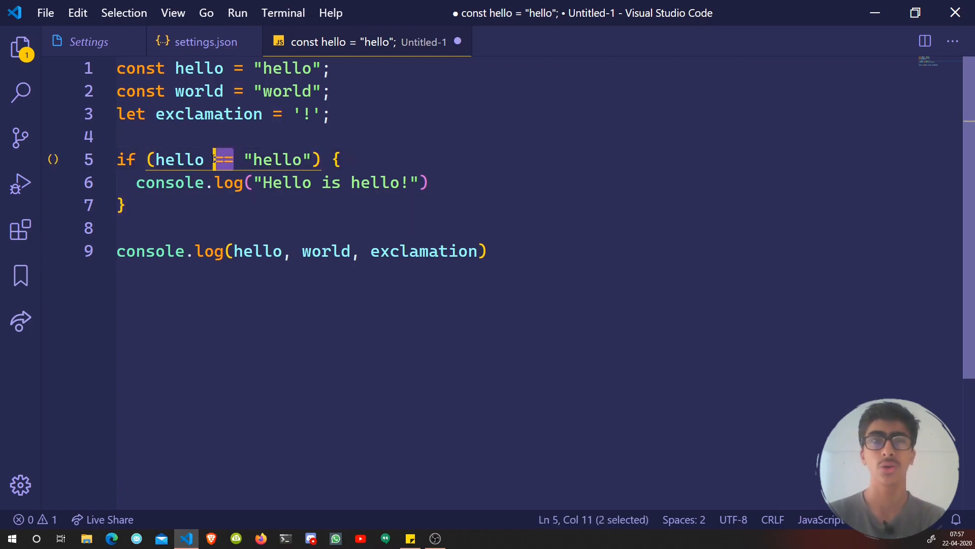
pyautogui.click(89, 42)
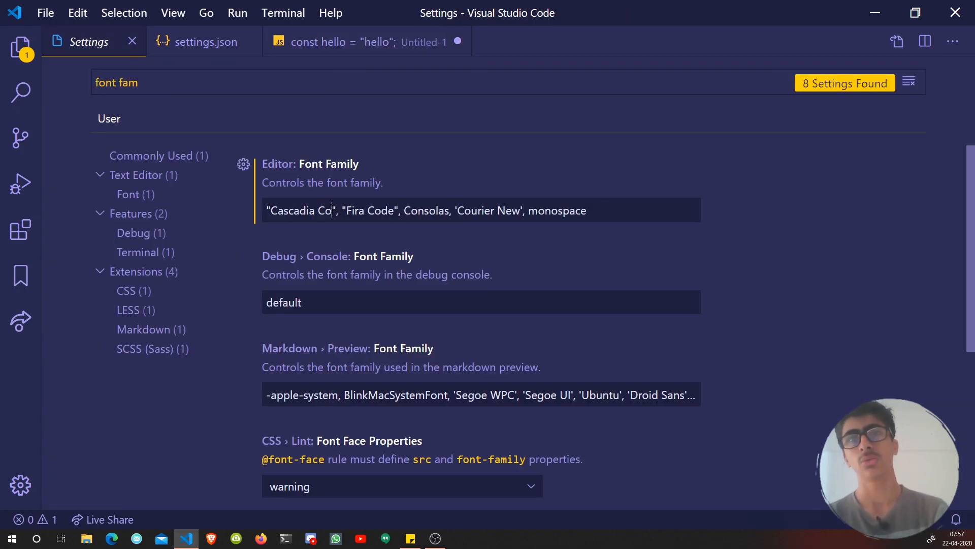
pyautogui.click(342, 42)
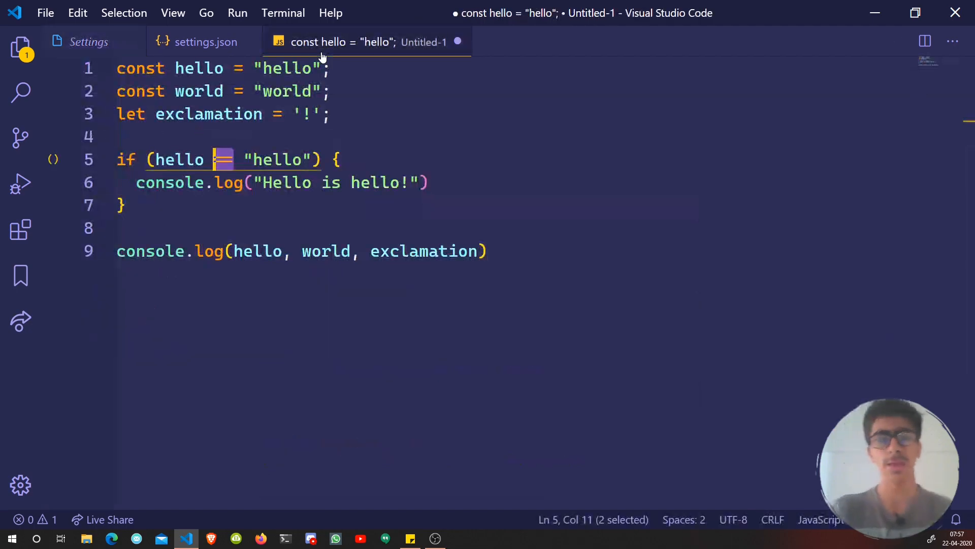
pyautogui.click(123, 205)
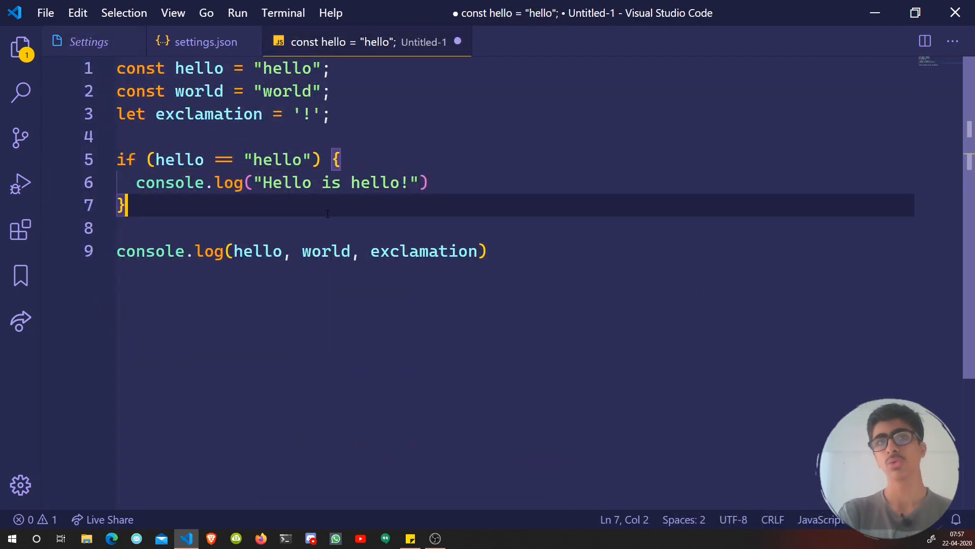